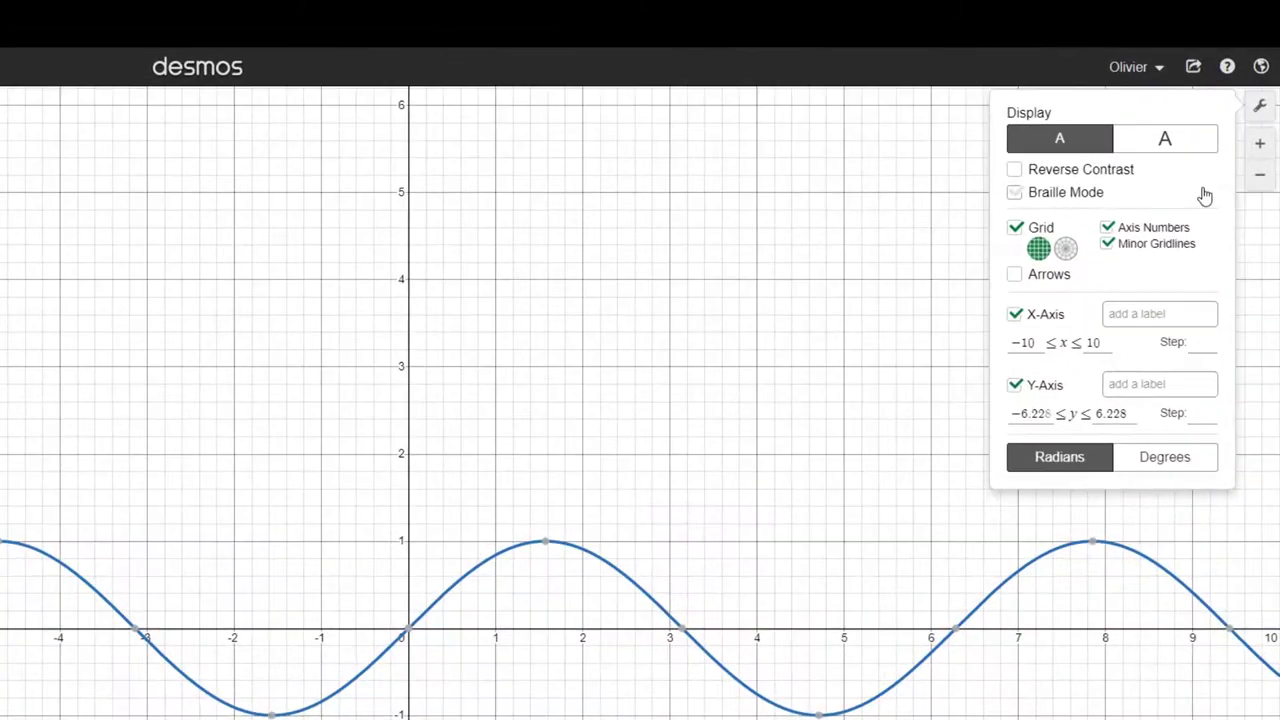
Use degrees; frame x from −20 to 400 (step 90) and y from −1.5 to 1.5 (step 1)
left_click(1166, 457)
type("400")
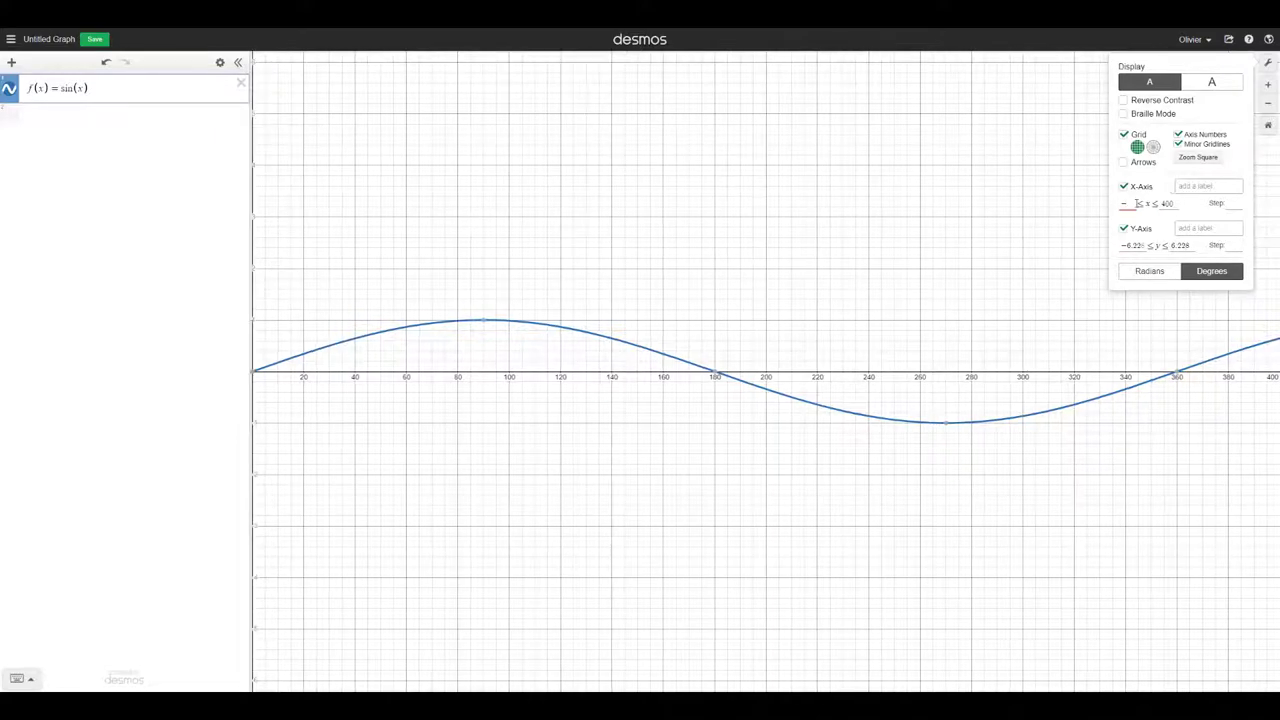
type("-20")
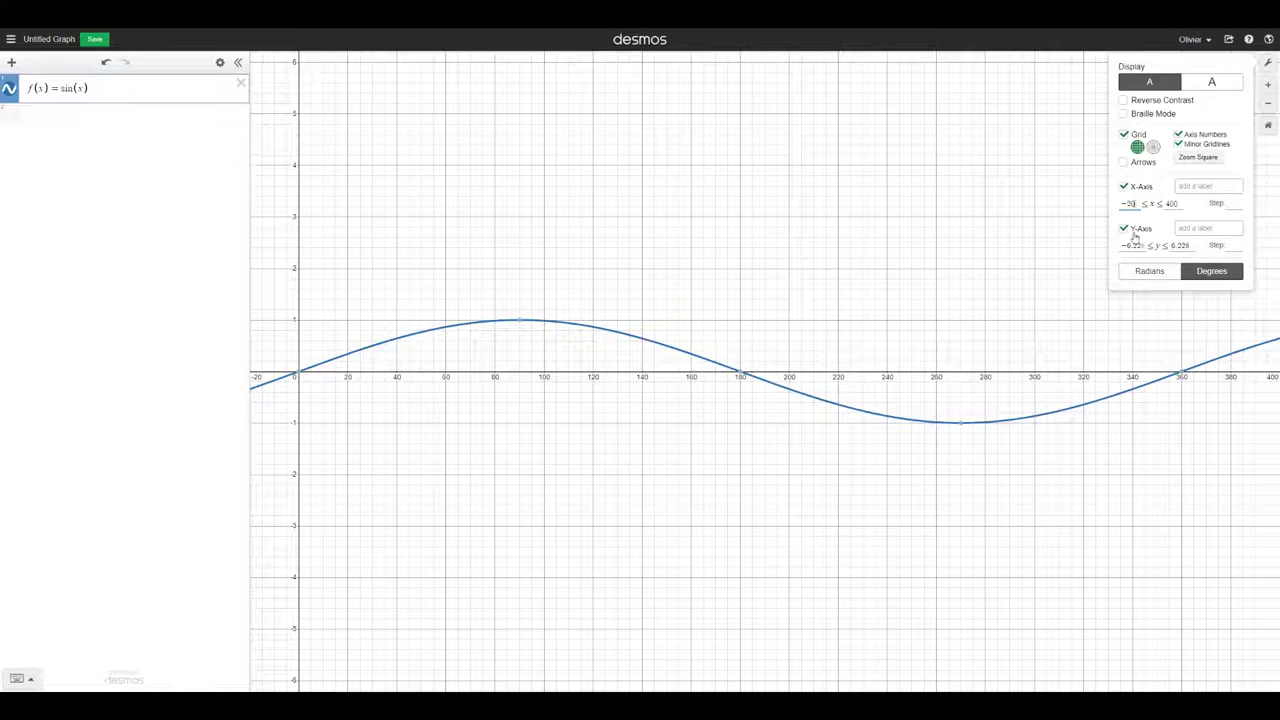
left_click(1126, 245)
type("-1.5")
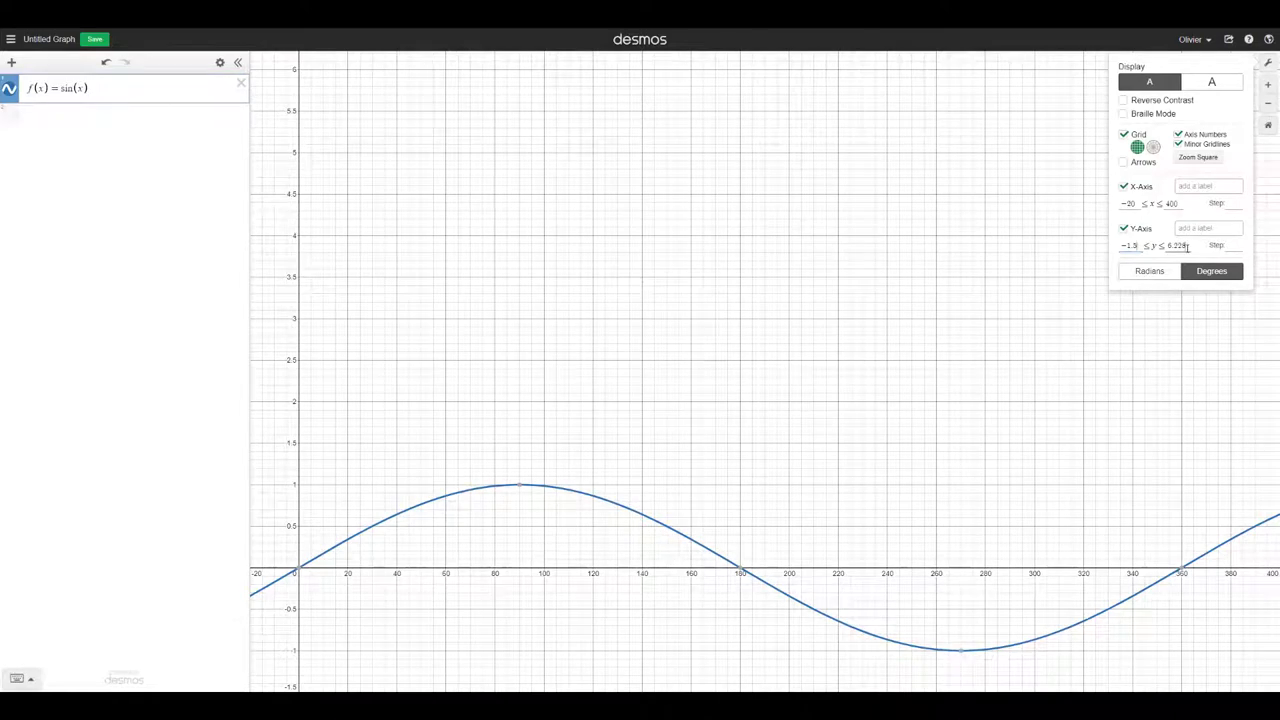
type("1")
left_click(1224, 203)
type("90")
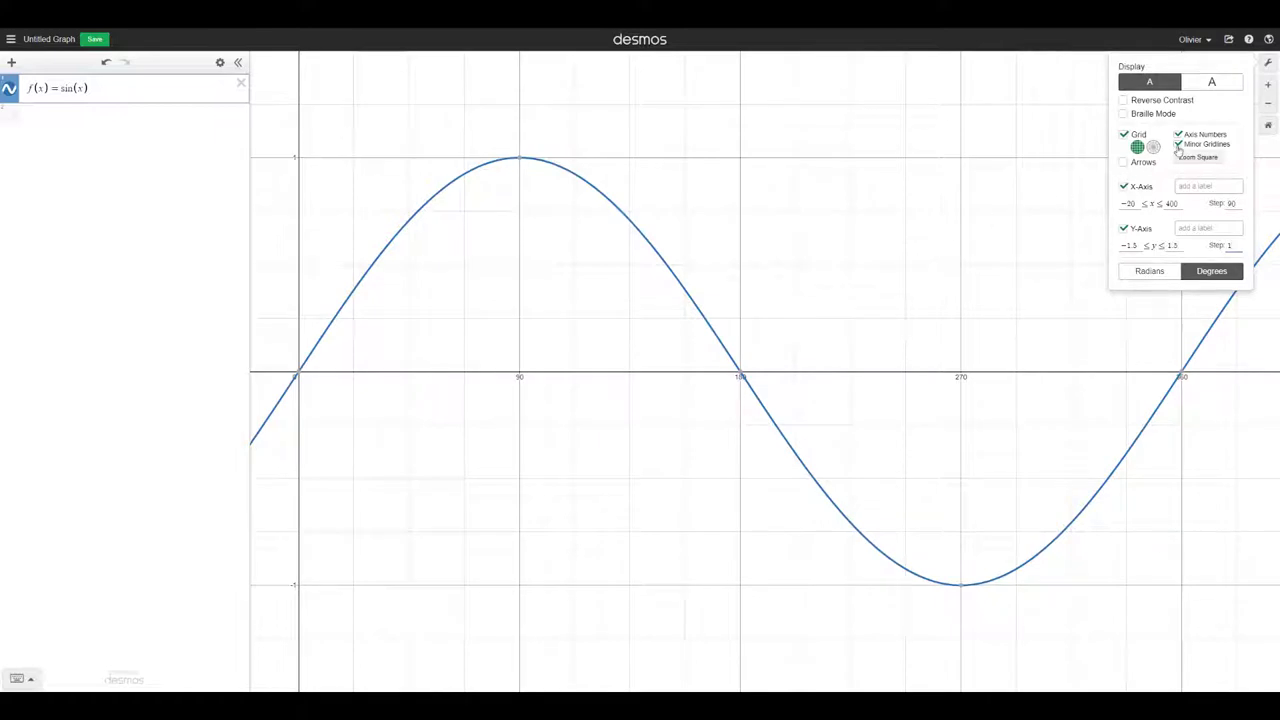
Hide the minor gridlines, toggling the background grid off and back on
left_click(1176, 144)
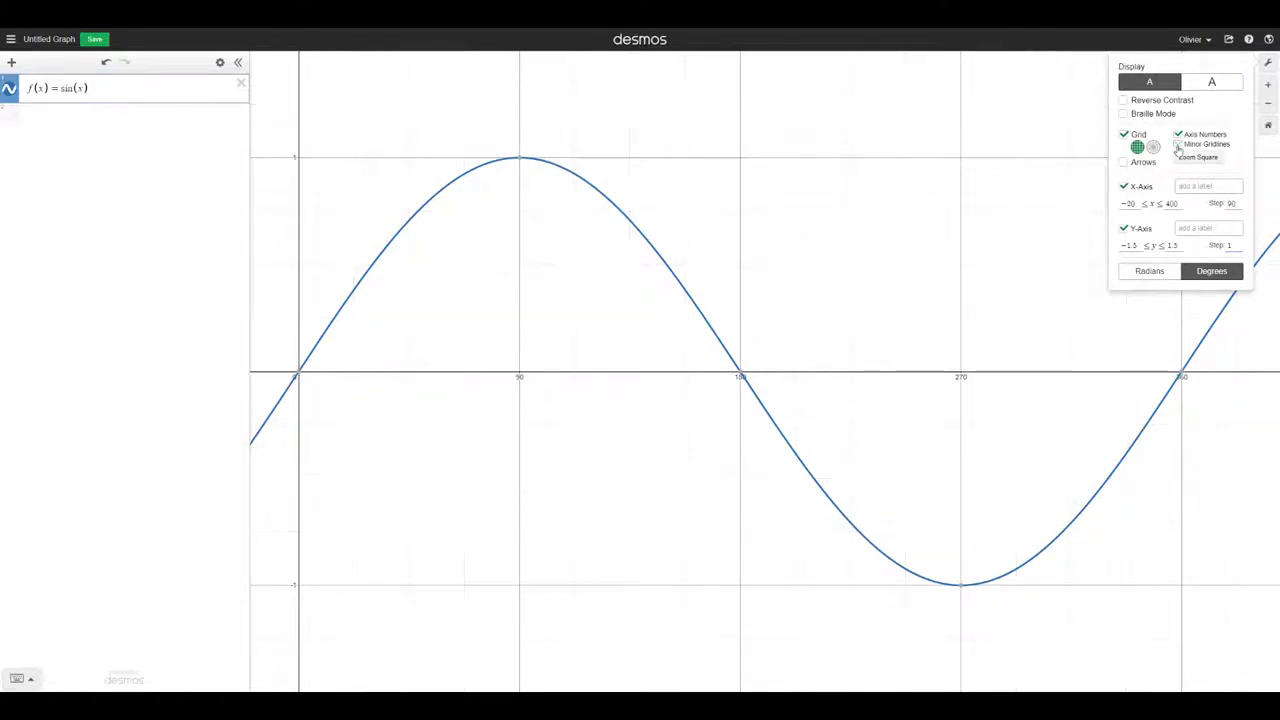
left_click(1124, 134)
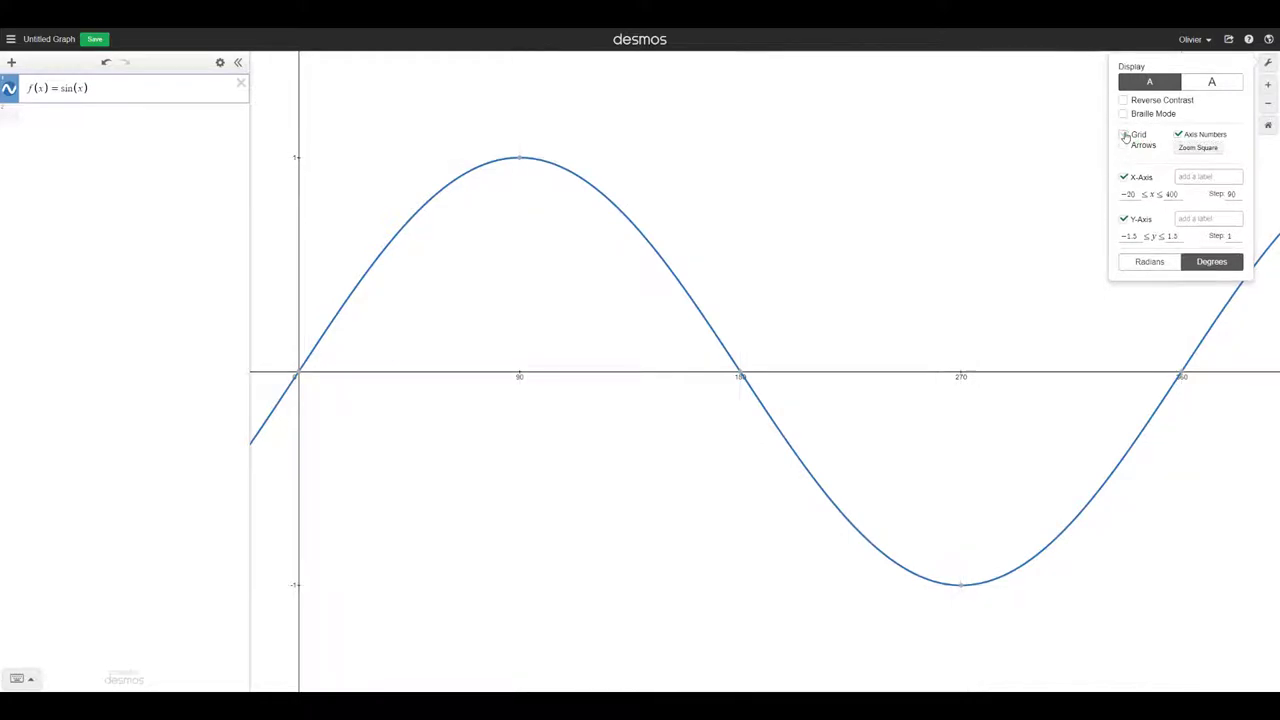
left_click(1122, 135)
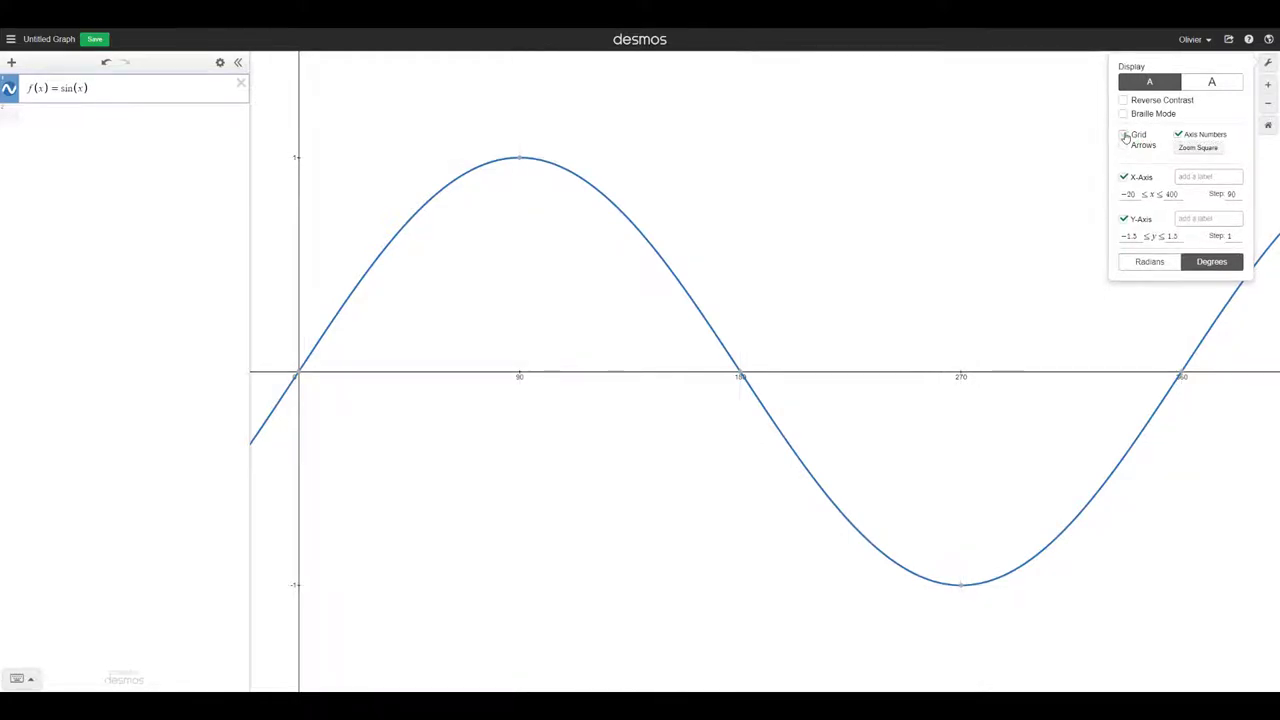
Label the axes 'Angle (Degrees)' and 'f(x)' and add axis arrows
left_click(1123, 135)
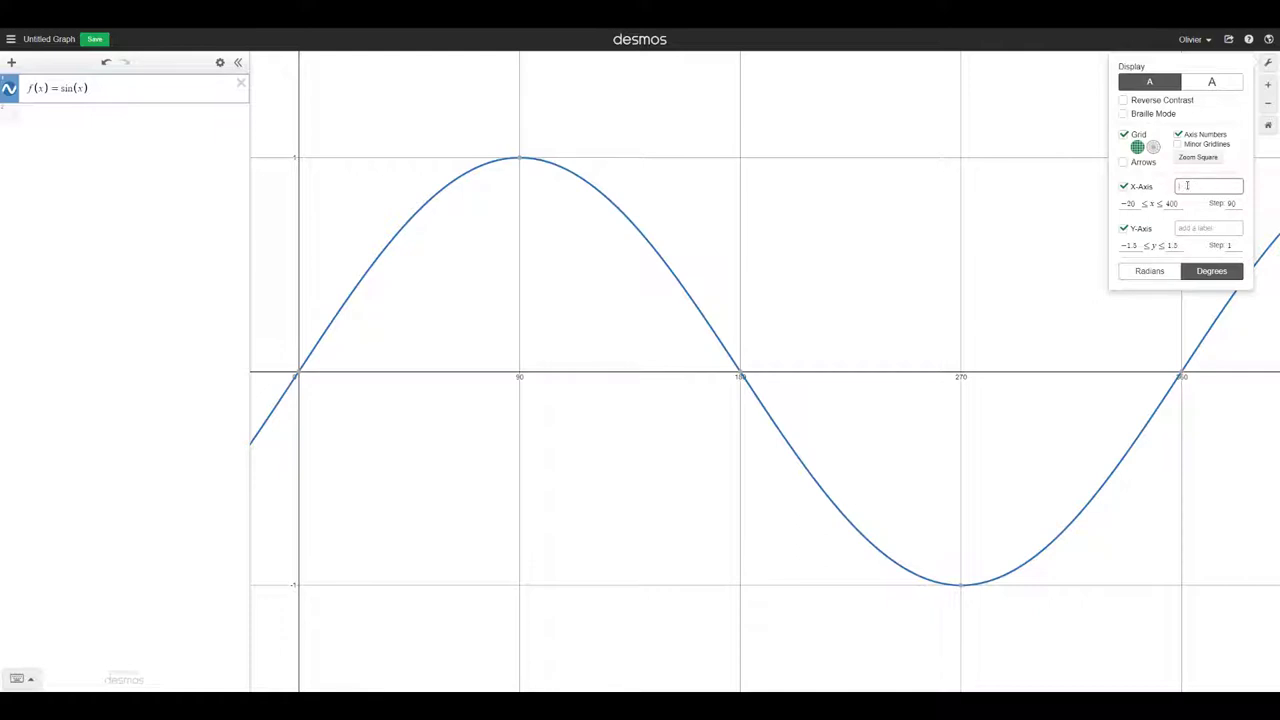
type("A")
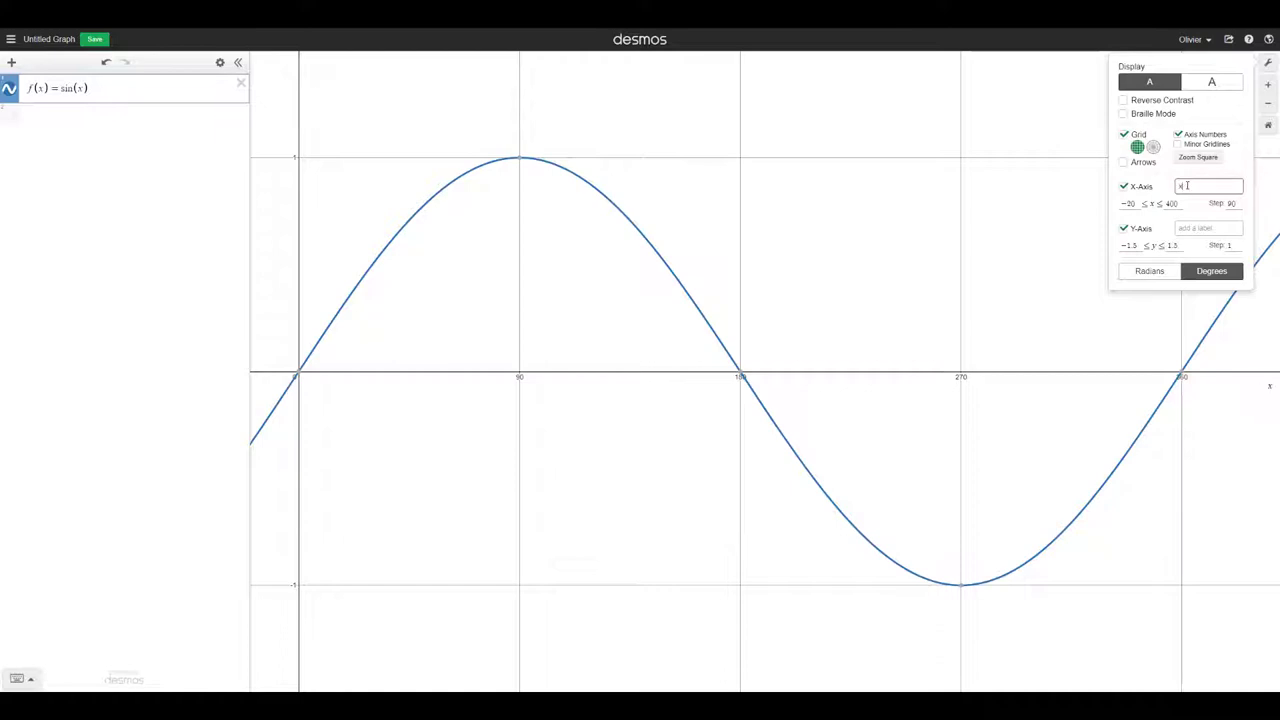
left_click(1182, 229)
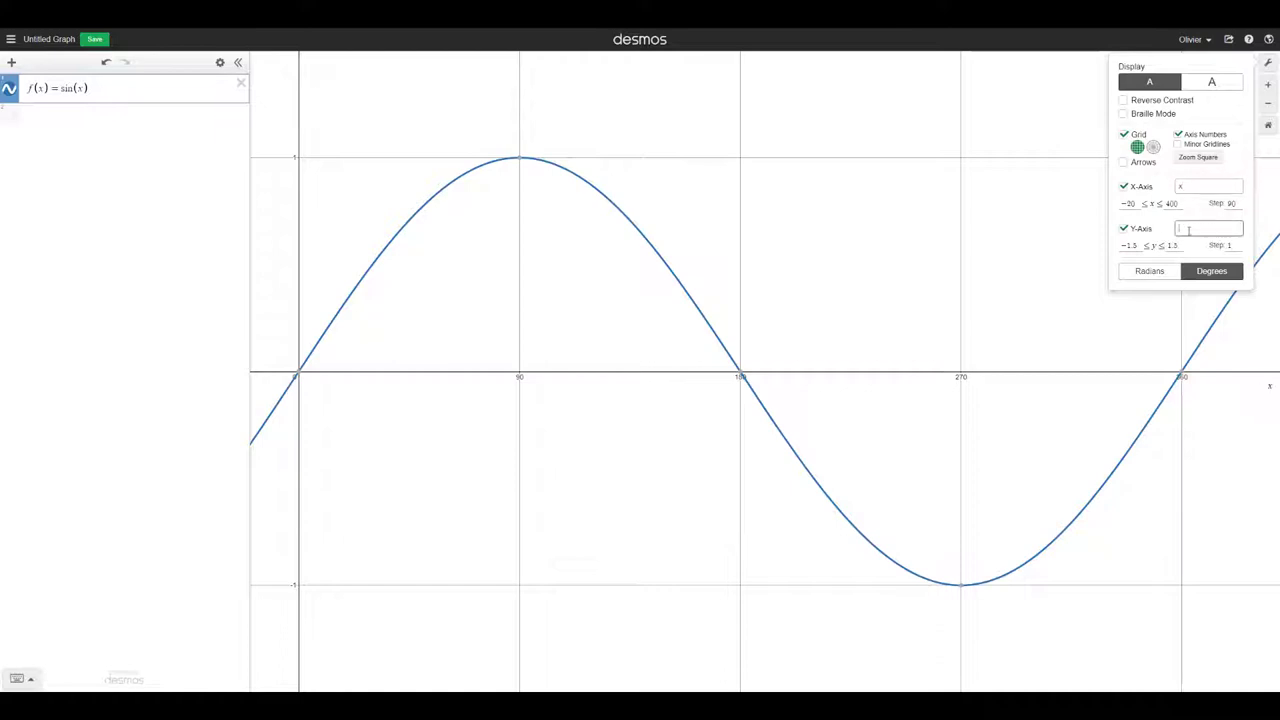
type("f(x)")
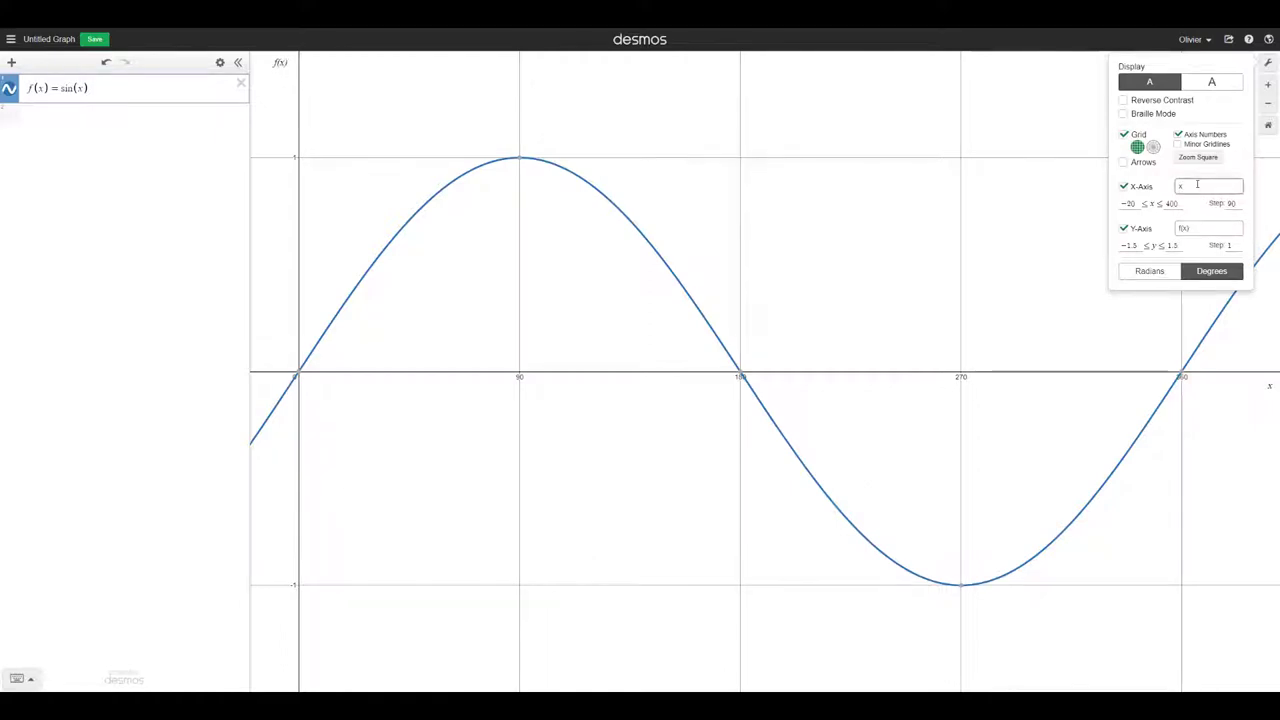
type("Angle (Degrees")
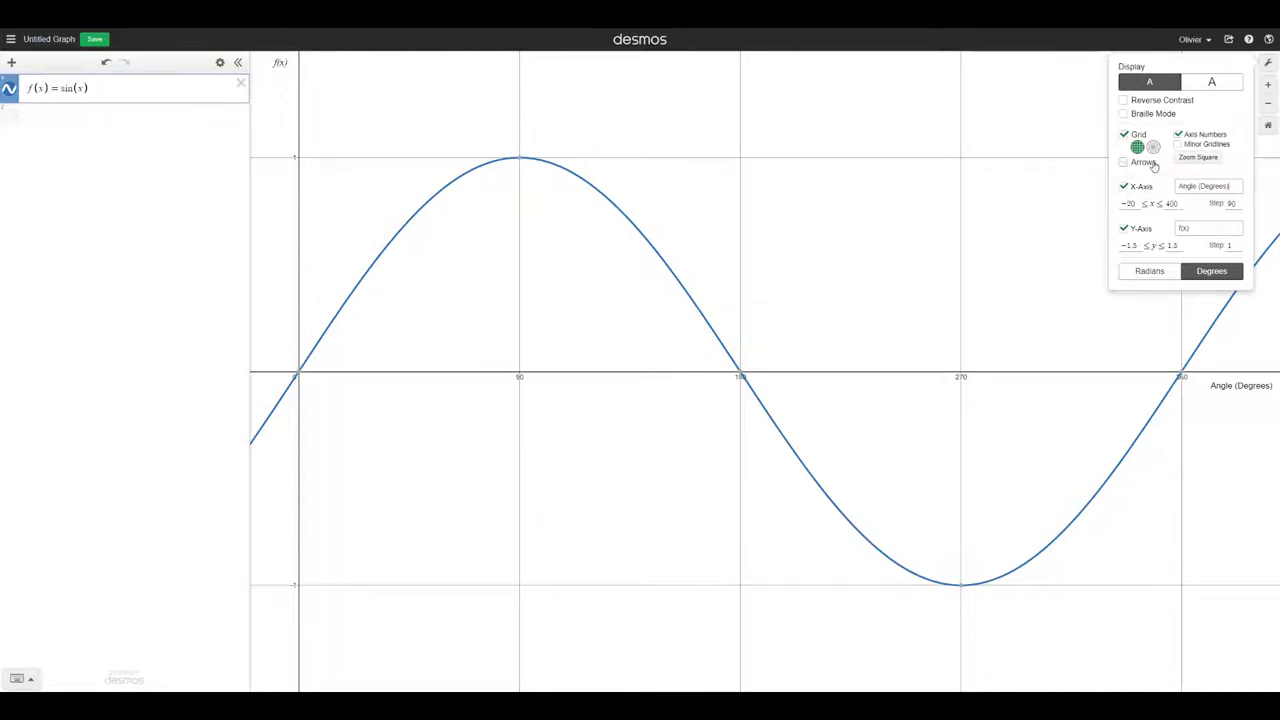
left_click(1121, 162)
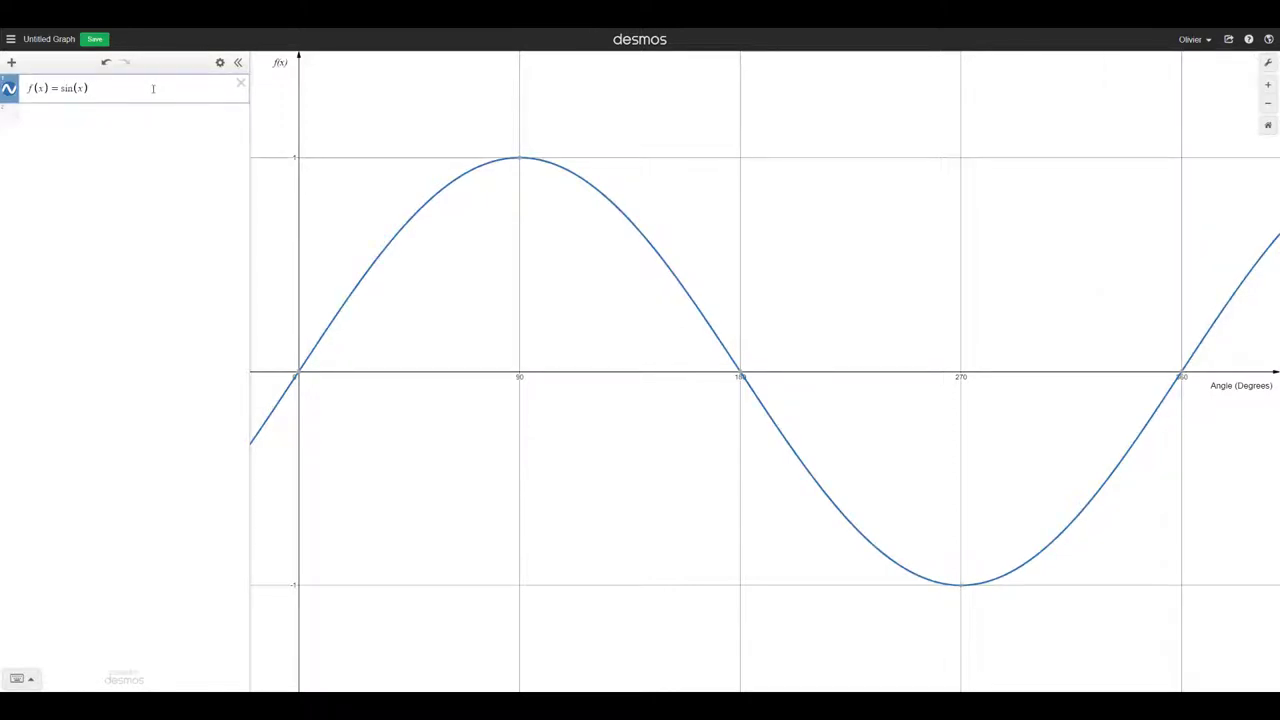
Append {0≤x≤360} to f(x)=sin(x) and add a blank expression row
type("{")
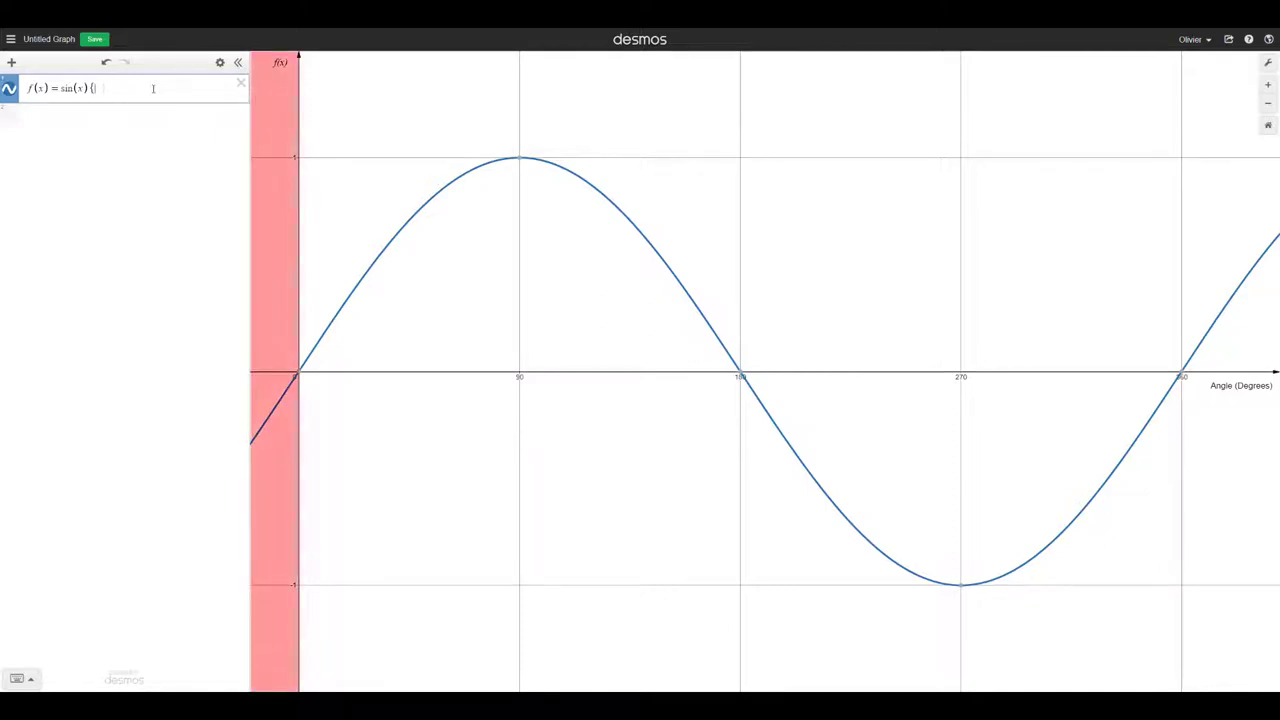
type("0≤")
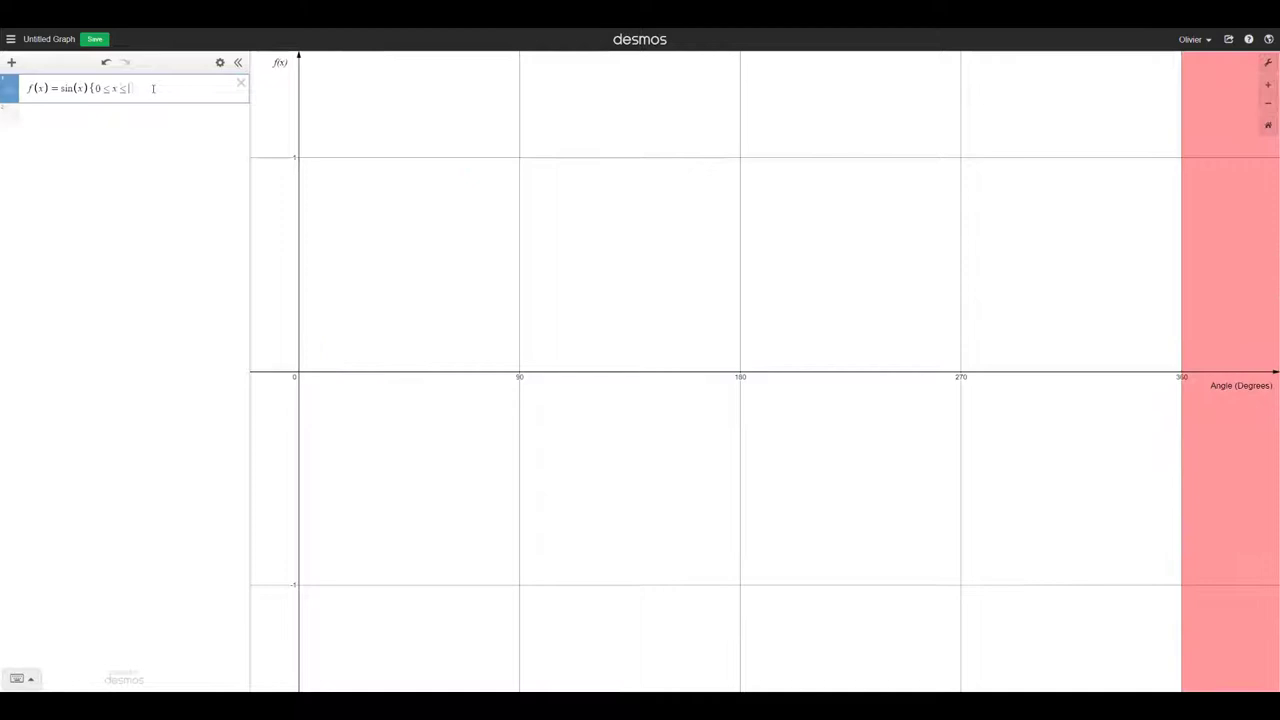
type("360")
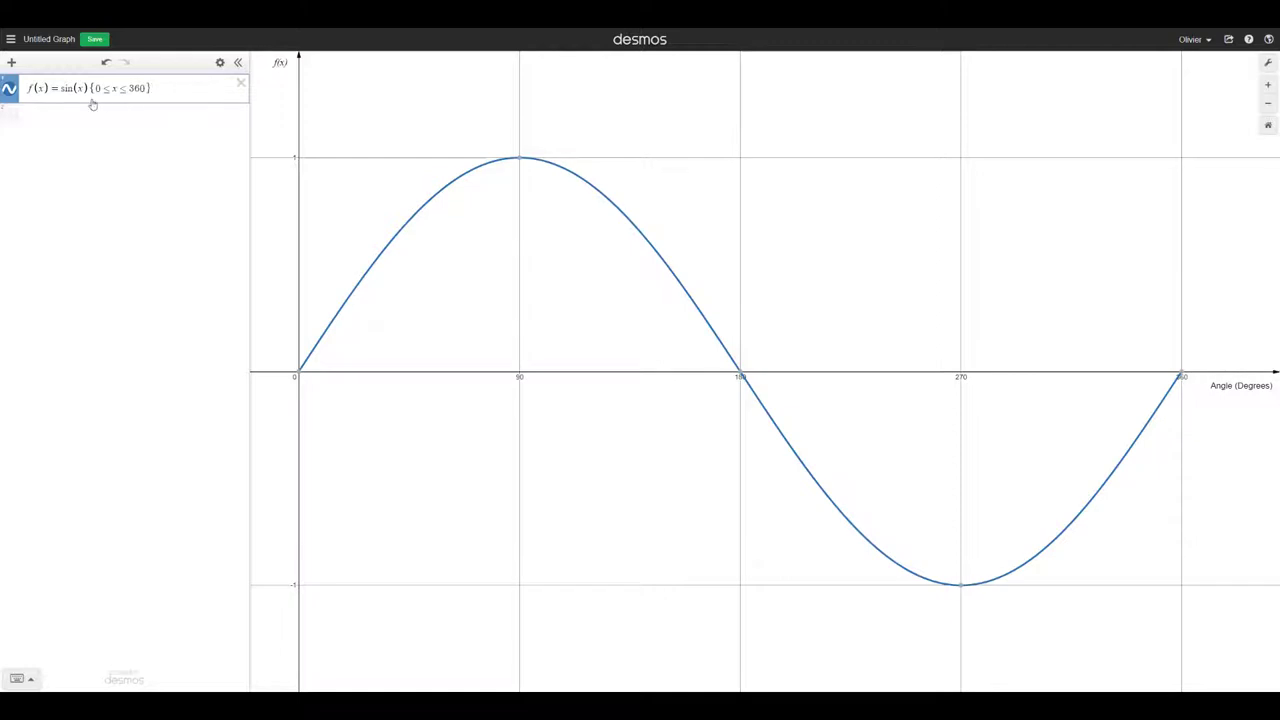
left_click(120, 116)
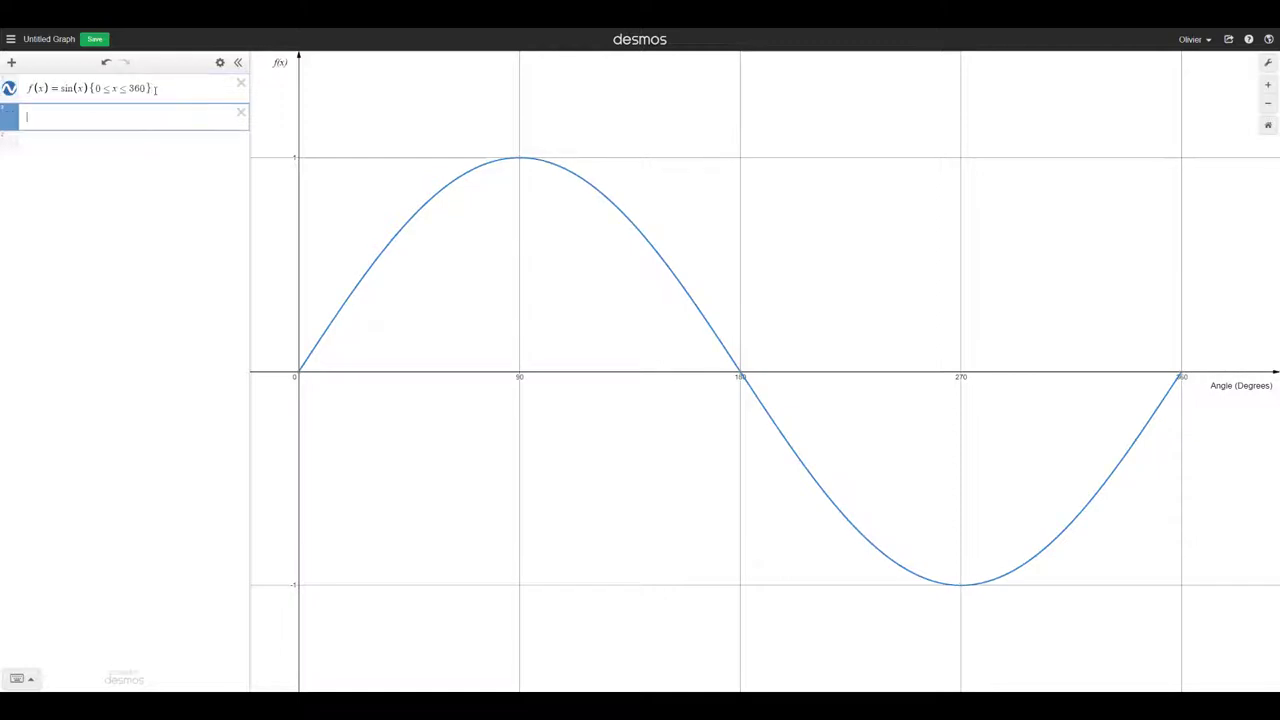
Add g(x)=cos(x) restricted to 0≤x≤360
type("g")
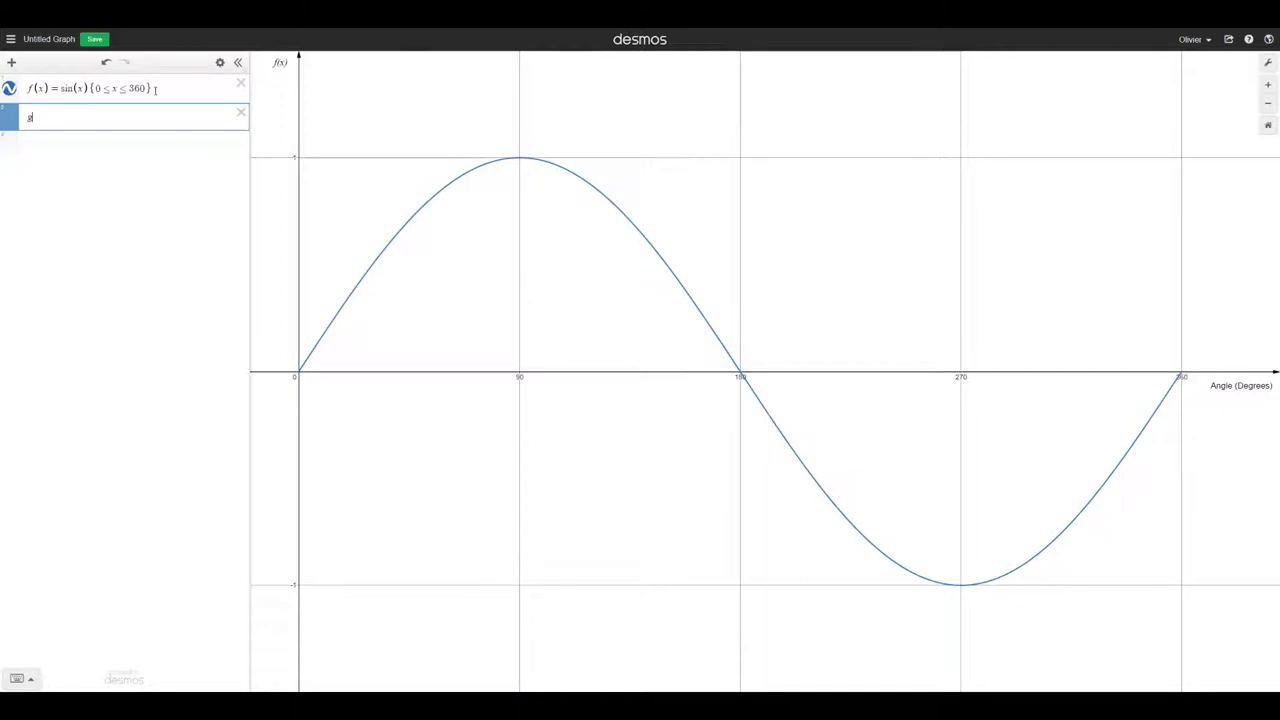
type("(x)")
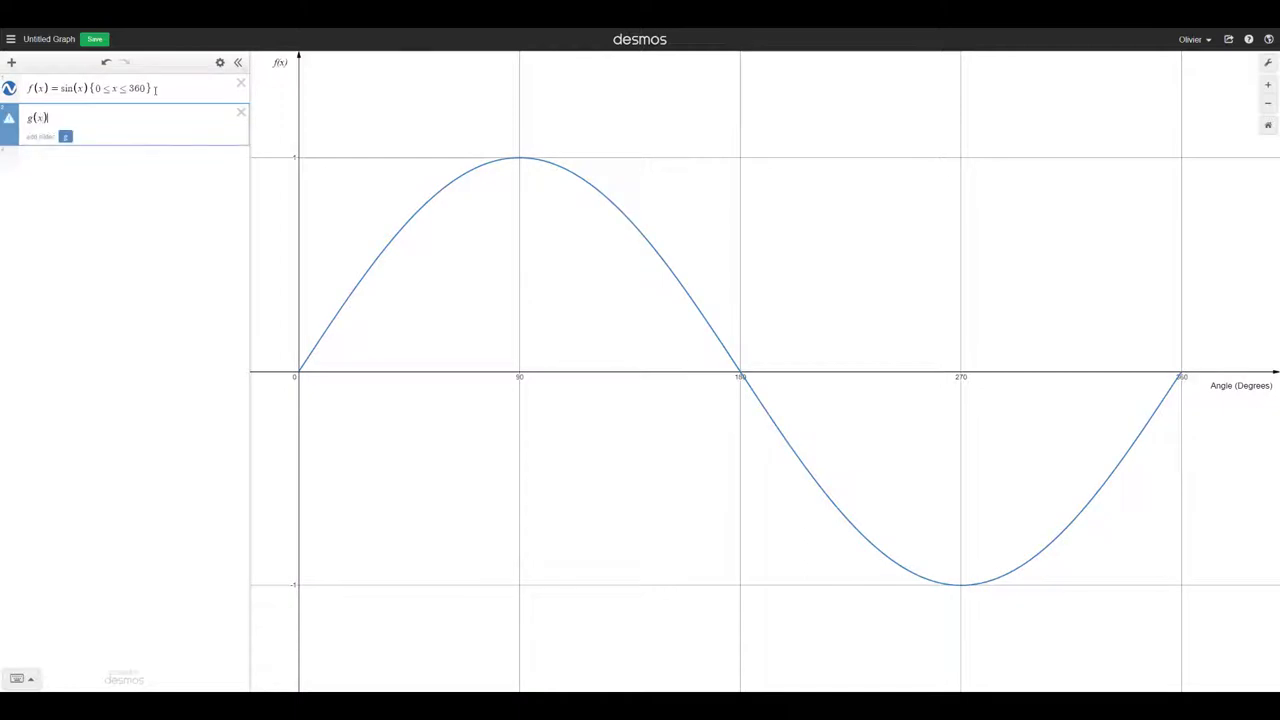
type("=cos(x")
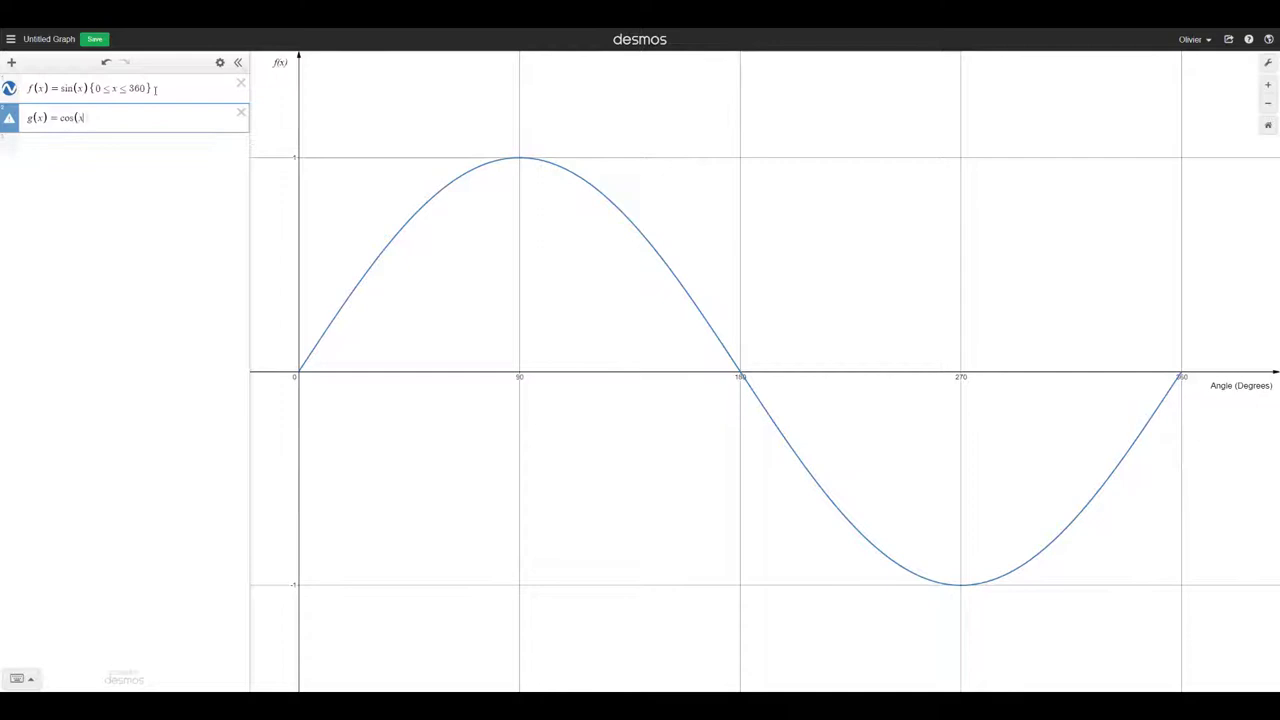
type(")")
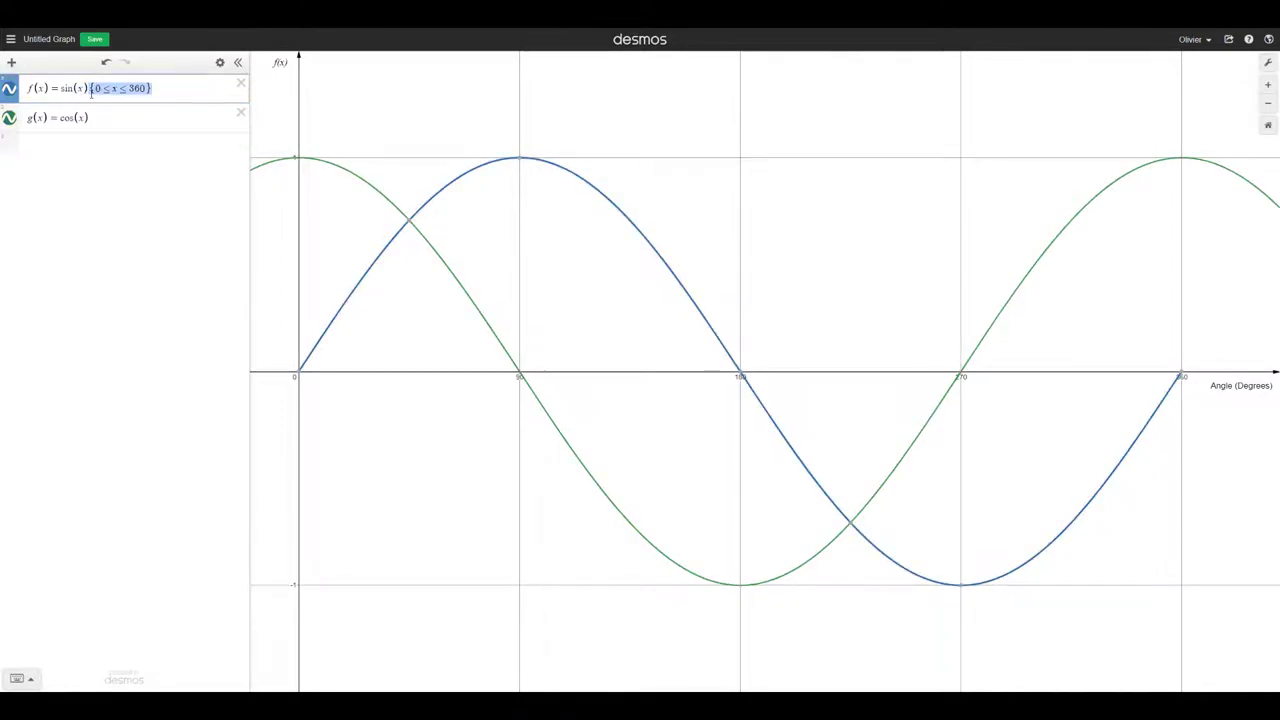
left_click(120, 118)
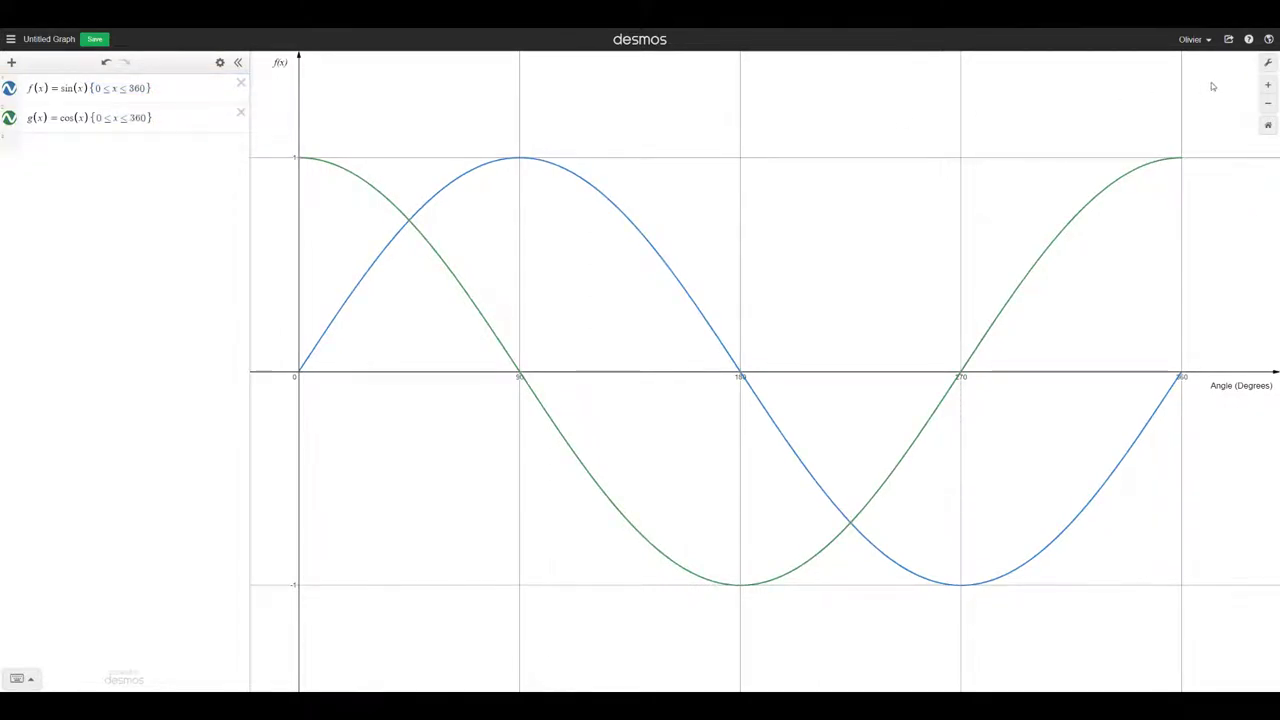
Add h(x)=tan(x) restricted to 0≤x≤360
left_click(1272, 67)
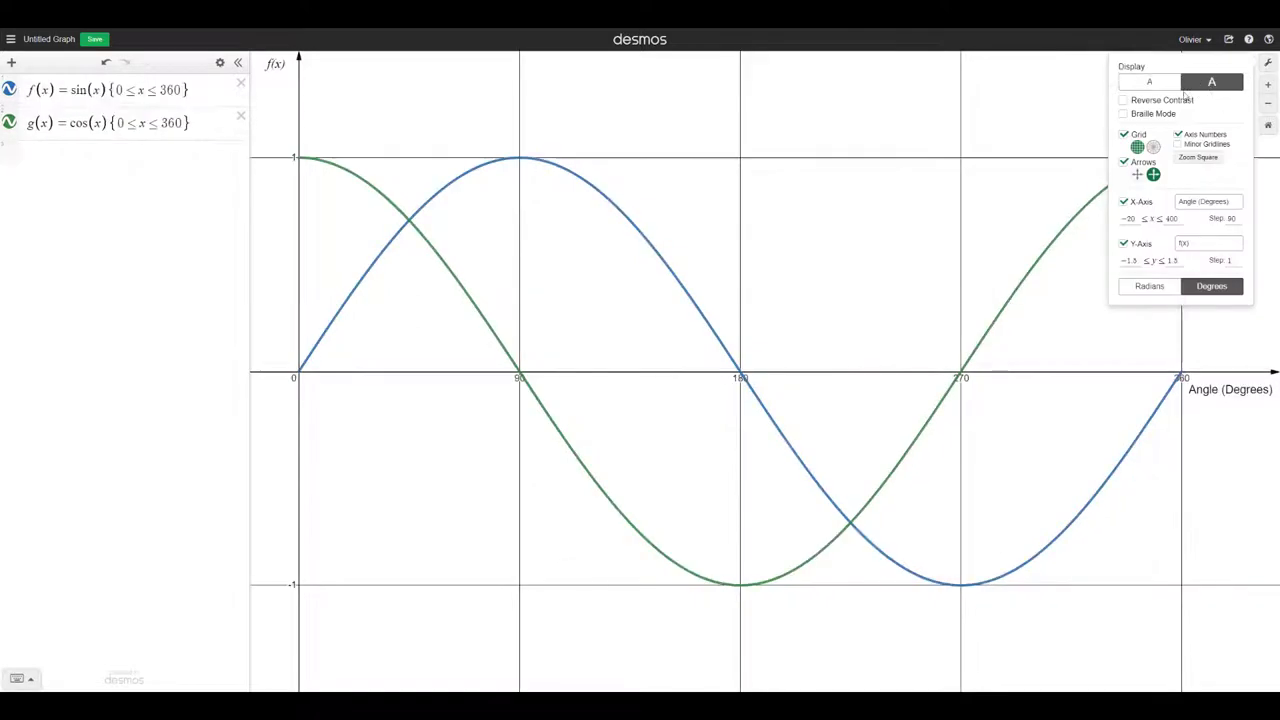
mouse_move(979, 146)
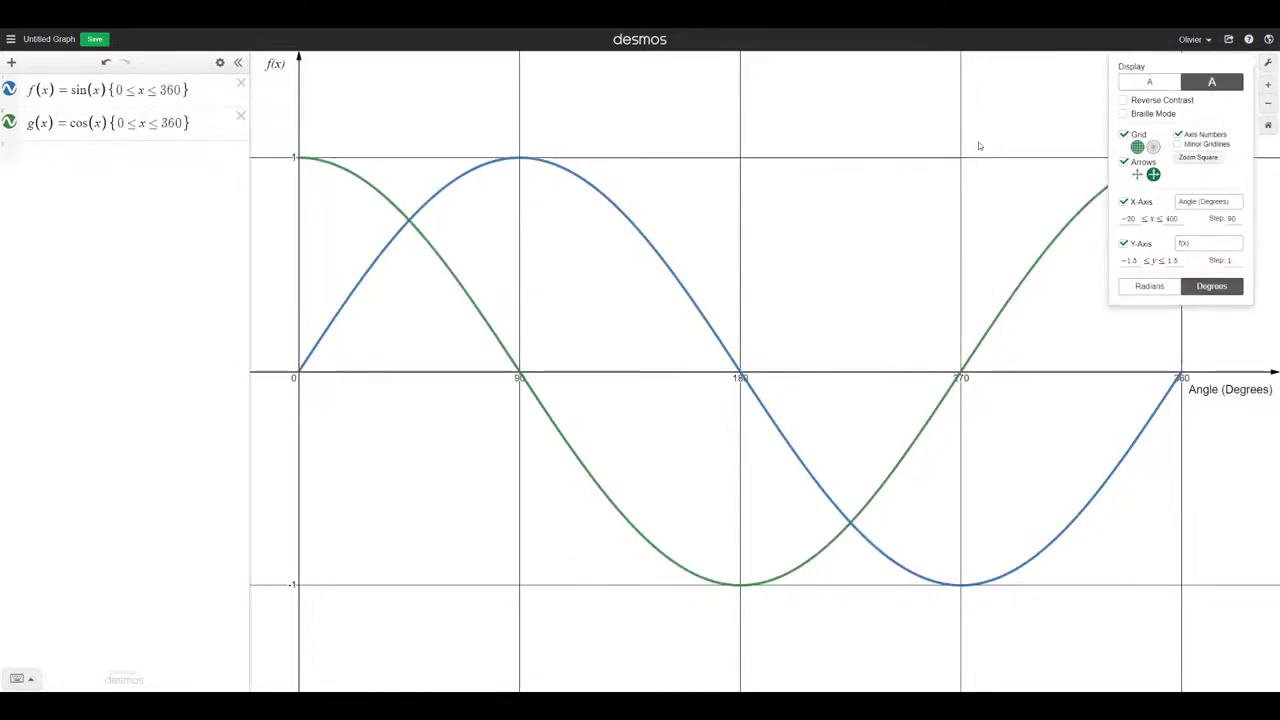
left_click(130, 123)
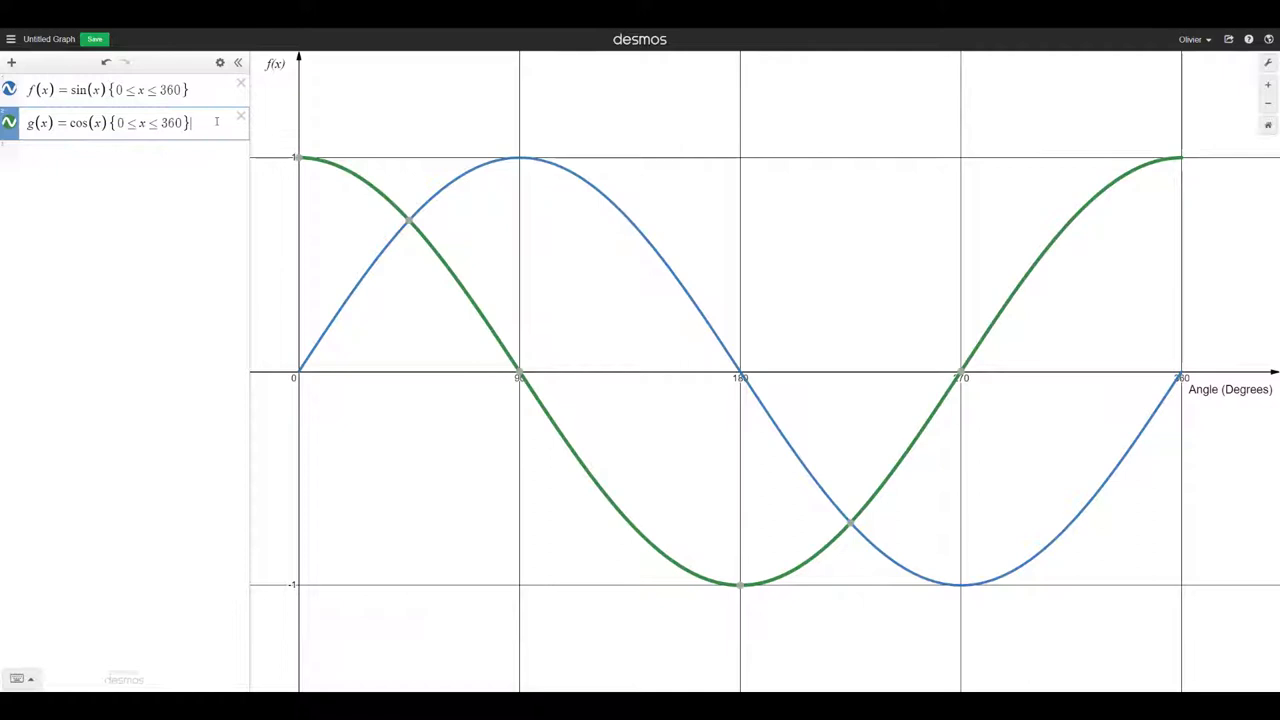
type("tan")
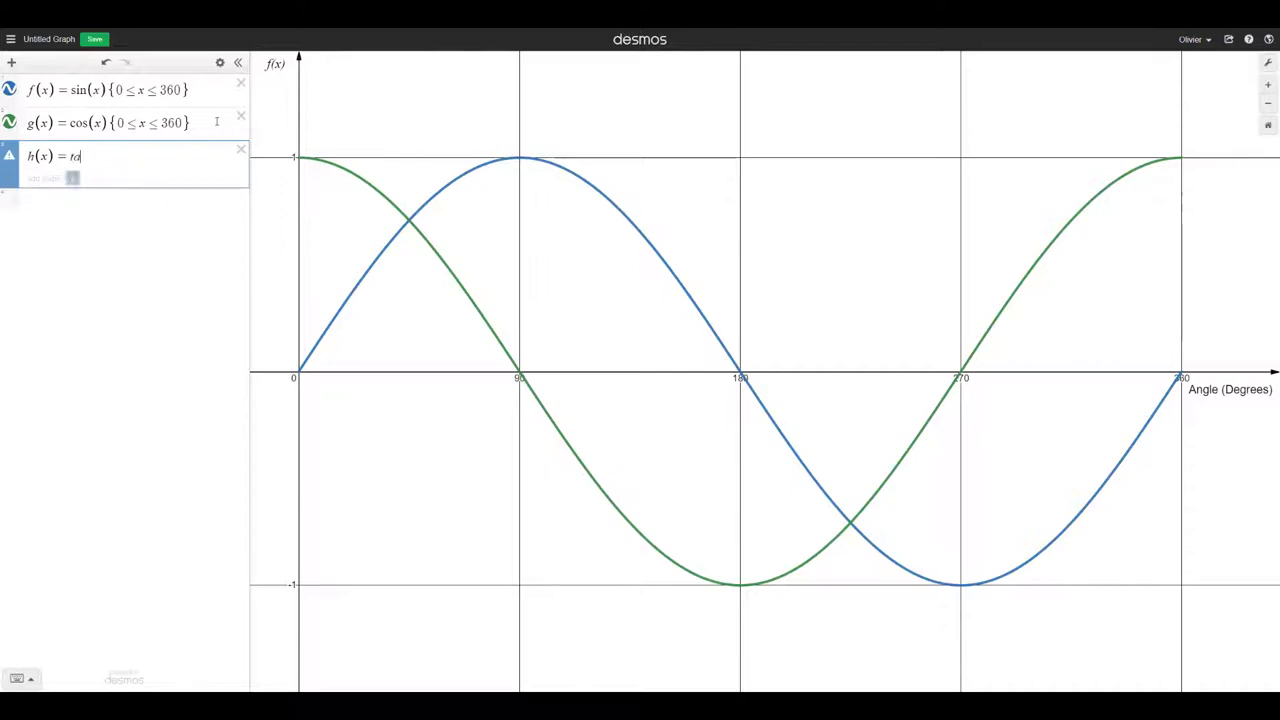
type("n(x) {0 ≤ x ≤ 360")
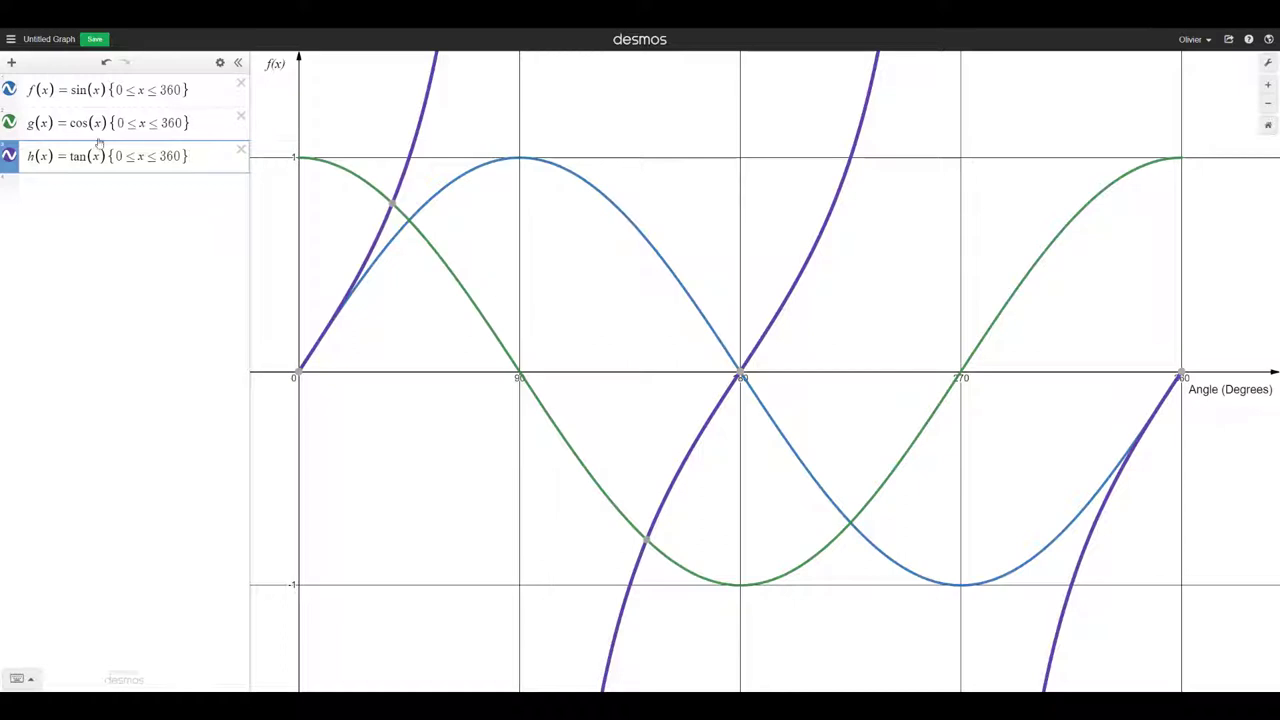
Hide the g(x) cosine and h(x) tangent curves, then begin saving the graph
left_click(11, 123)
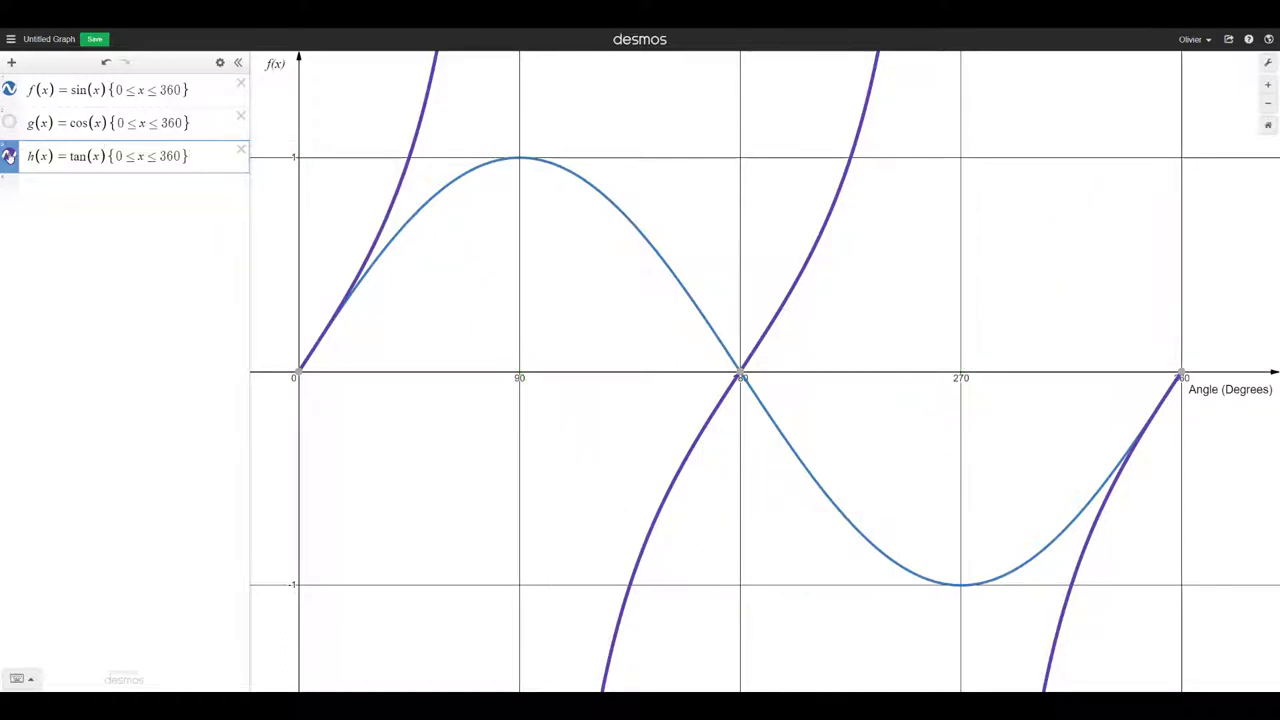
left_click(11, 156)
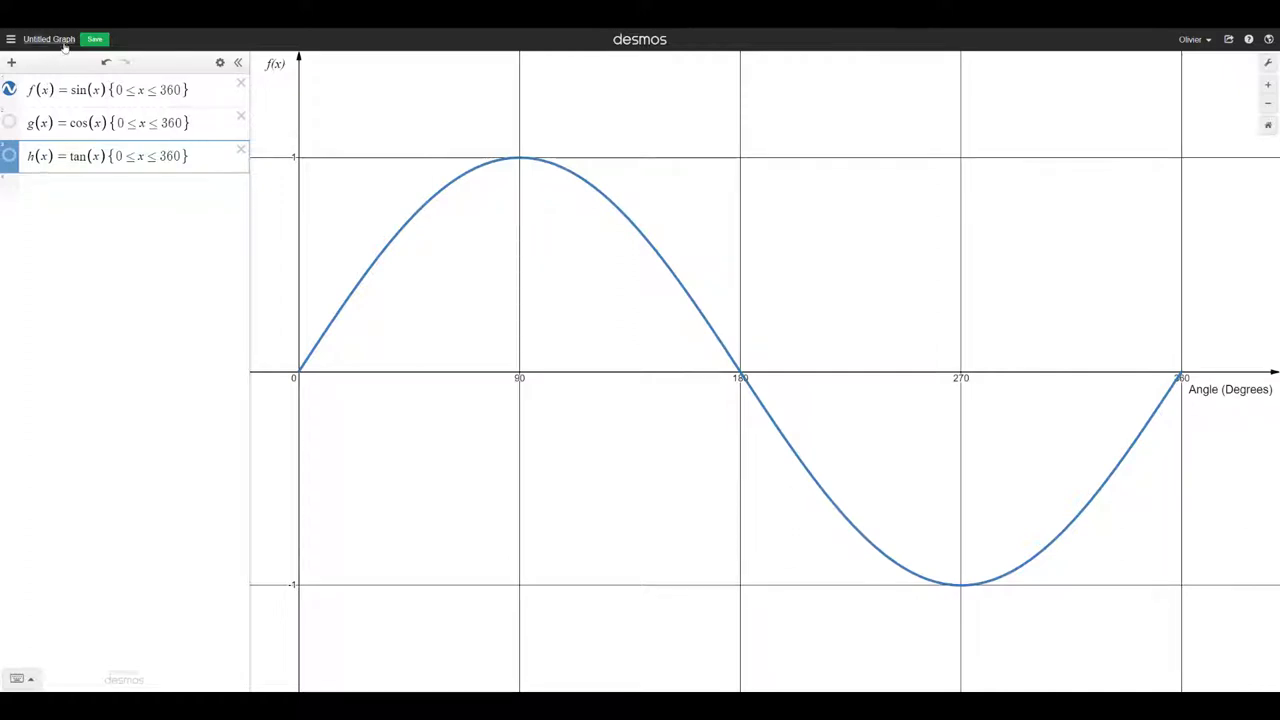
left_click(94, 39)
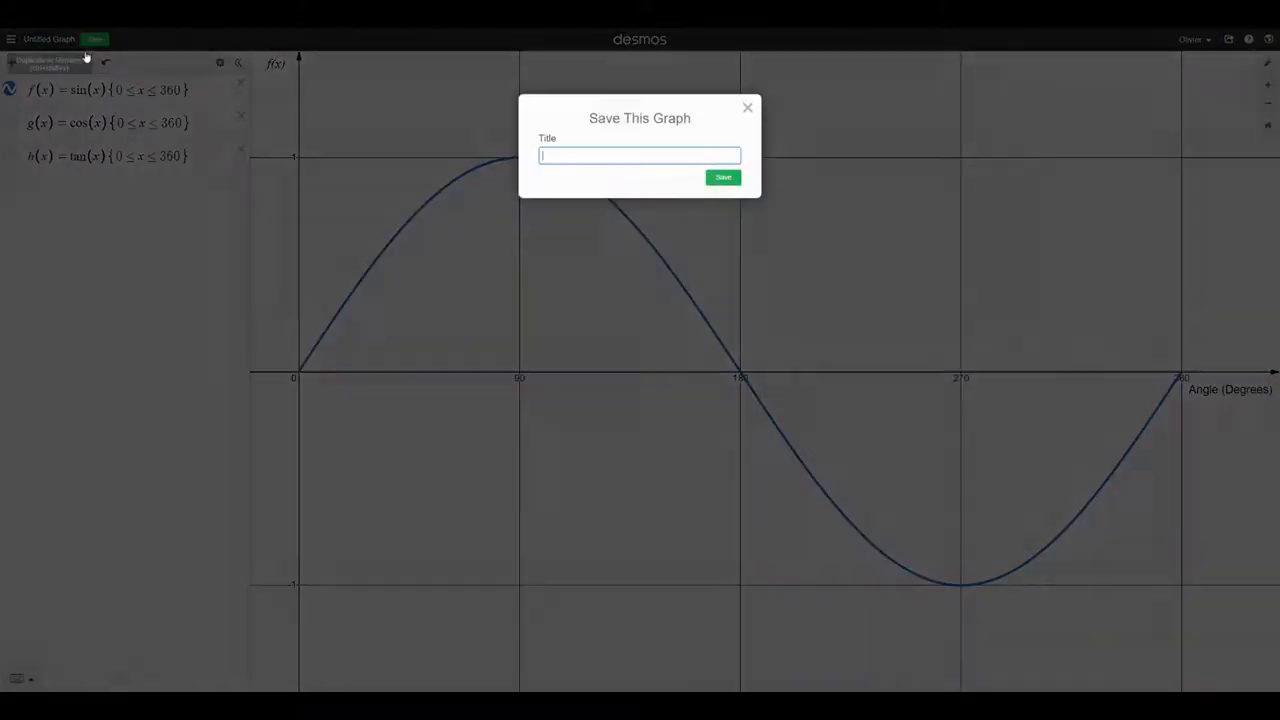
Save the graph under the title 'Nice Trig Graph (Degrees)'
type("Ni")
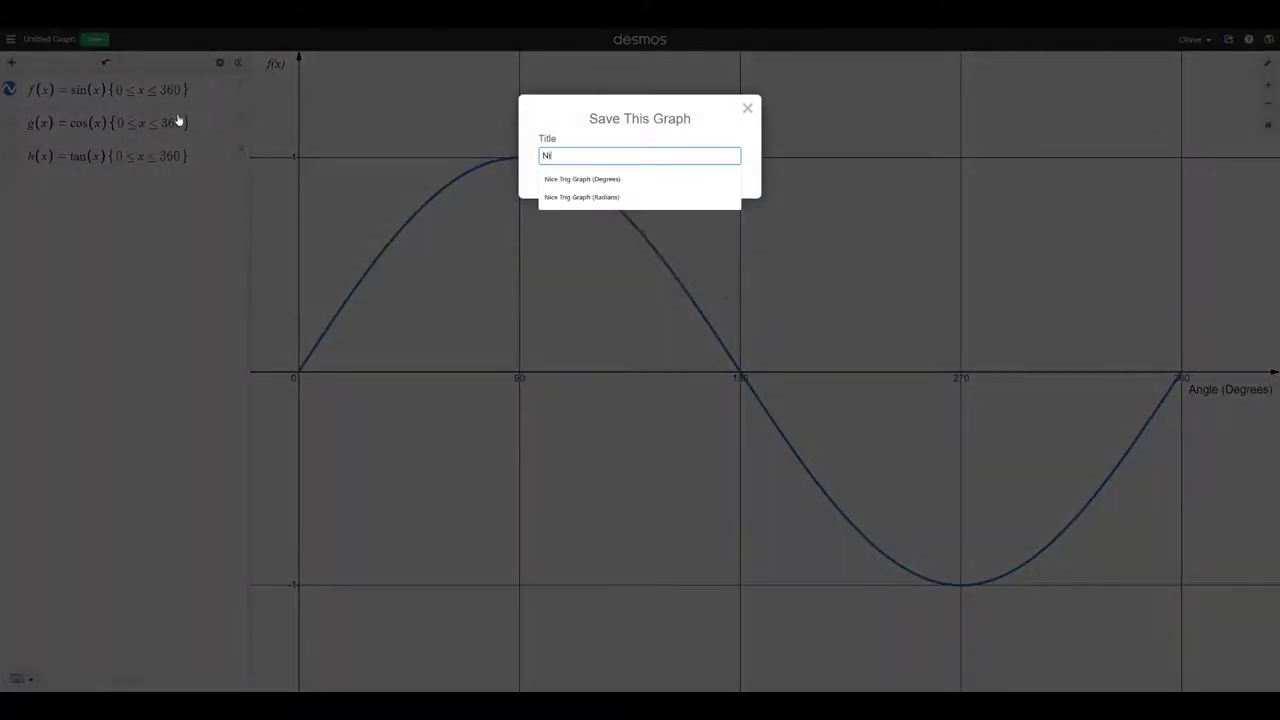
left_click(582, 179)
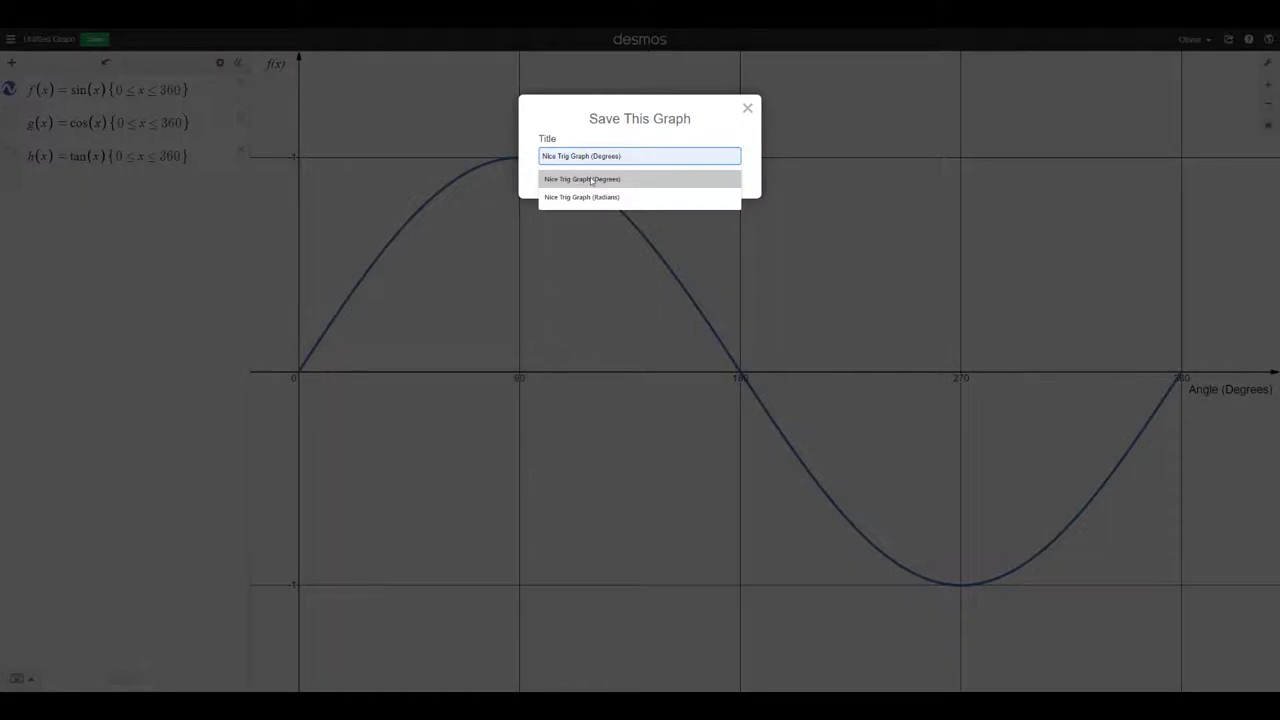
left_click(581, 179)
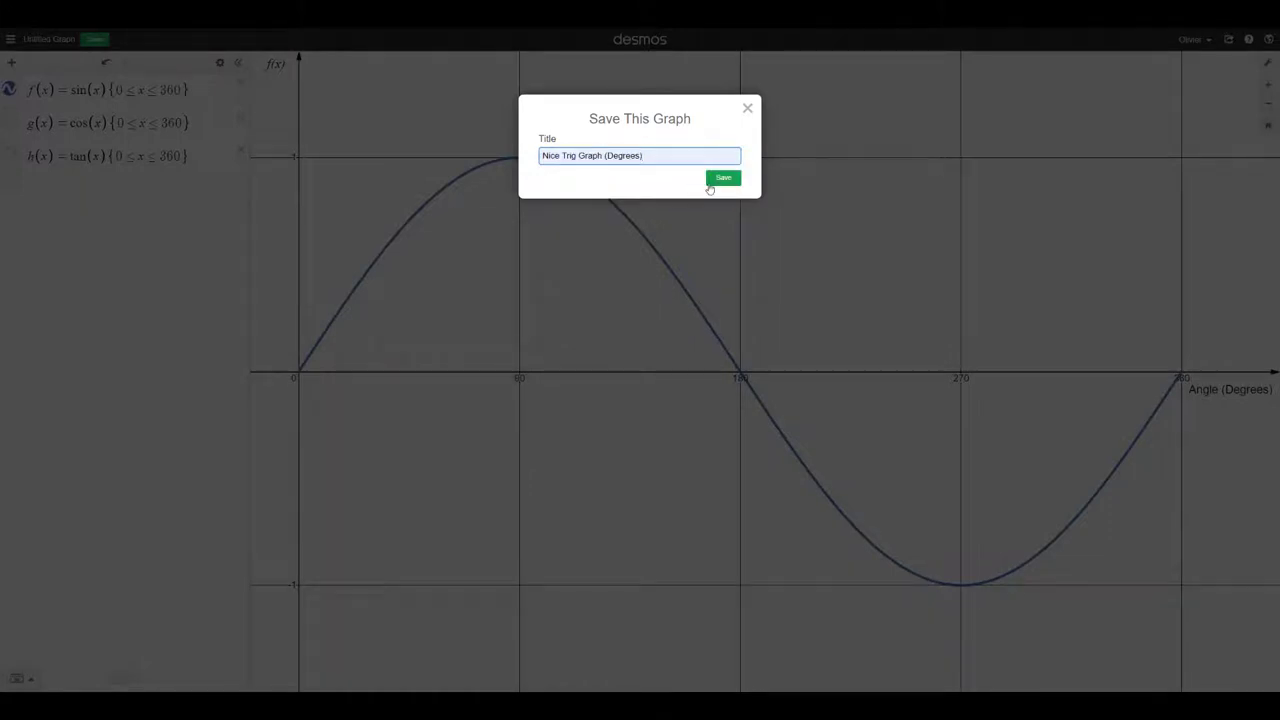
left_click(722, 178)
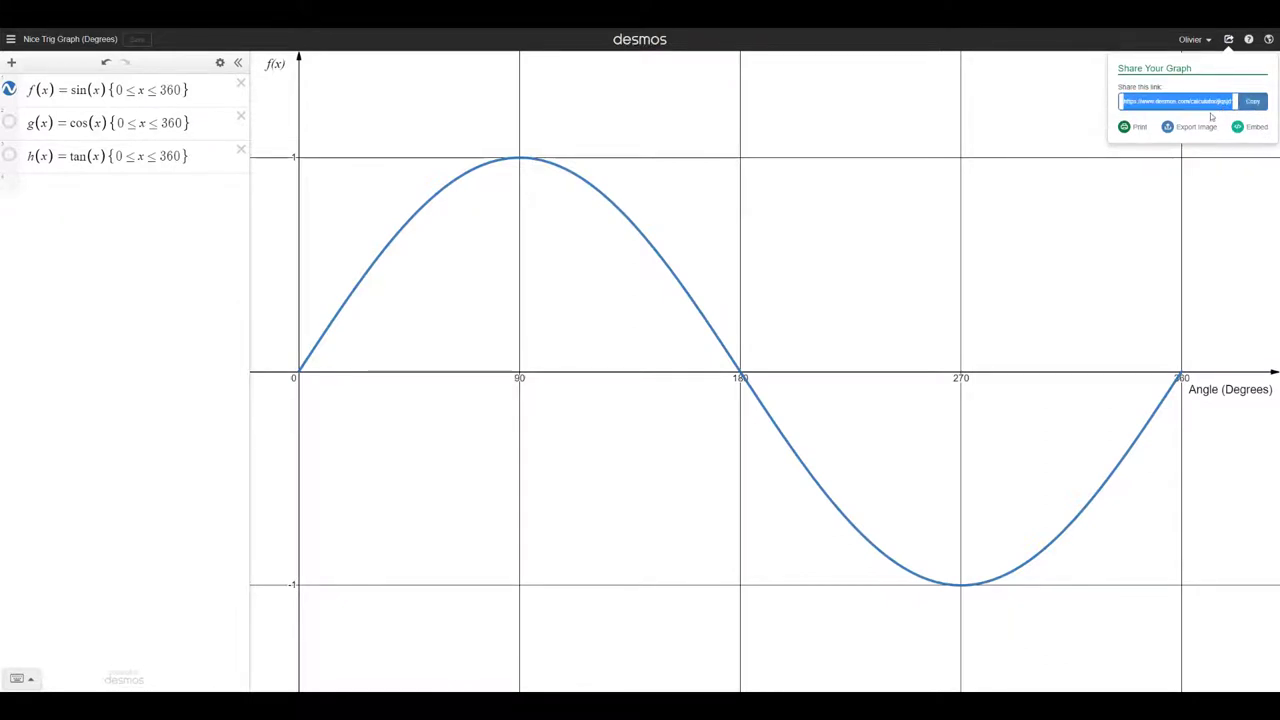
Download the graph as a Large Rectangle PNG image
left_click(1165, 125)
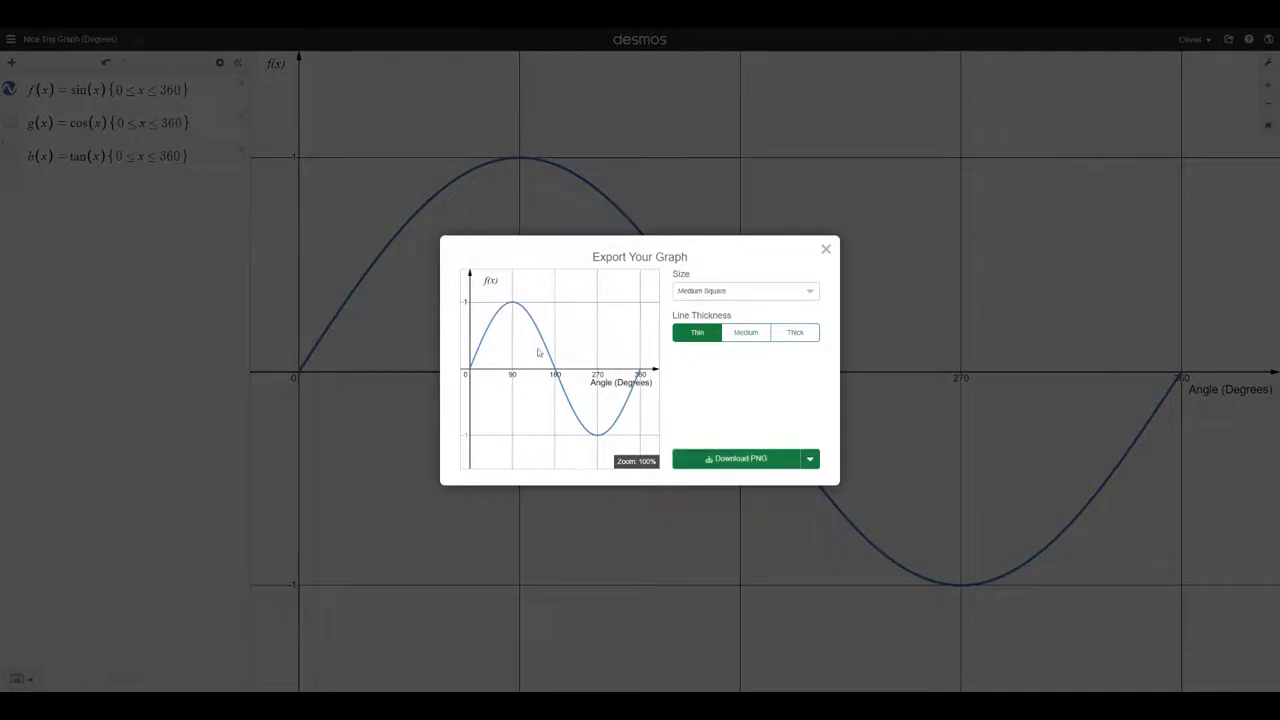
mouse_move(517, 418)
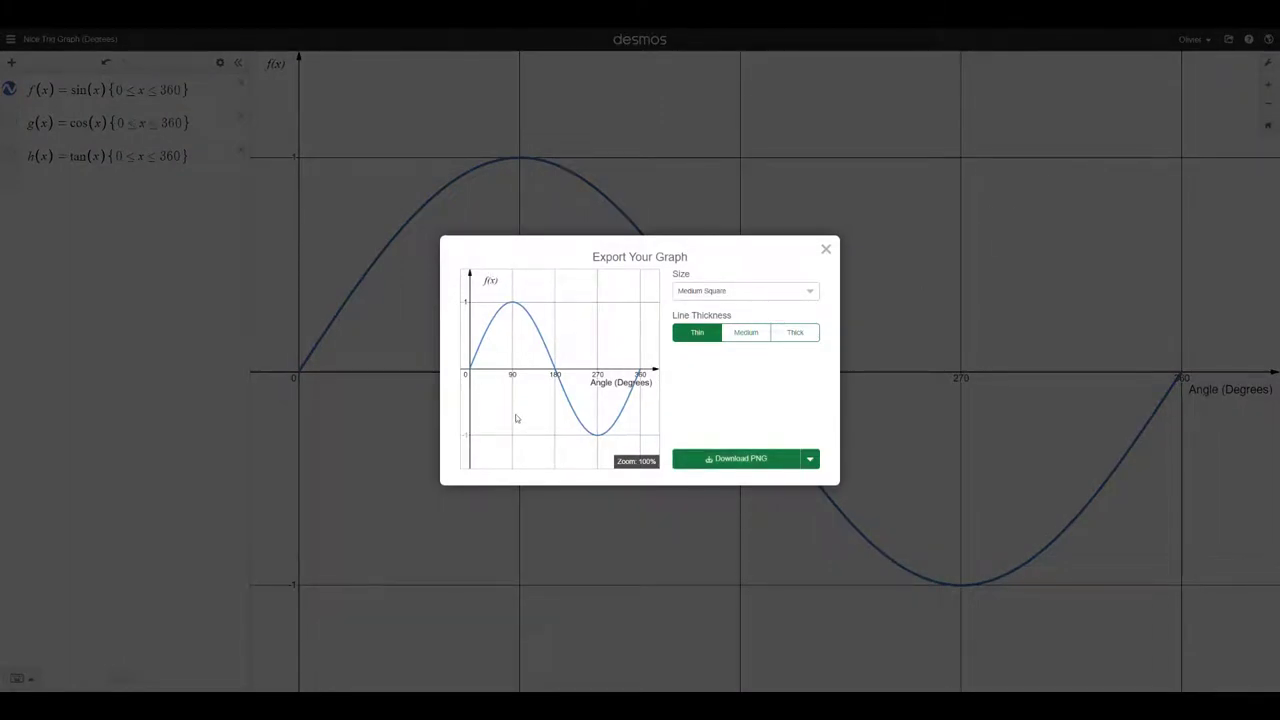
mouse_move(632, 424)
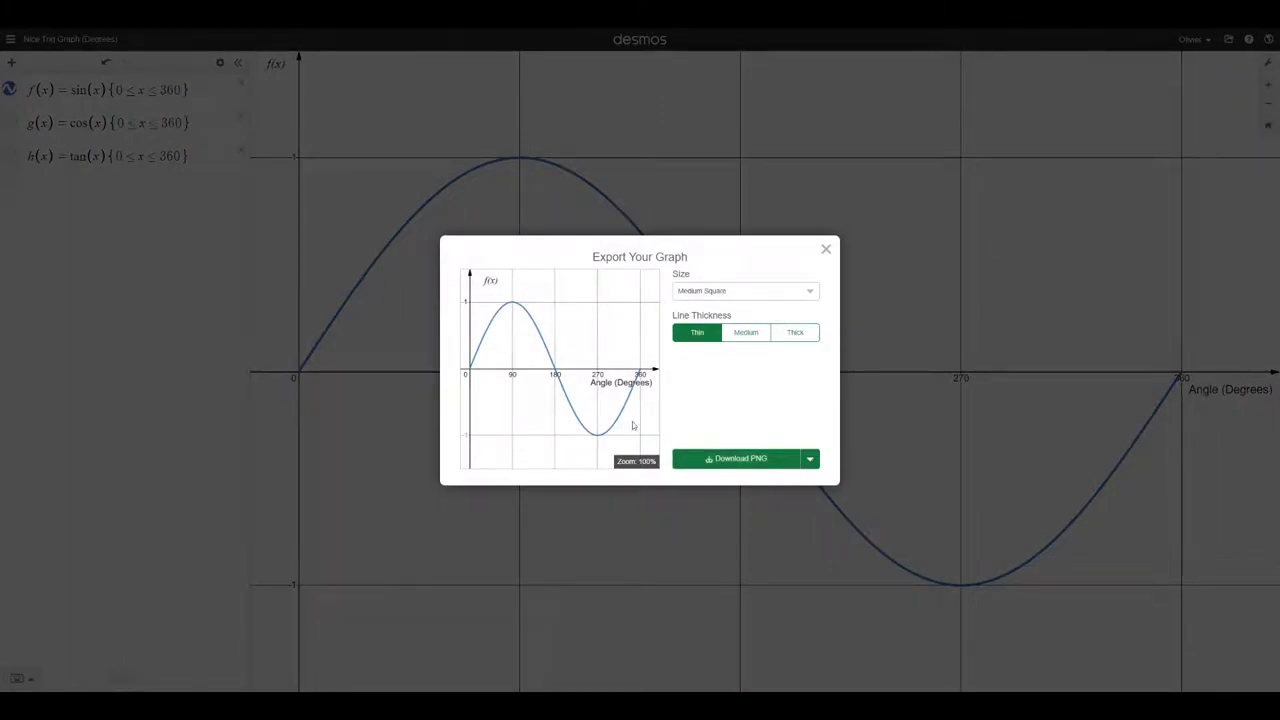
mouse_move(789, 368)
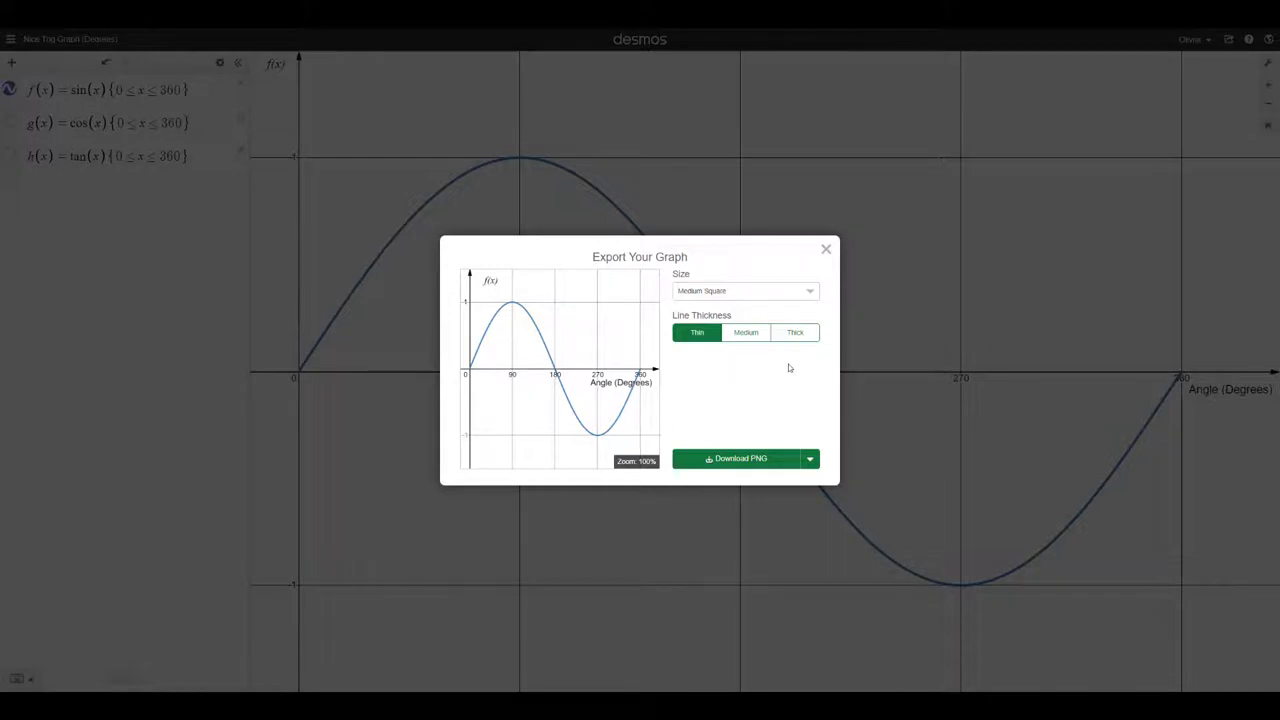
left_click(744, 291)
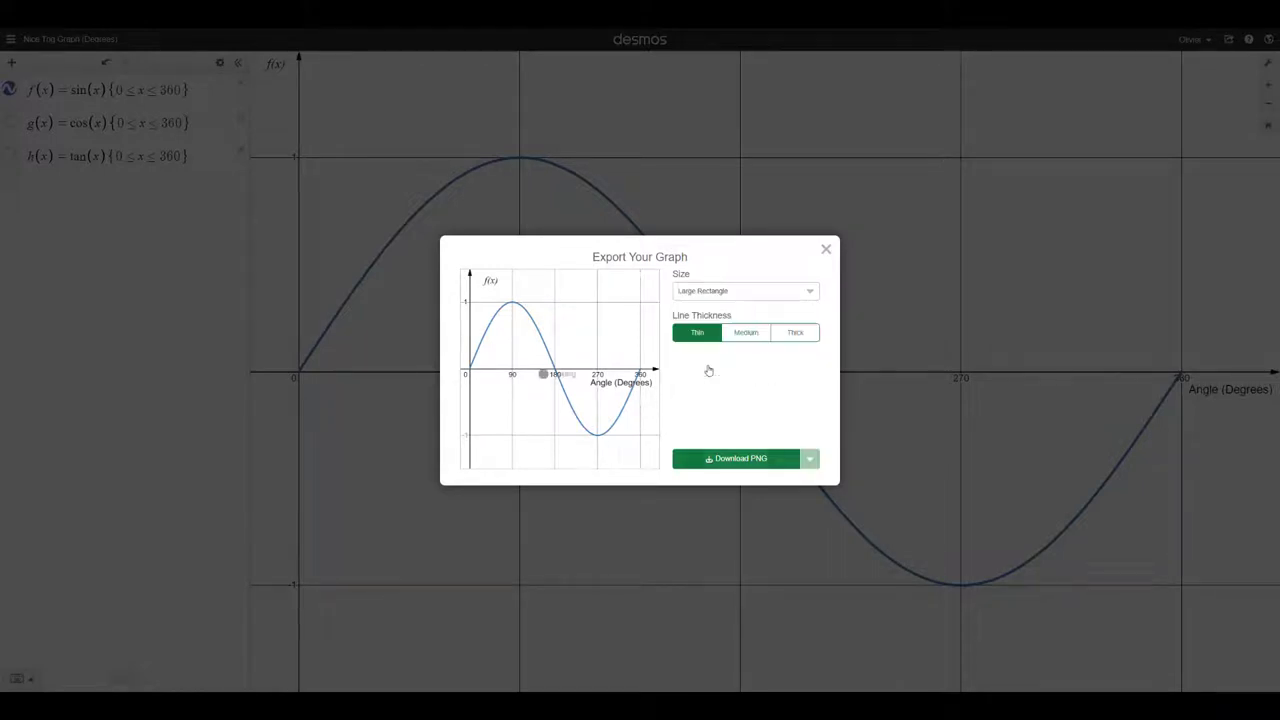
left_click(825, 249)
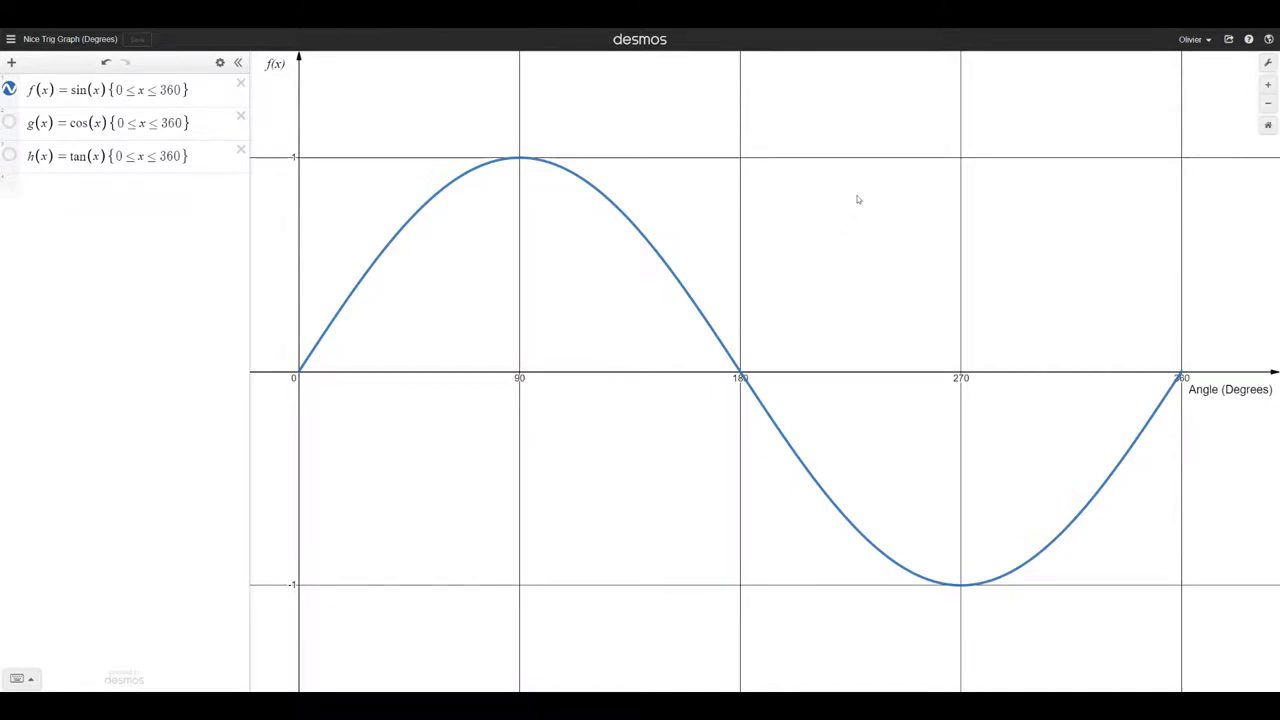
mouse_move(836, 191)
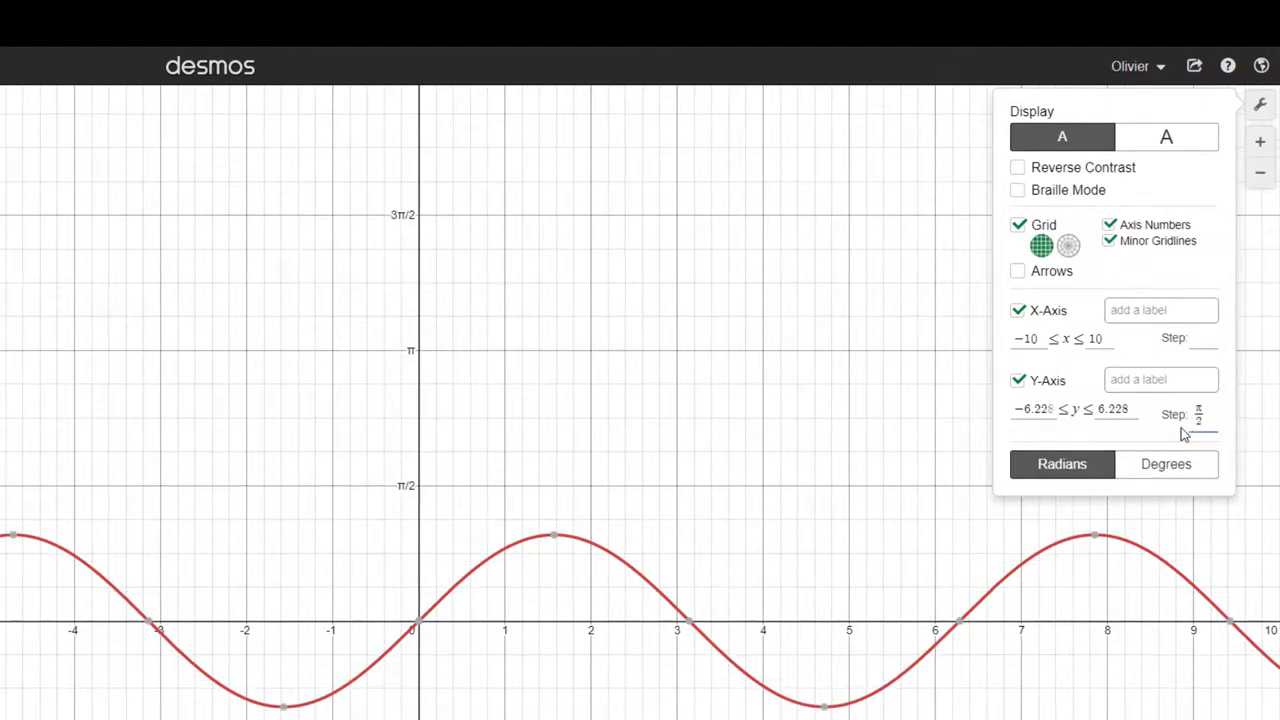
Set the x-axis step to π/2, bounds −1≤x≤7 and −1.5≤y≤1.5
left_click(1197, 416)
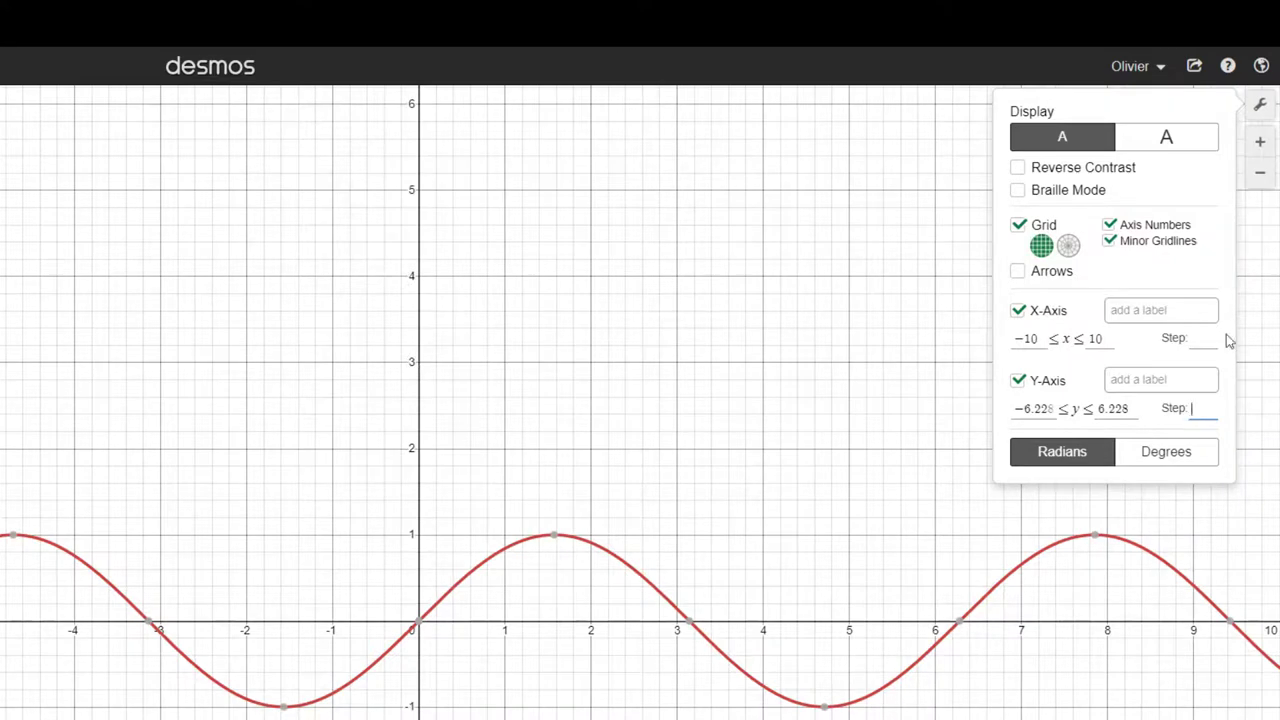
type("π/2")
left_click(1100, 338)
type("7")
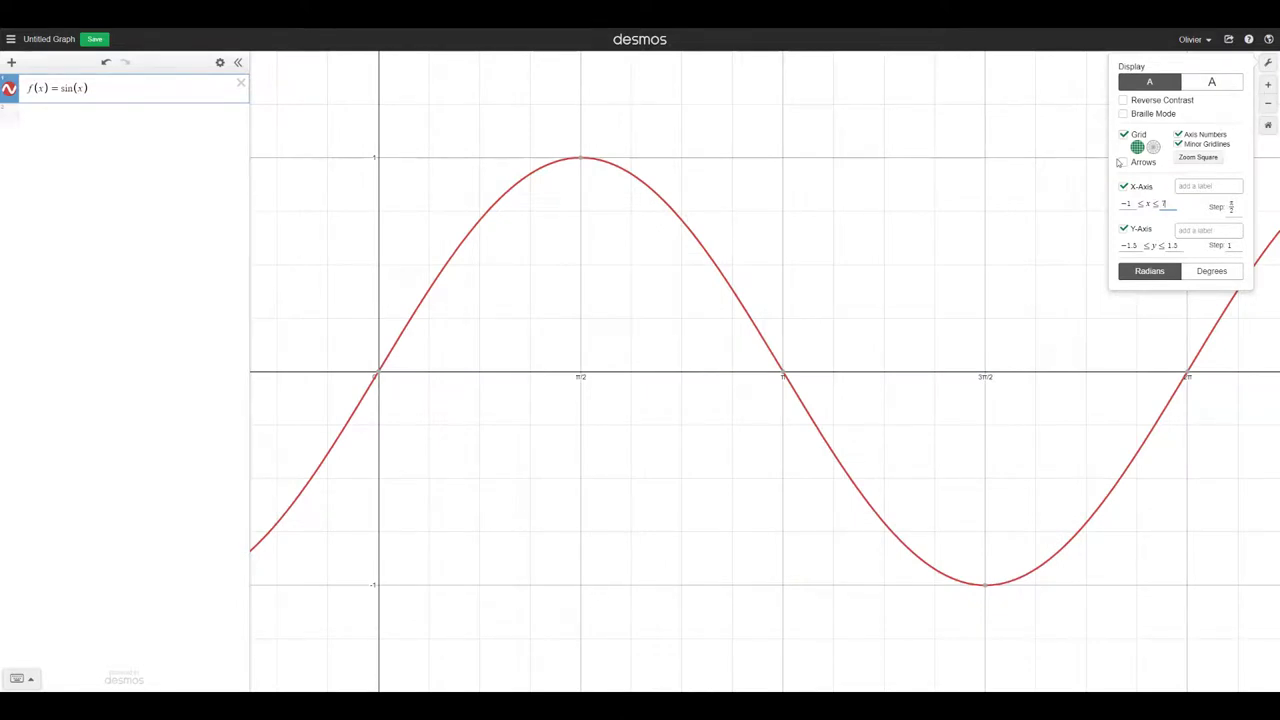
Turn on axis arrows and label the axes 'Angle (Radians)' and 'f(x)'
left_click(1122, 160)
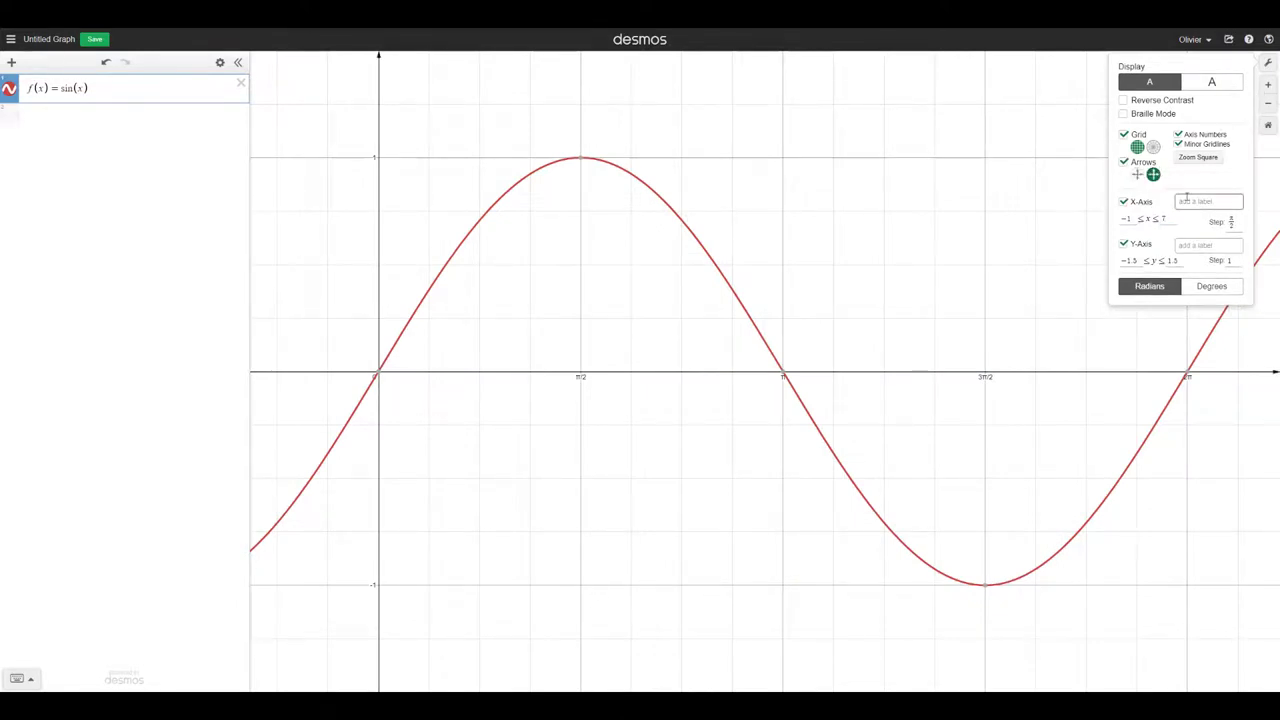
left_click(1206, 201)
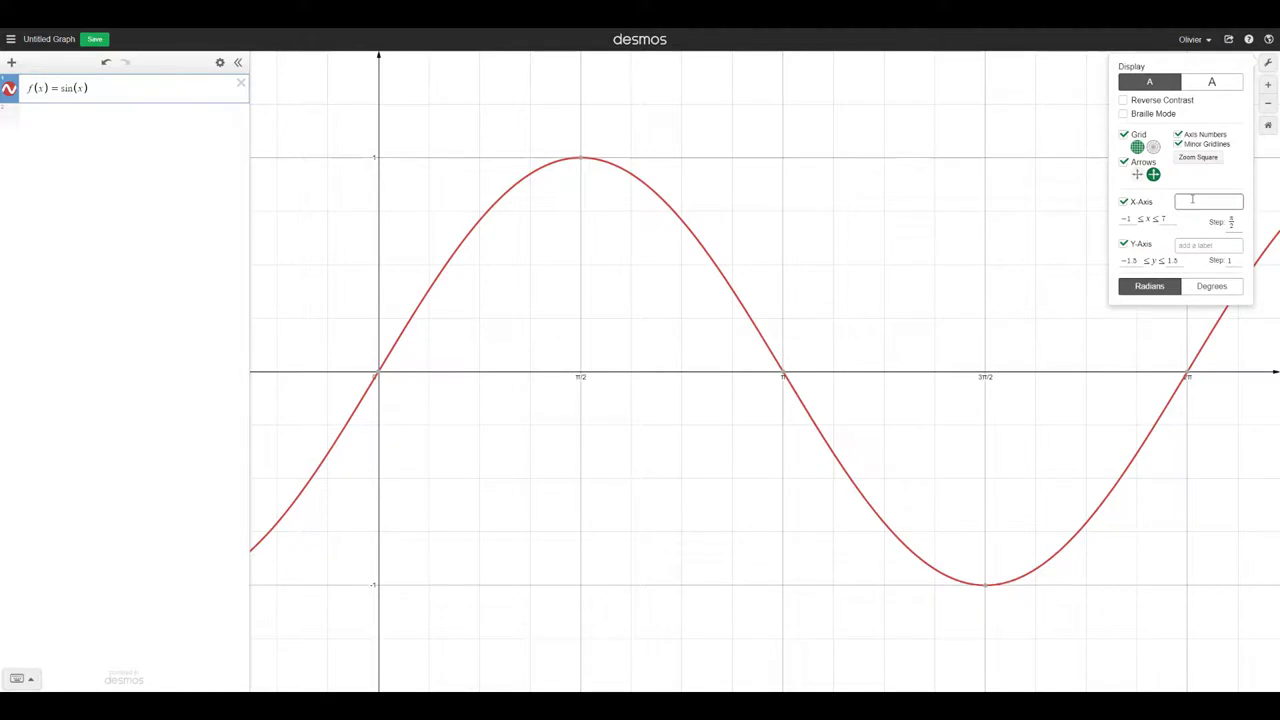
type("Angle (Radians")
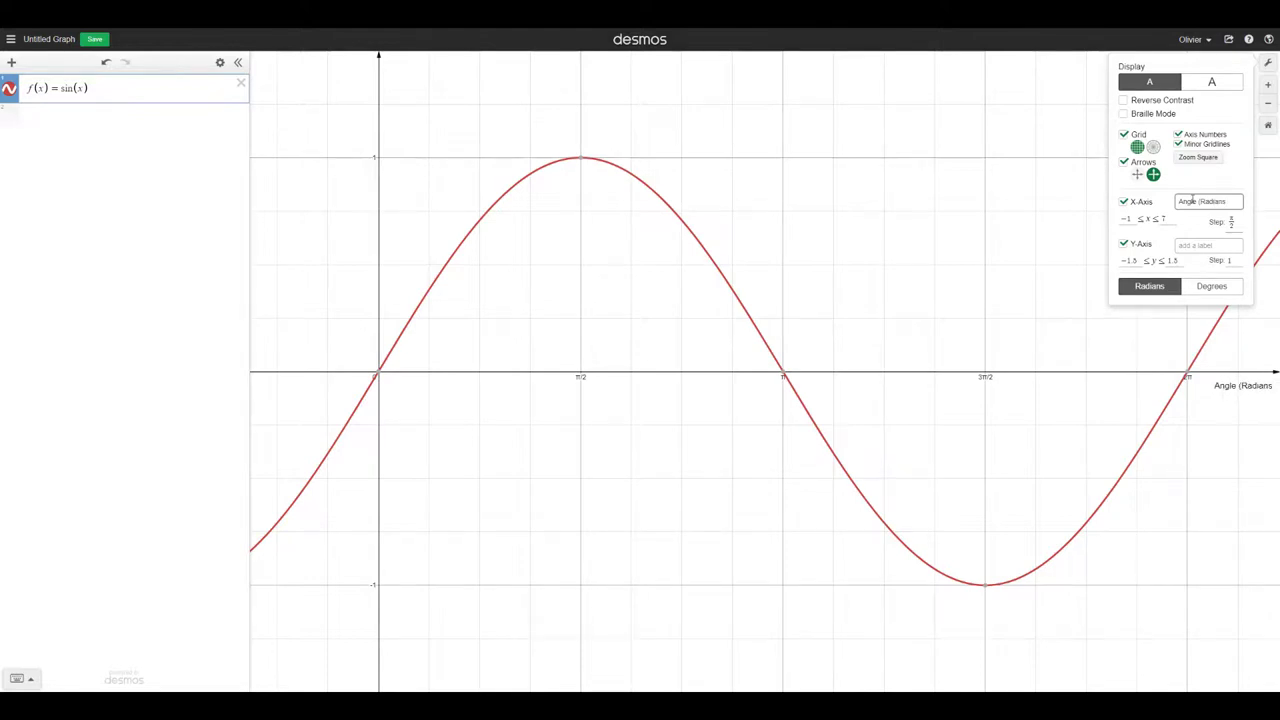
left_click(1211, 245)
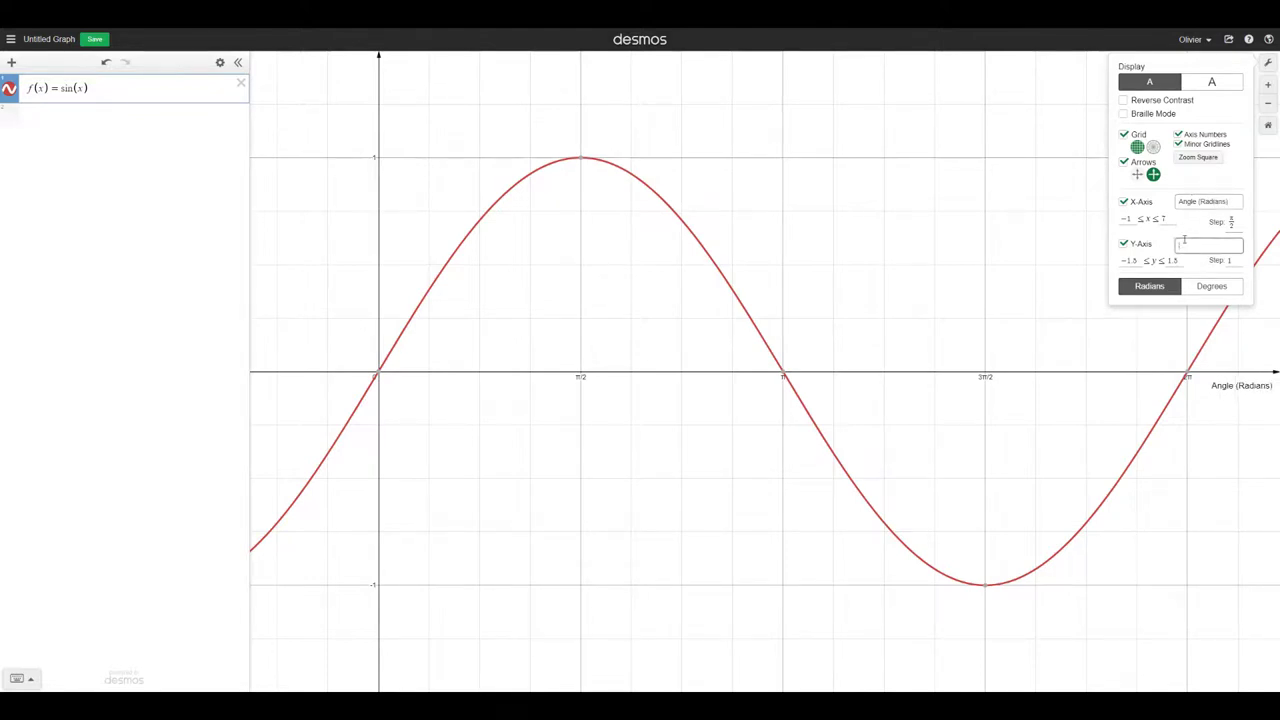
type("f(x)")
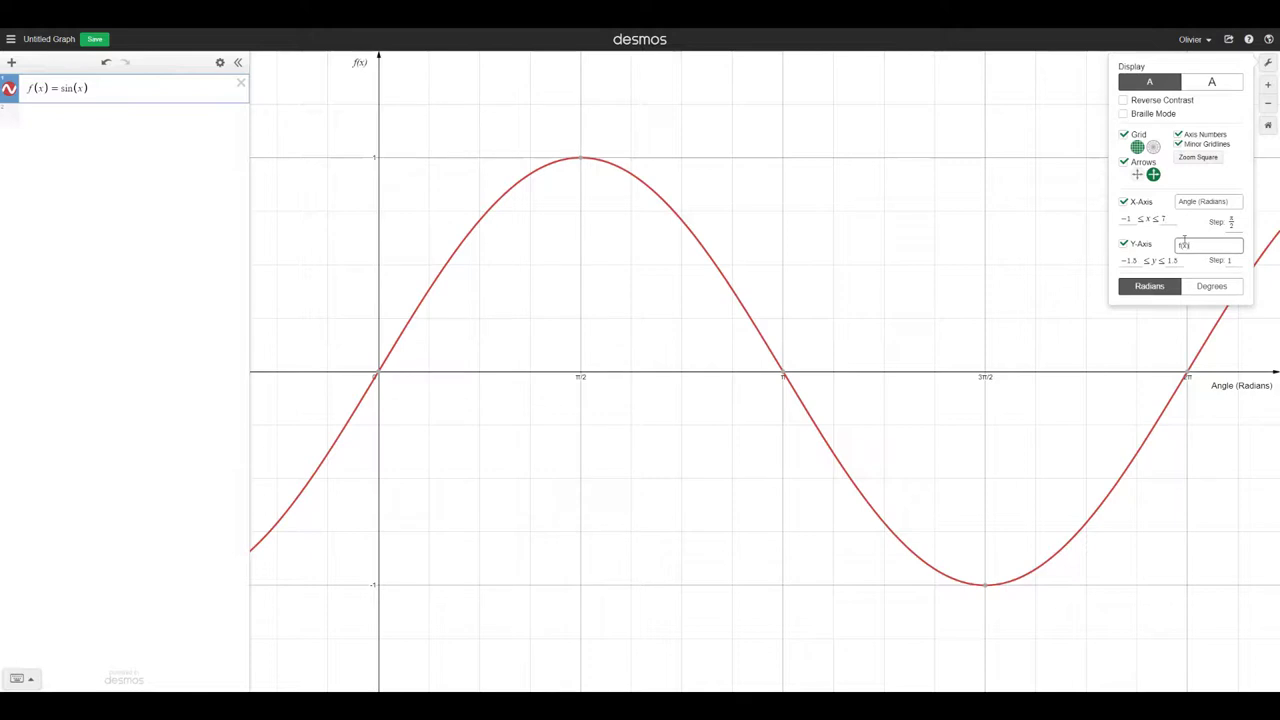
left_click(1208, 84)
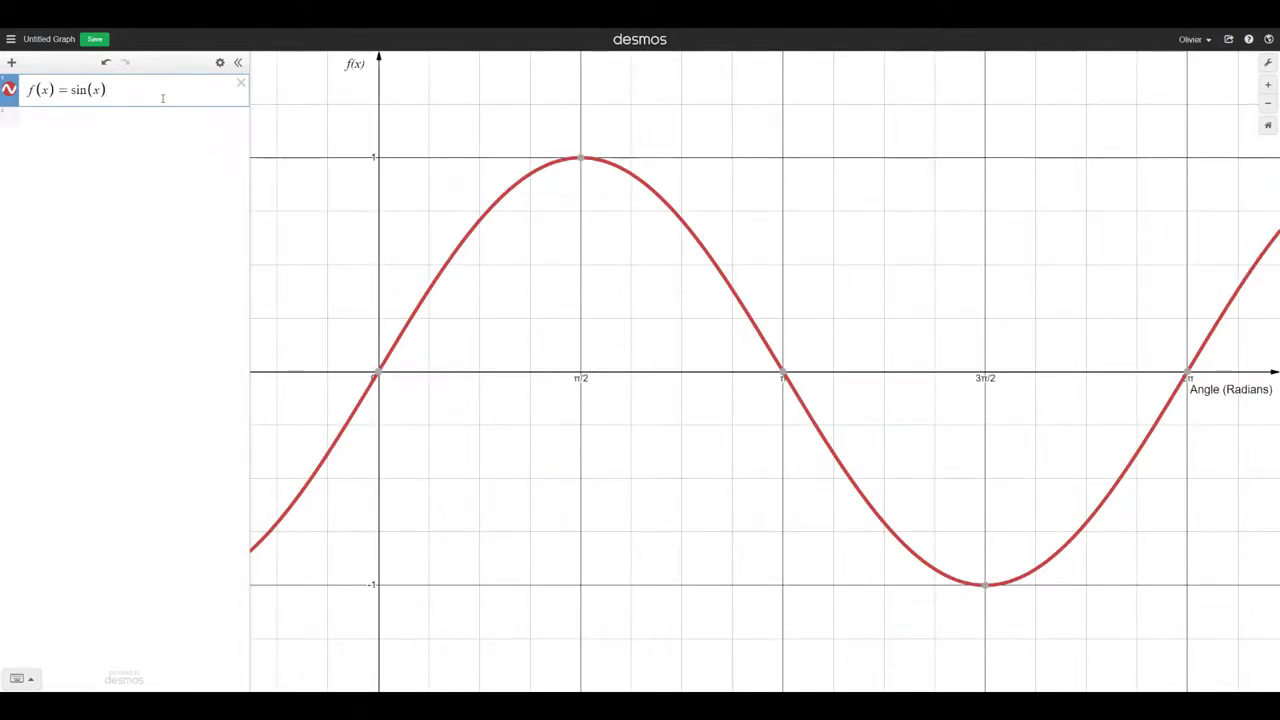
Append {0≤x≤2π} to f(x)=sin(x) and open a new expression line
type("{0 ≤ x ≤")
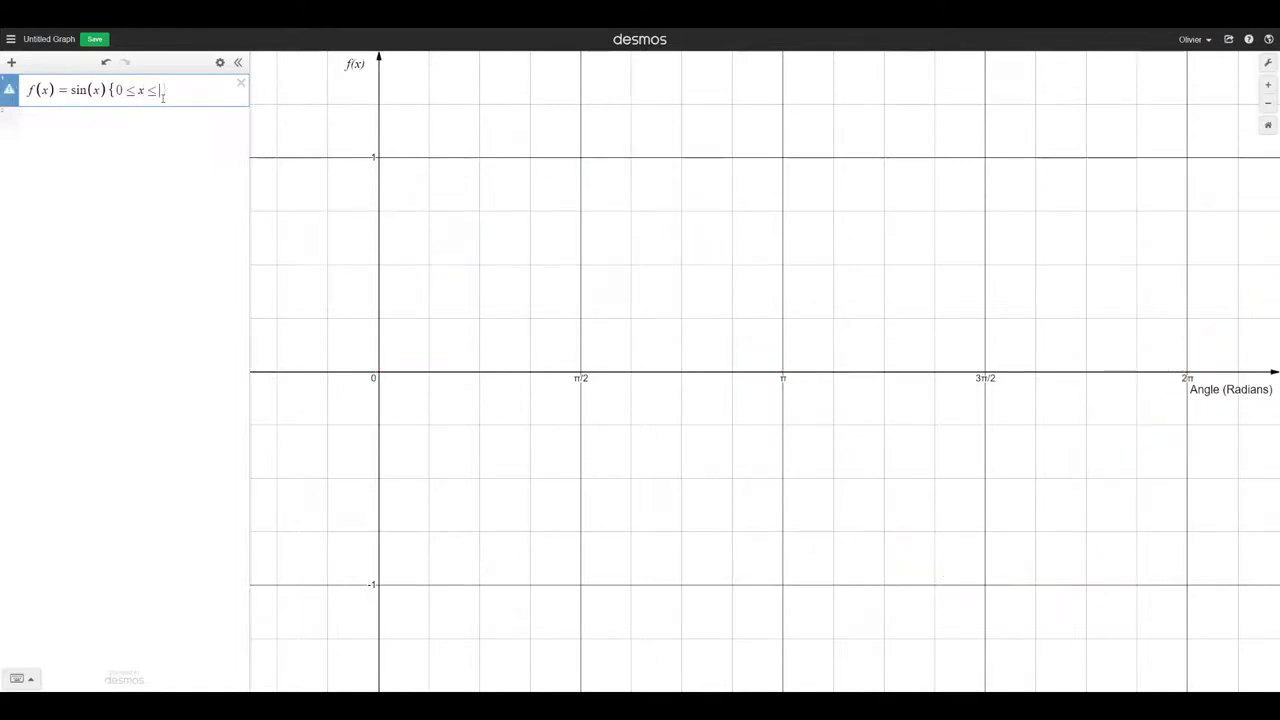
type("360}")
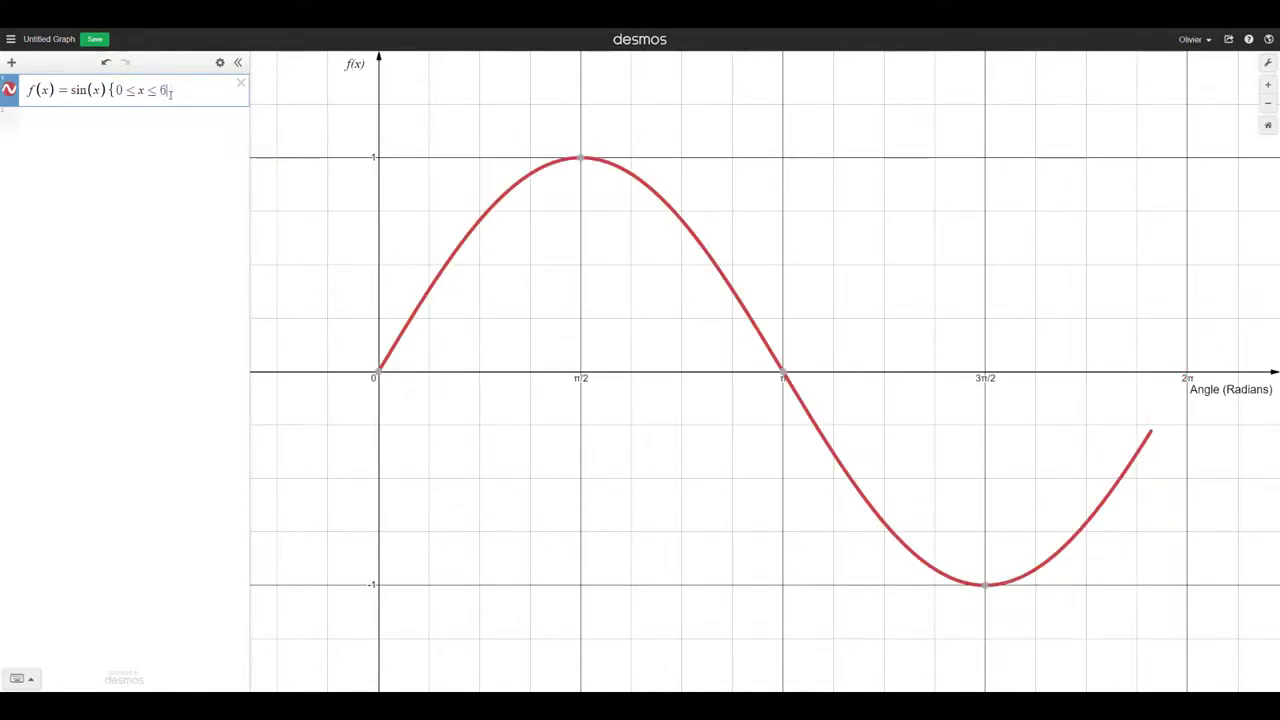
type(".2")
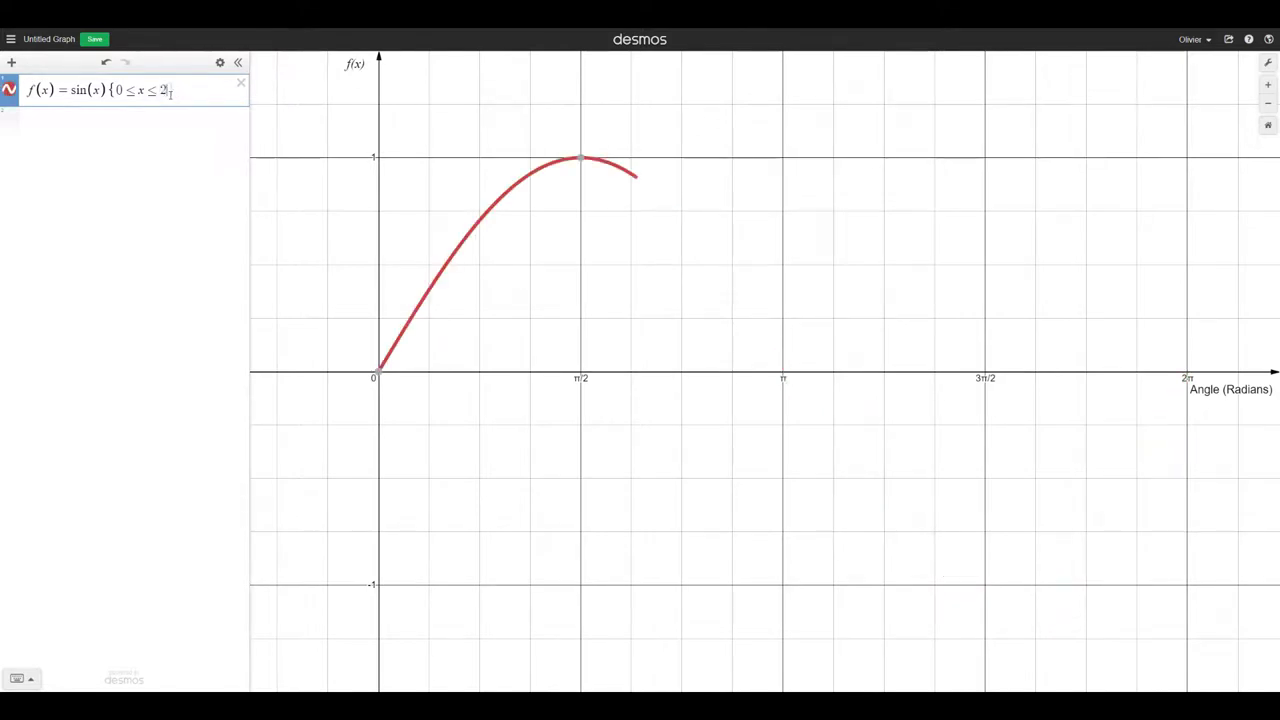
type("π}")
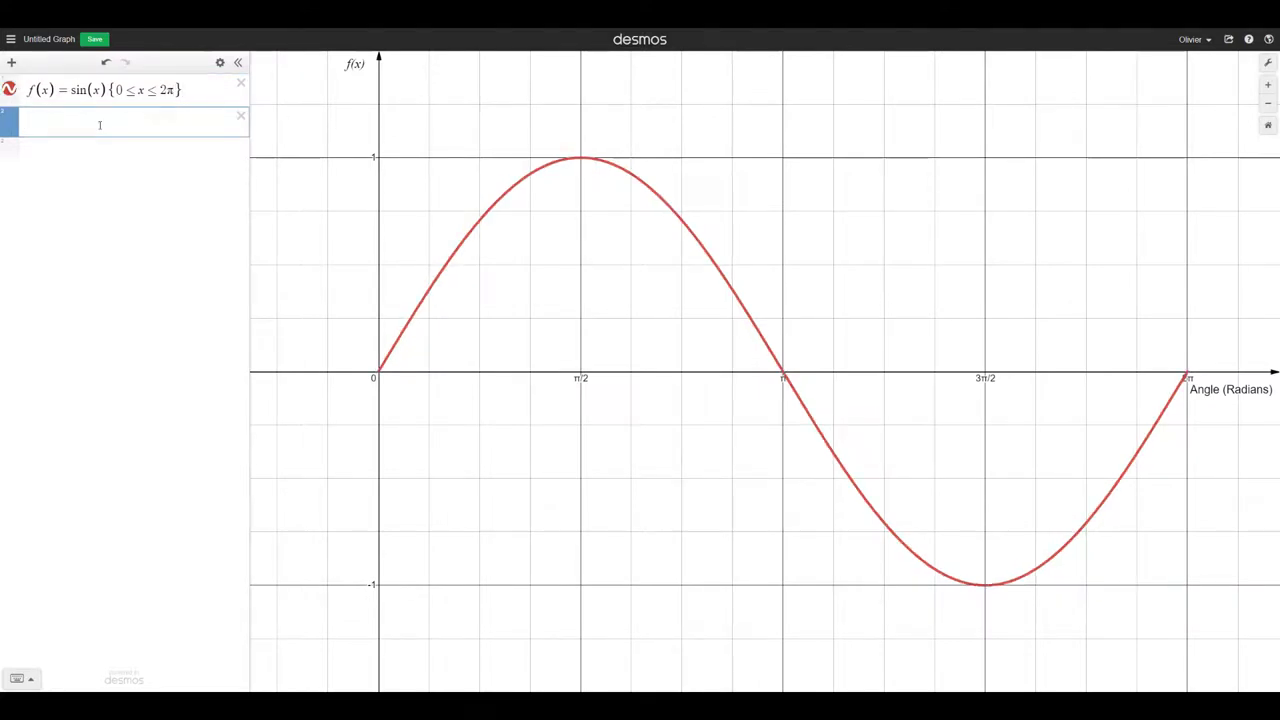
Enter g(θ) = cos(θ) restricted to 0 ≤ θ ≤ 2π as the second expression
type("g(")
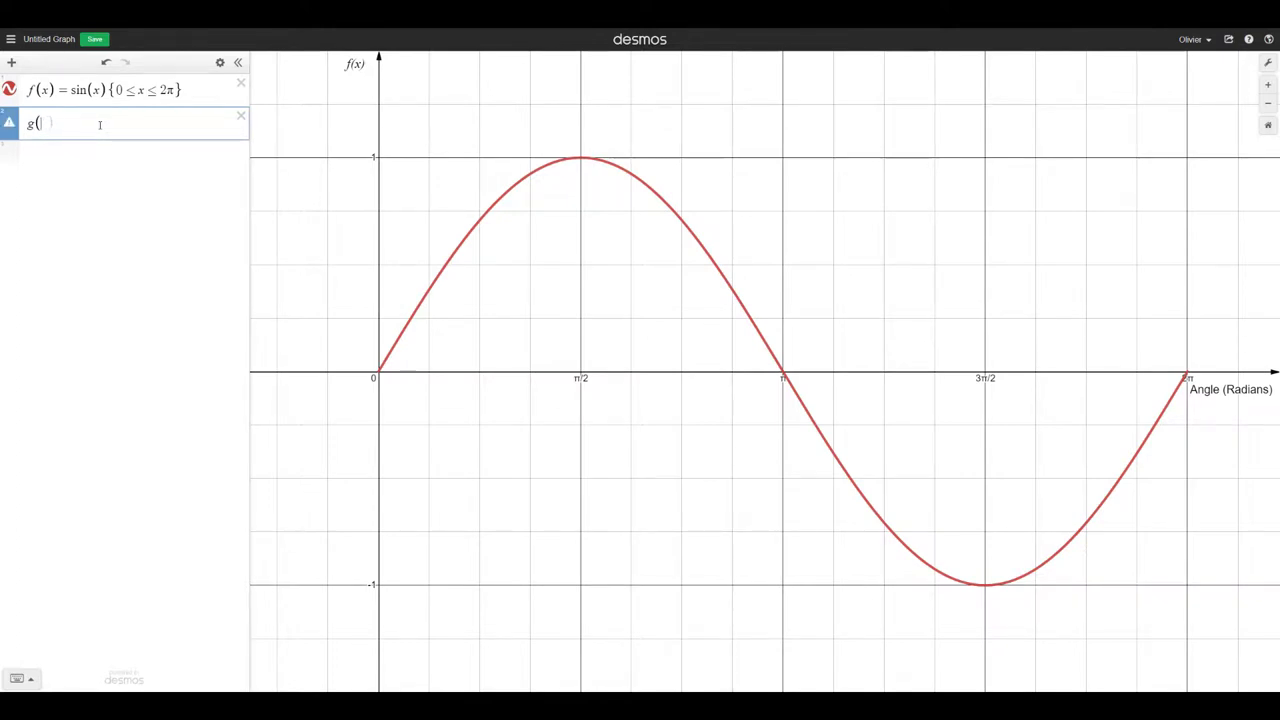
type("thet")
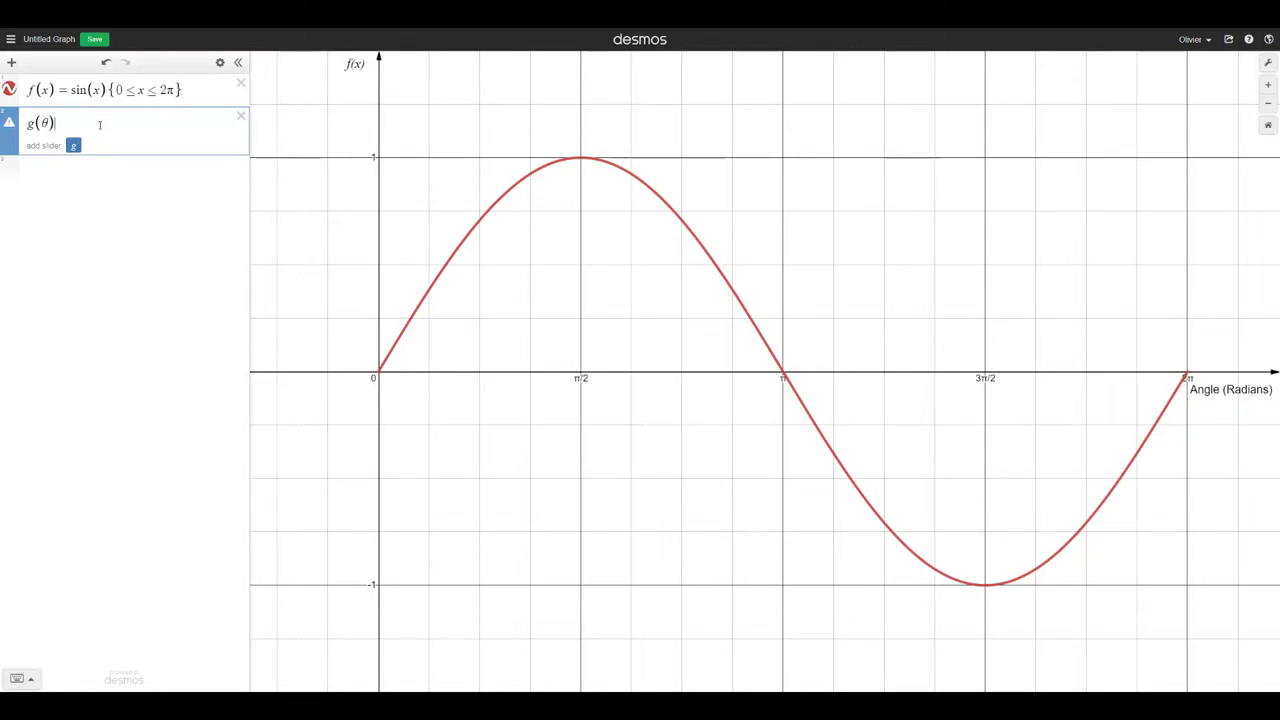
type("=co")
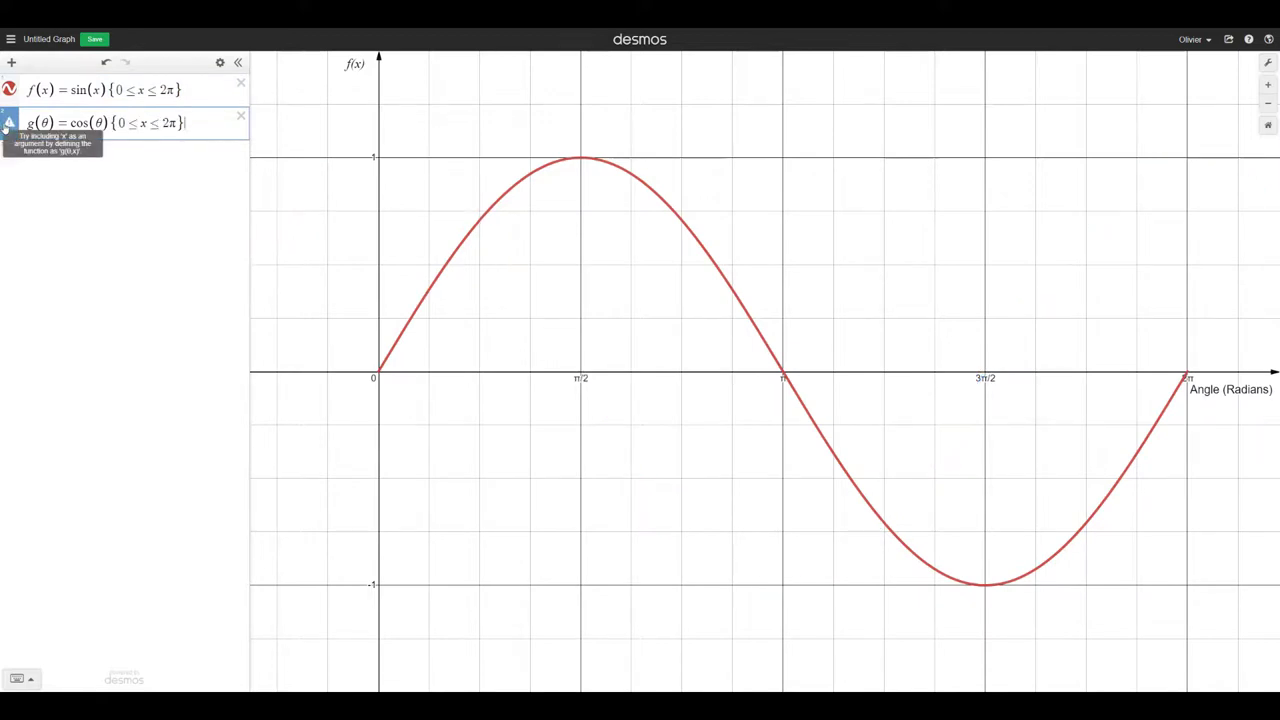
mouse_move(100, 147)
type("θ")
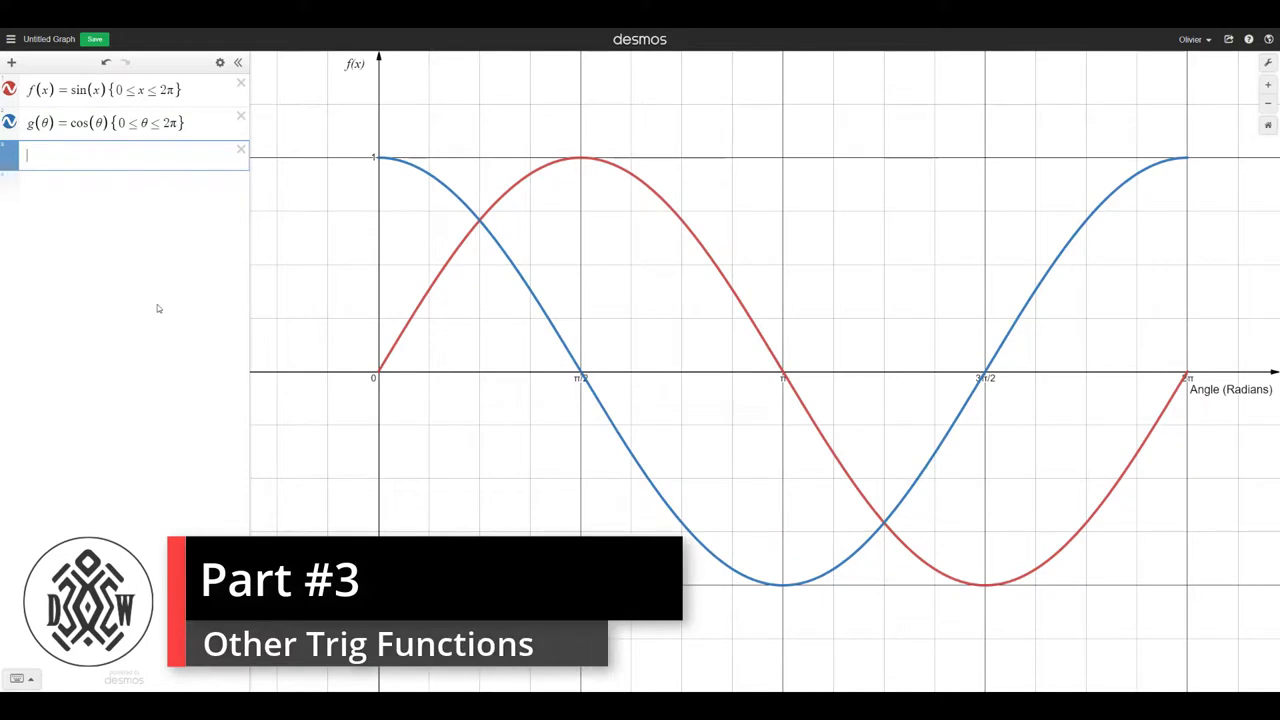
mouse_move(41, 684)
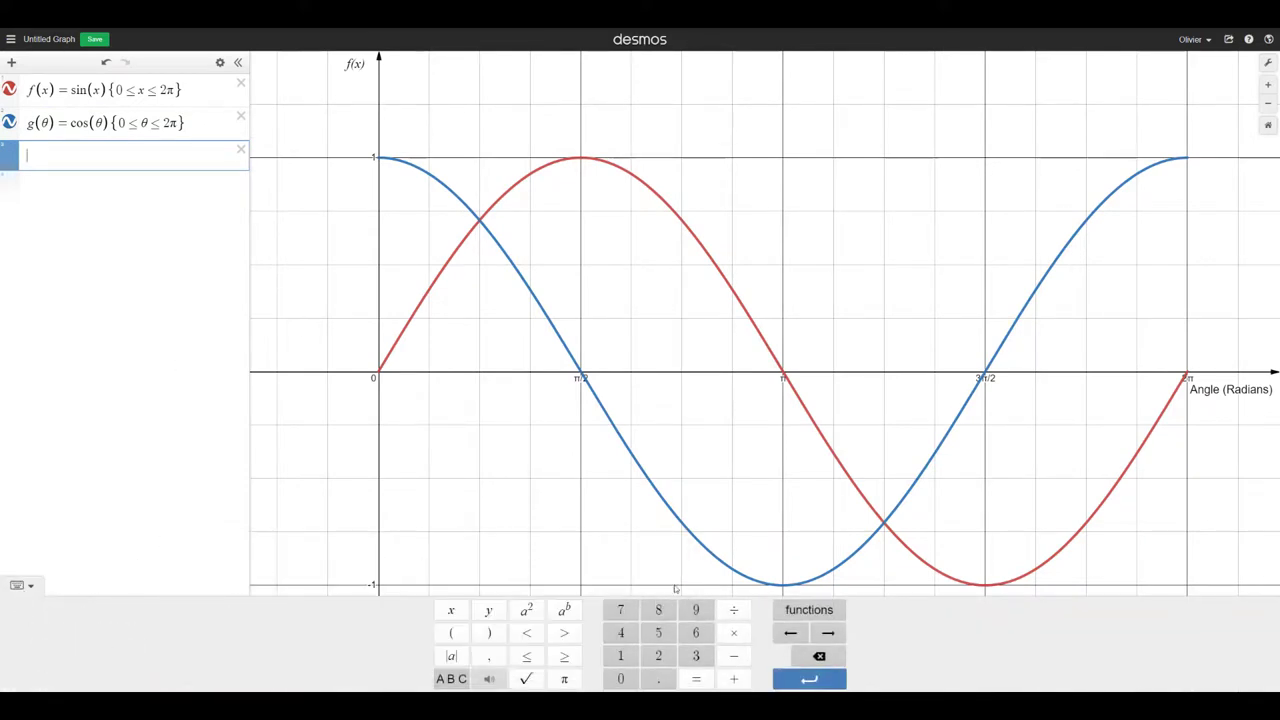
Add a tan(x) expression from the Trig functions list, then hide its curve
left_click(807, 610)
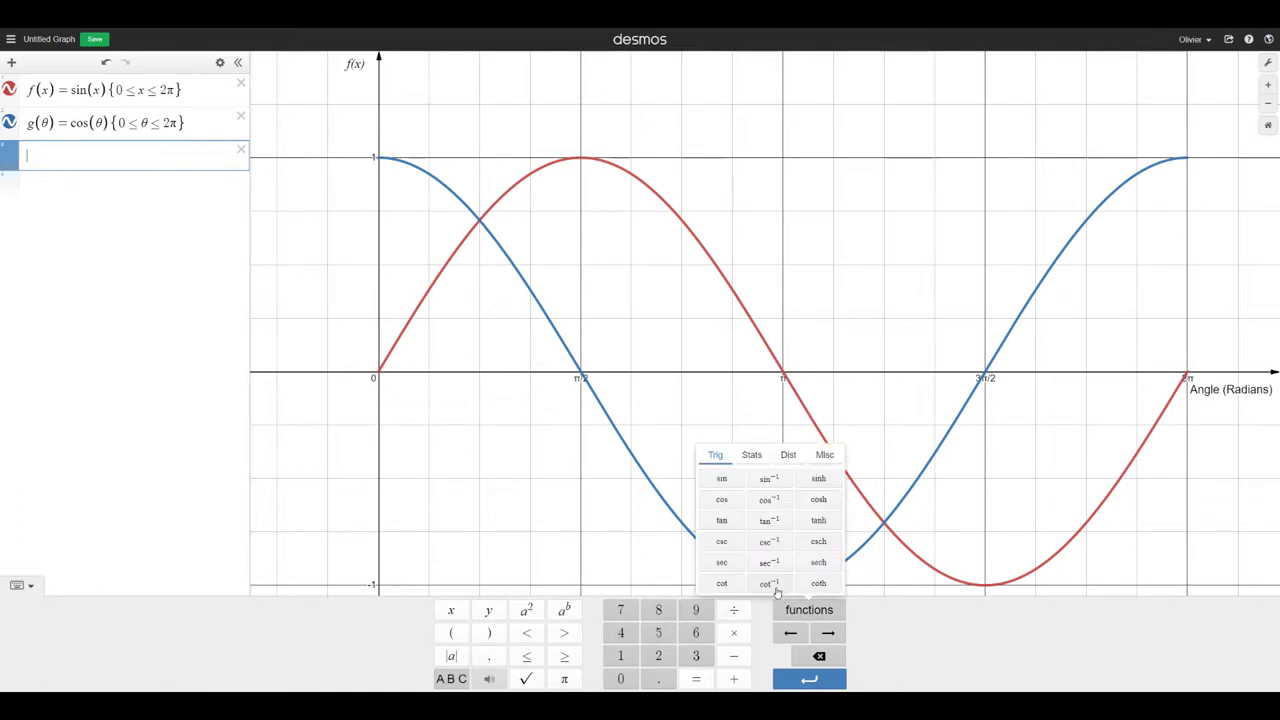
mouse_move(750, 569)
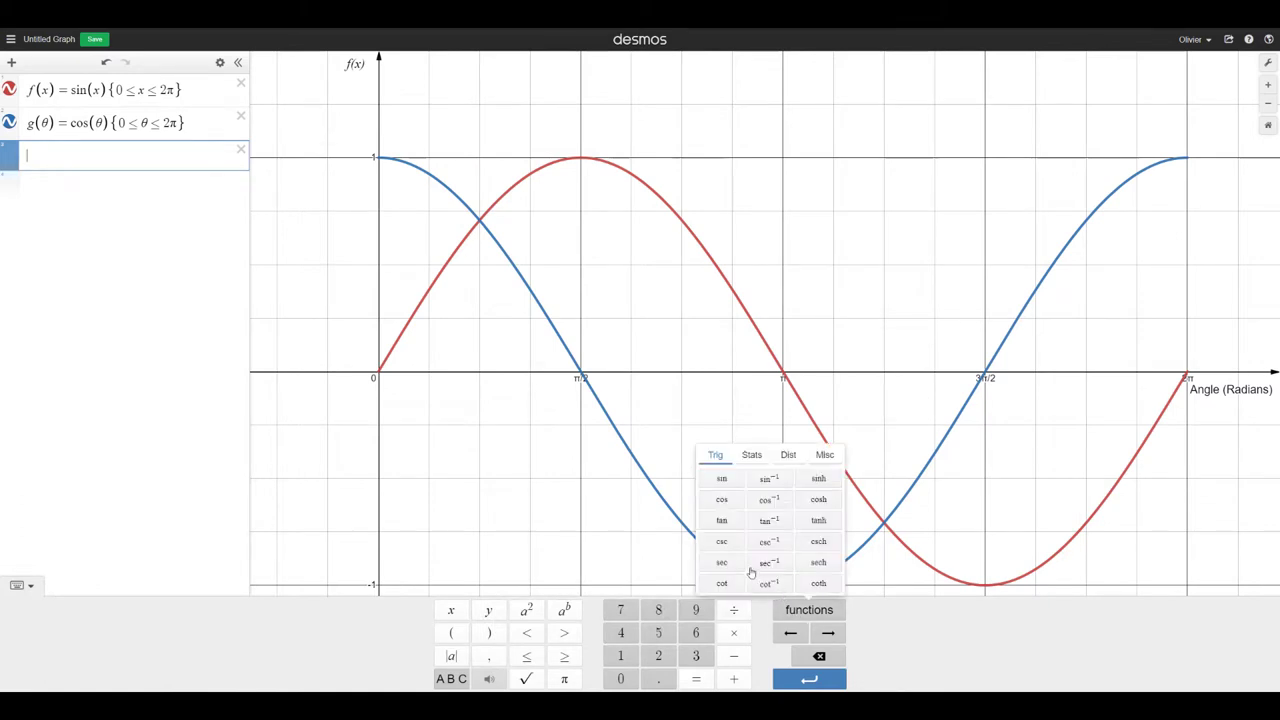
left_click(721, 520)
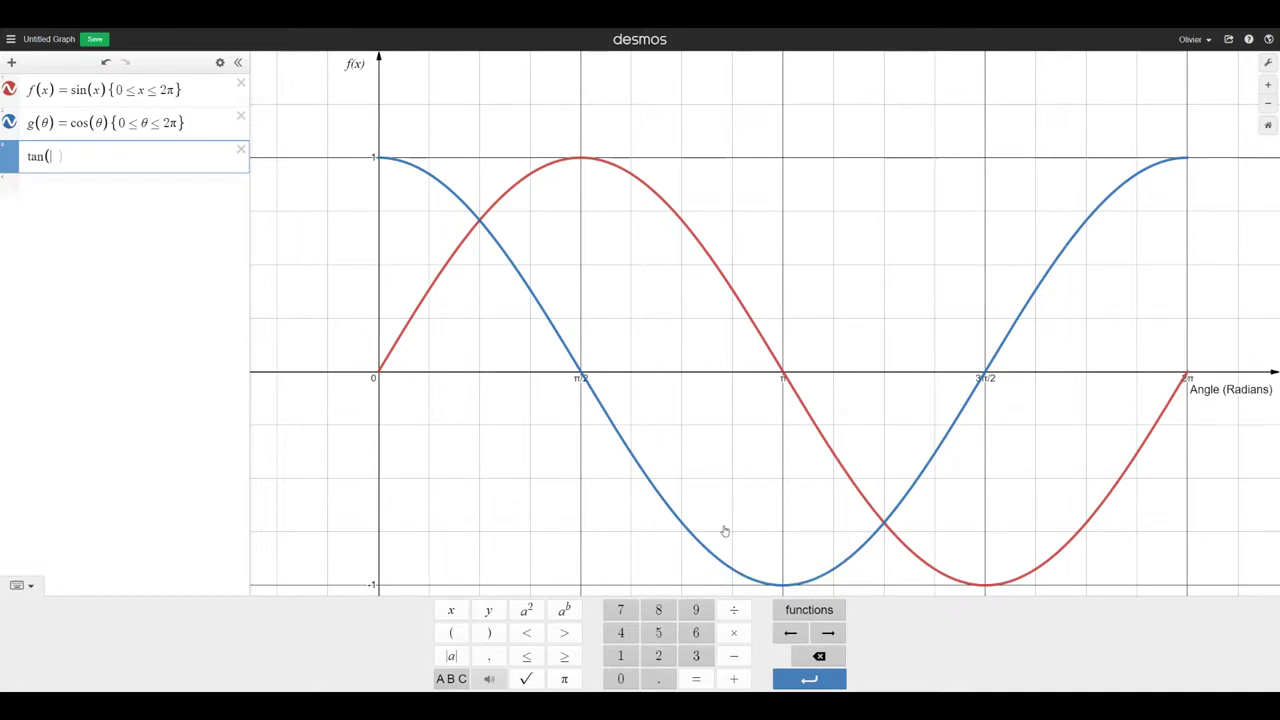
type("x")
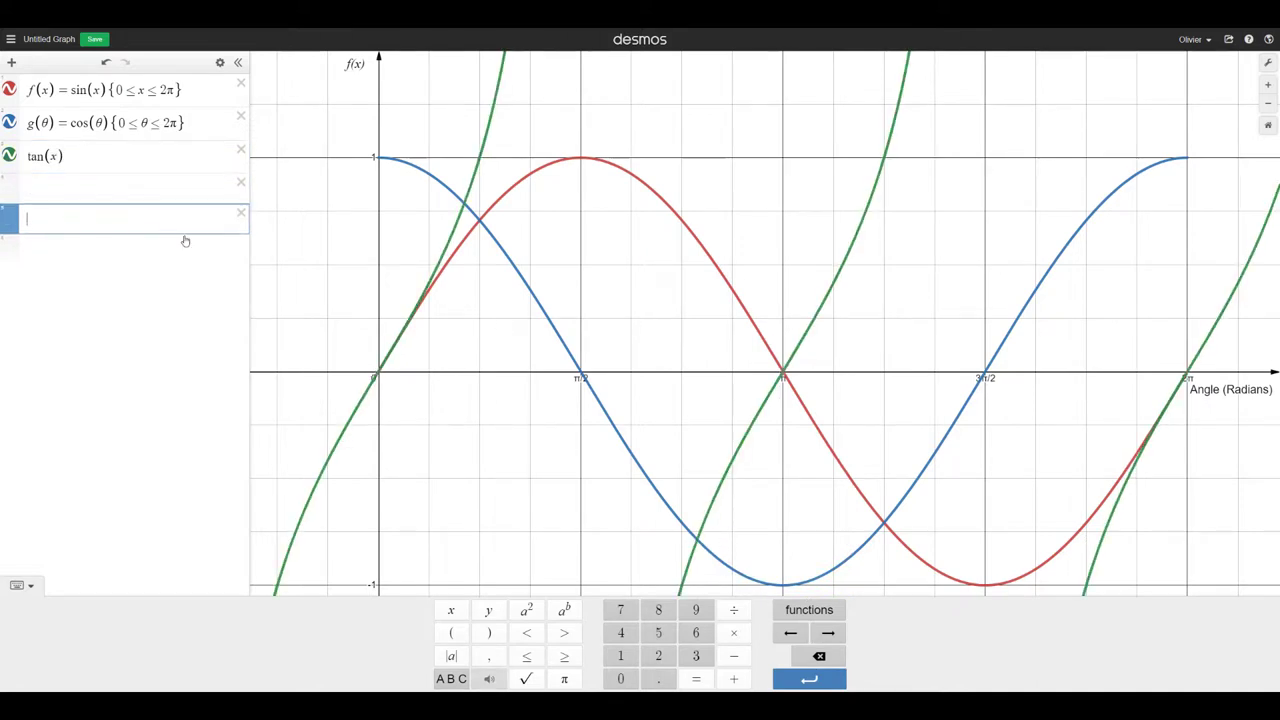
left_click(808, 610)
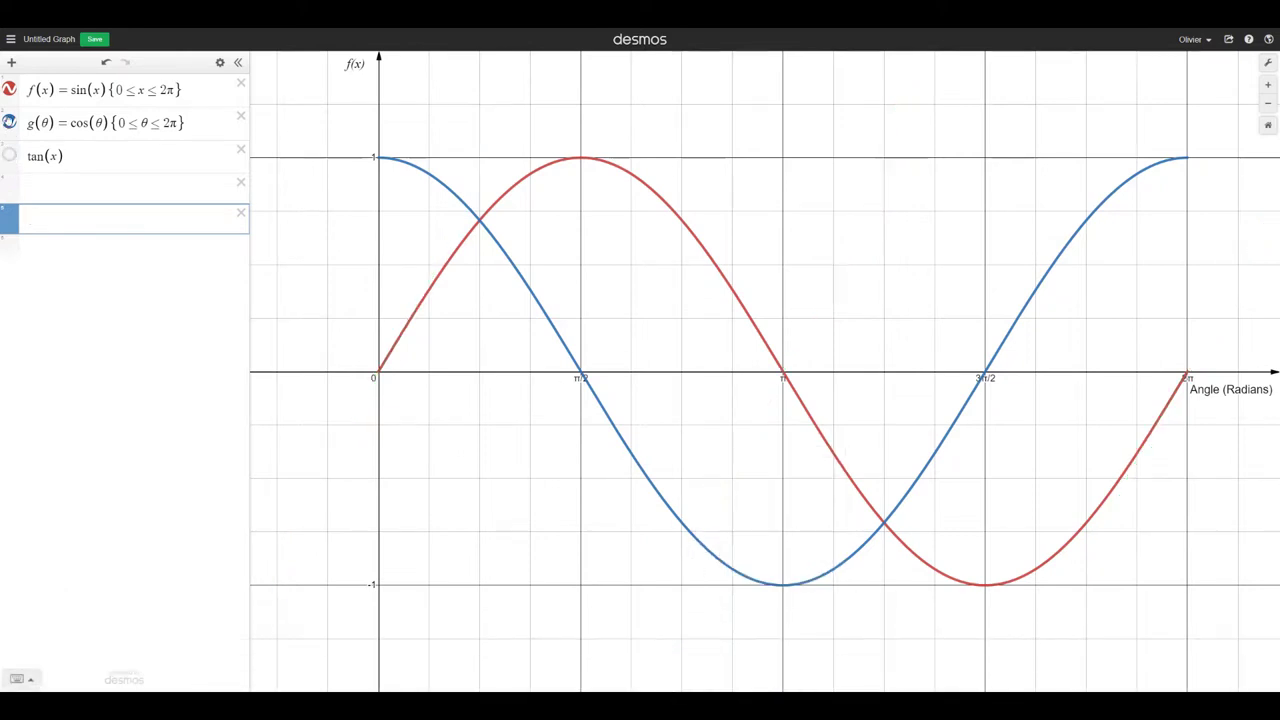
Hide the g(θ) cosine curve, plot csc(x), and start a new expression row
left_click(130, 218)
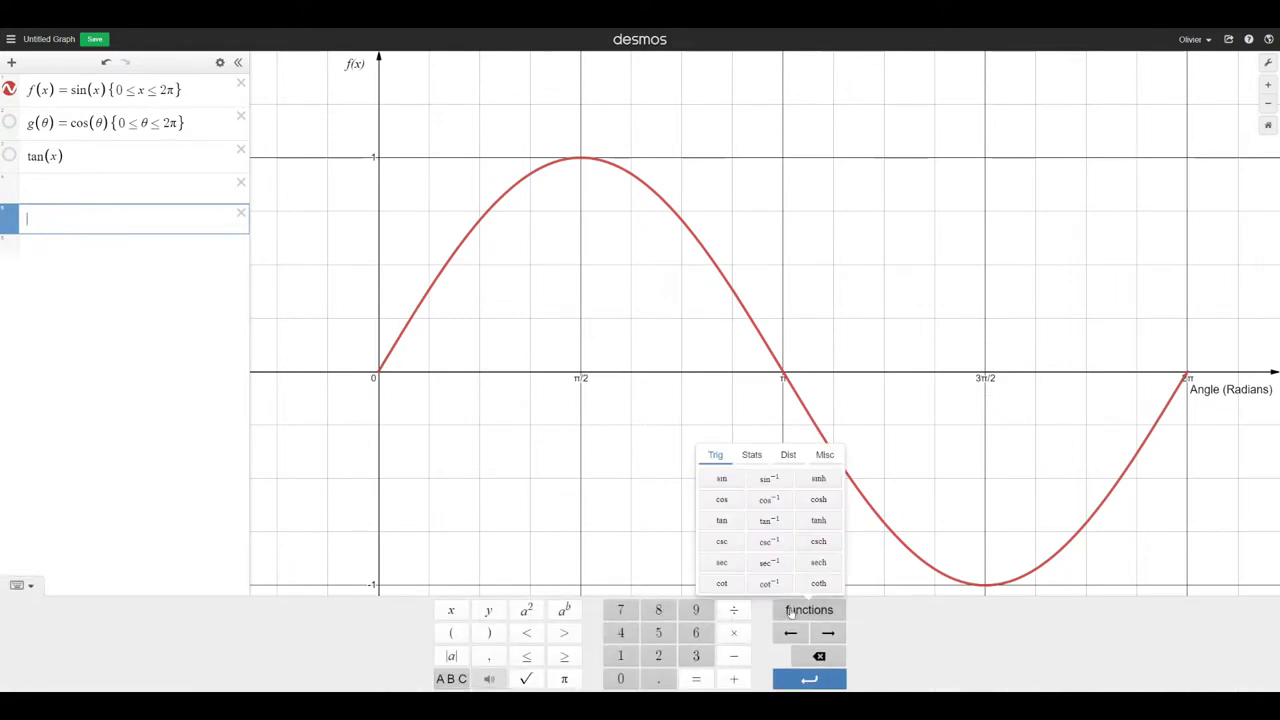
left_click(722, 540)
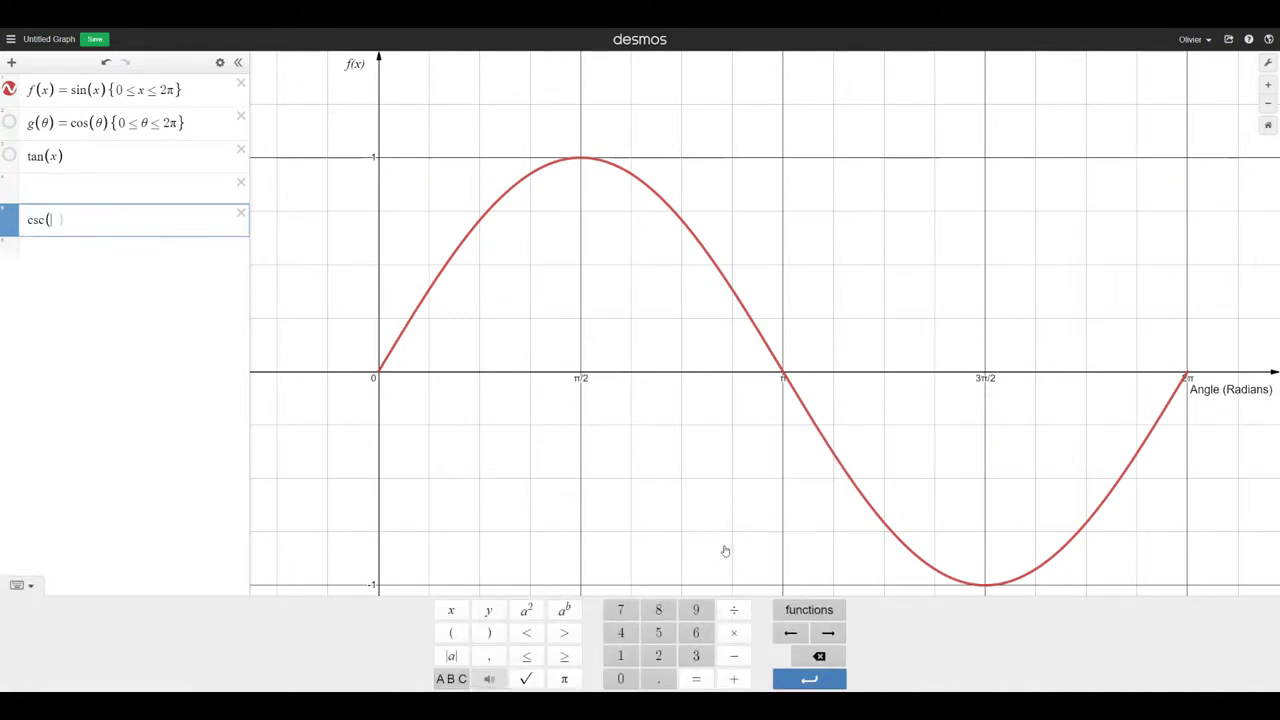
type("x")
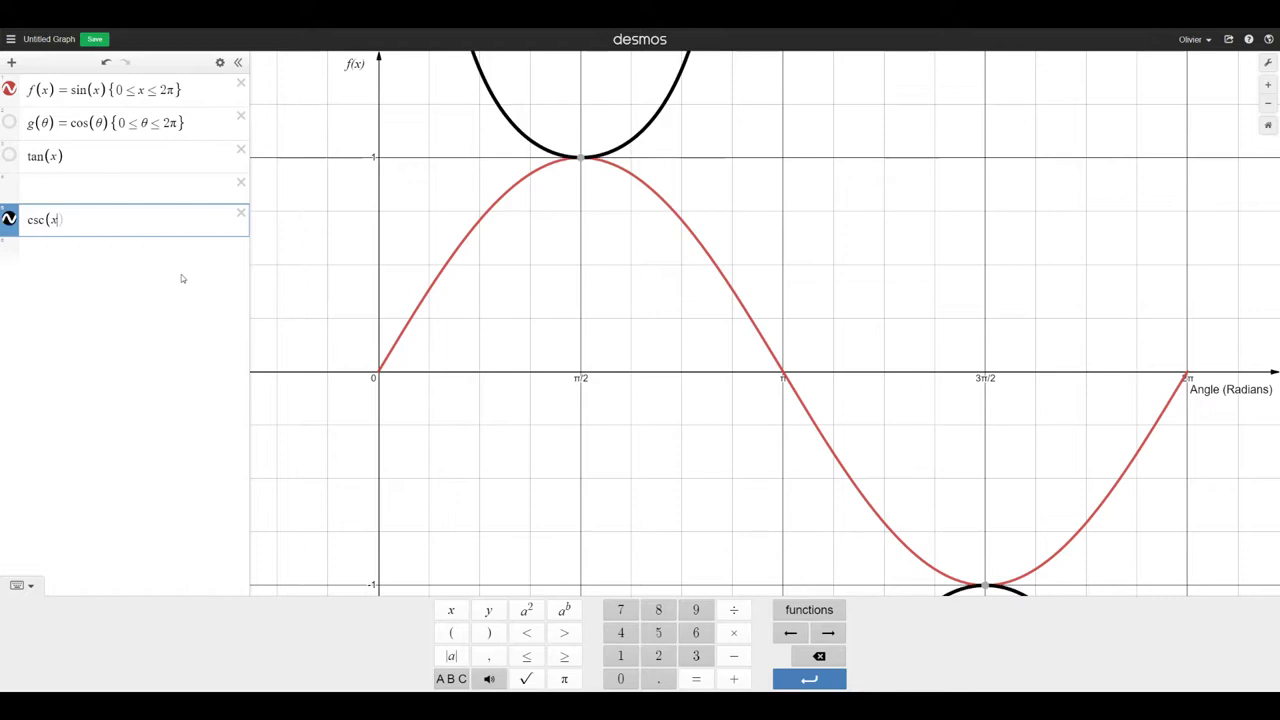
mouse_move(668, 261)
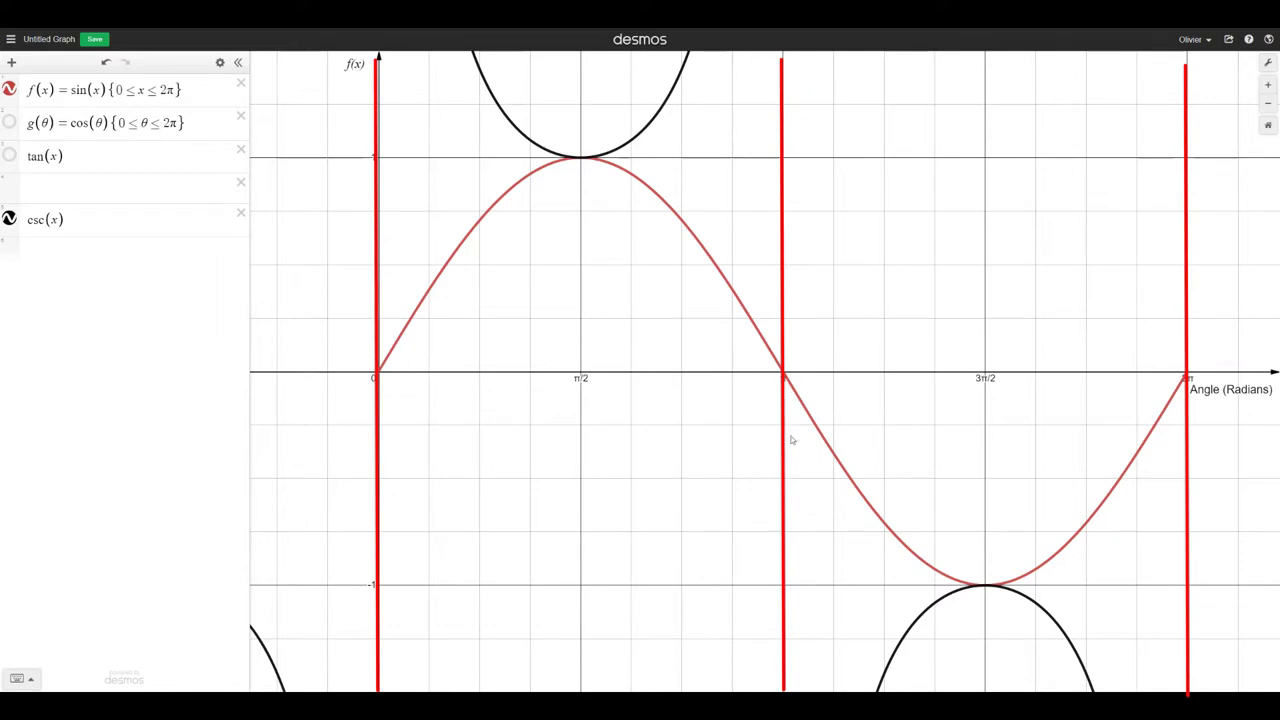
mouse_move(769, 102)
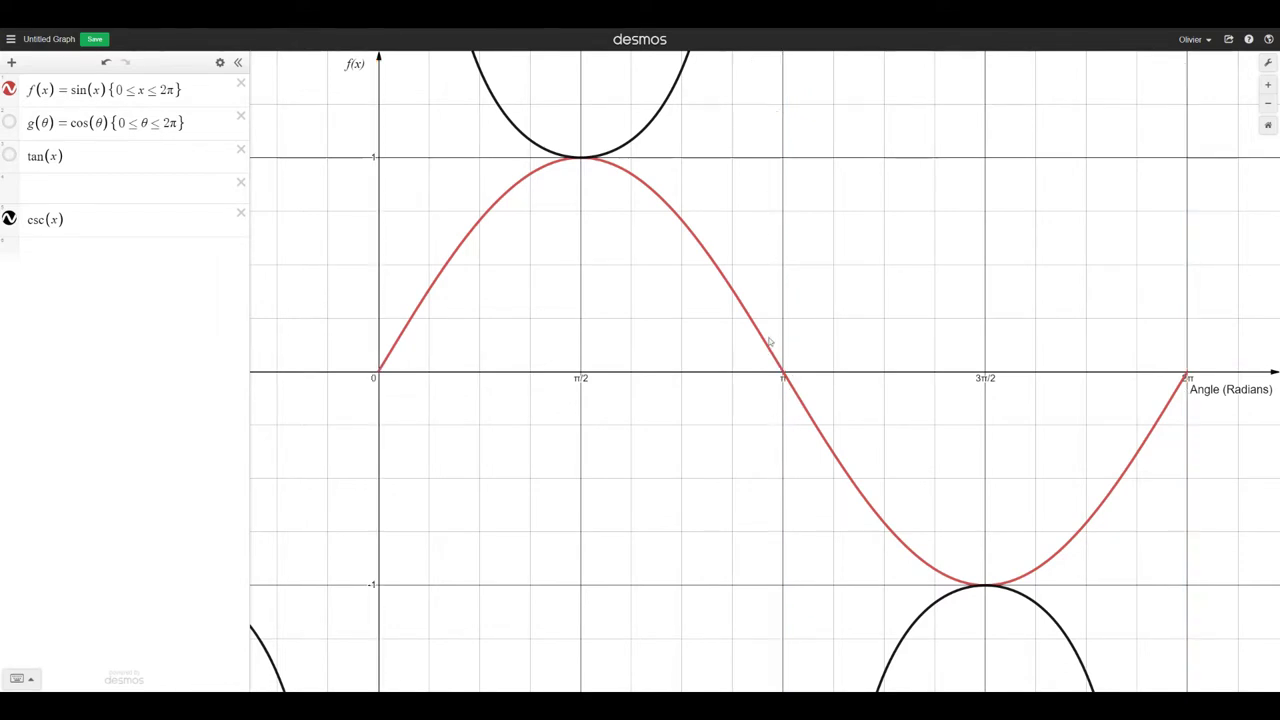
mouse_move(764, 181)
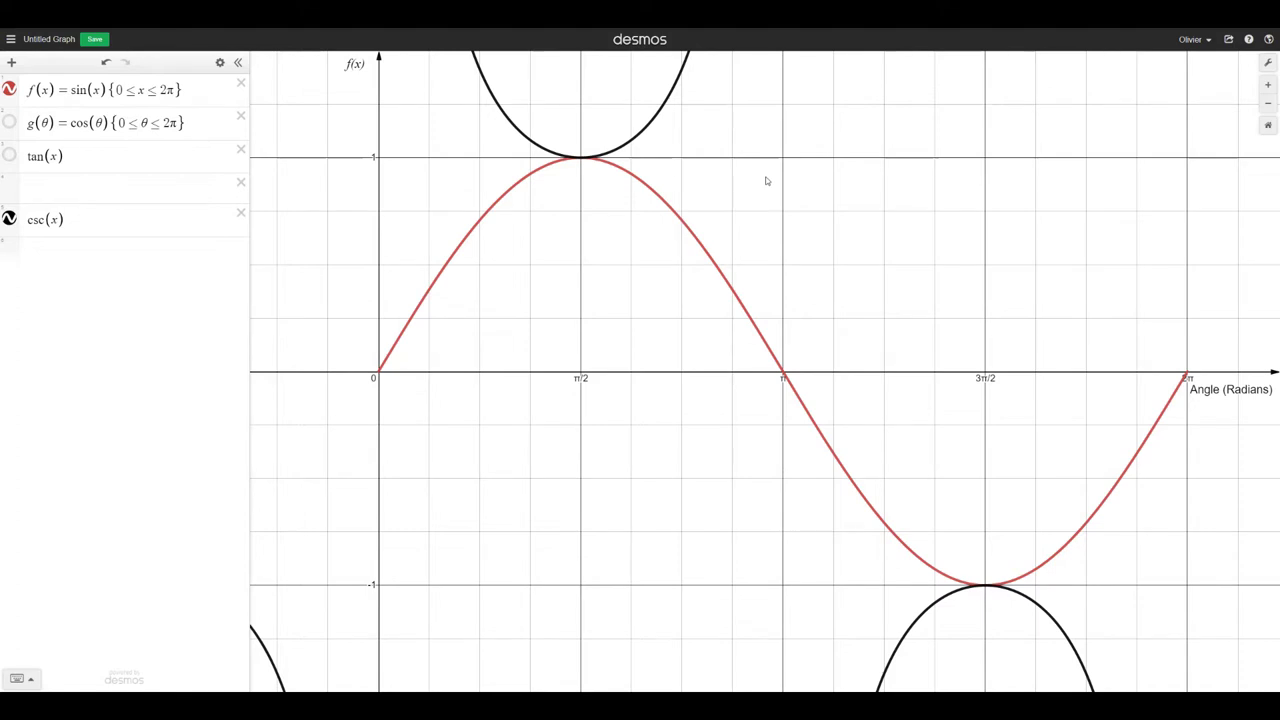
mouse_move(675, 280)
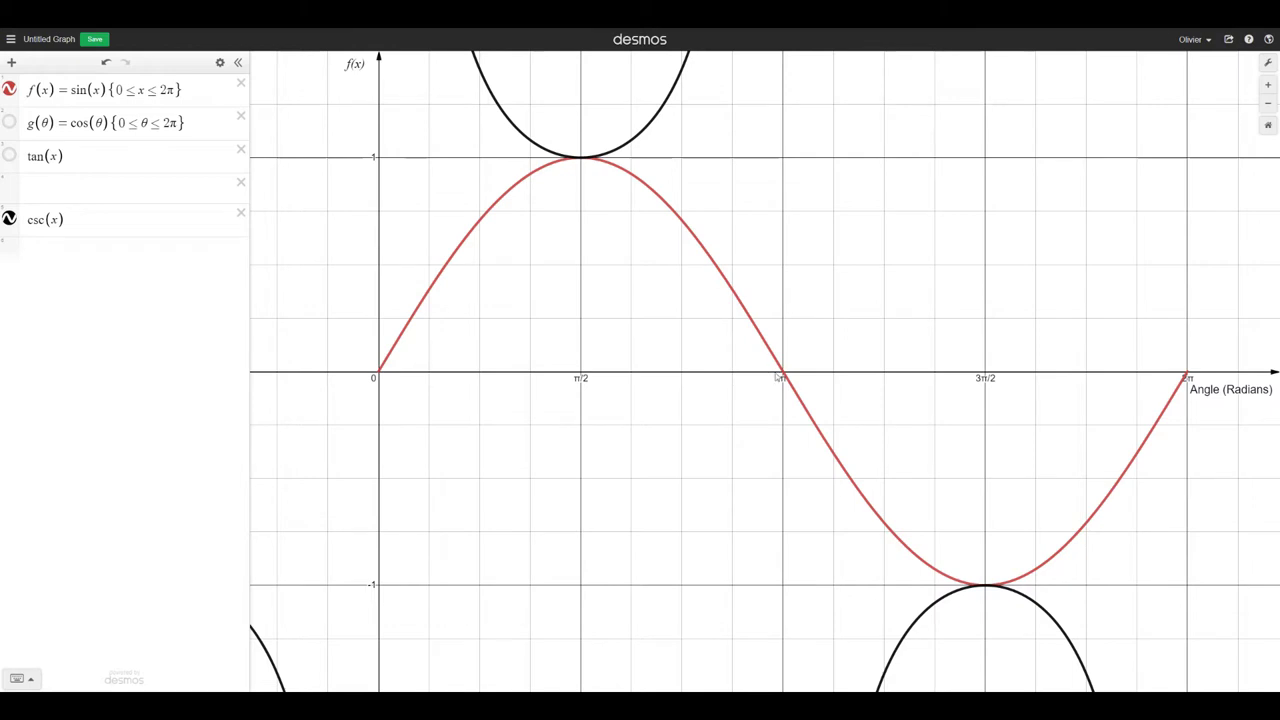
mouse_move(753, 379)
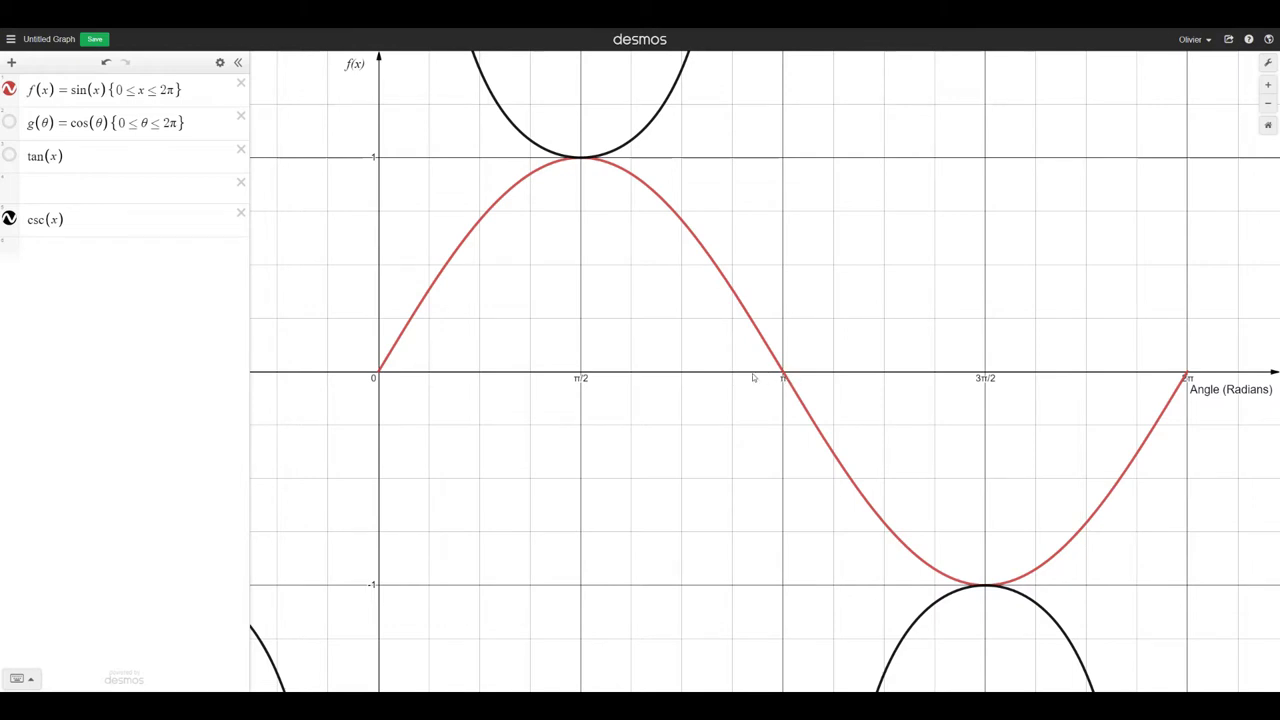
left_click(120, 250)
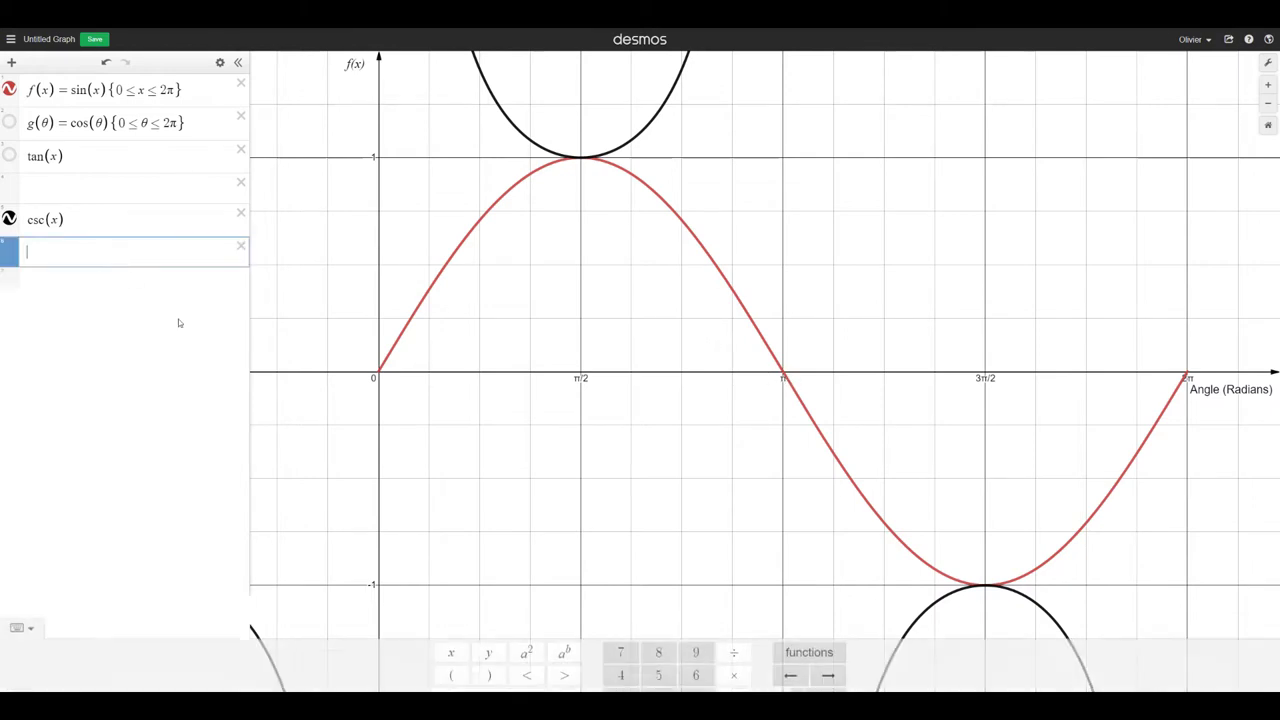
Add sin⁻¹(x) and sinh(x) expressions from the built-in functions list
left_click(808, 652)
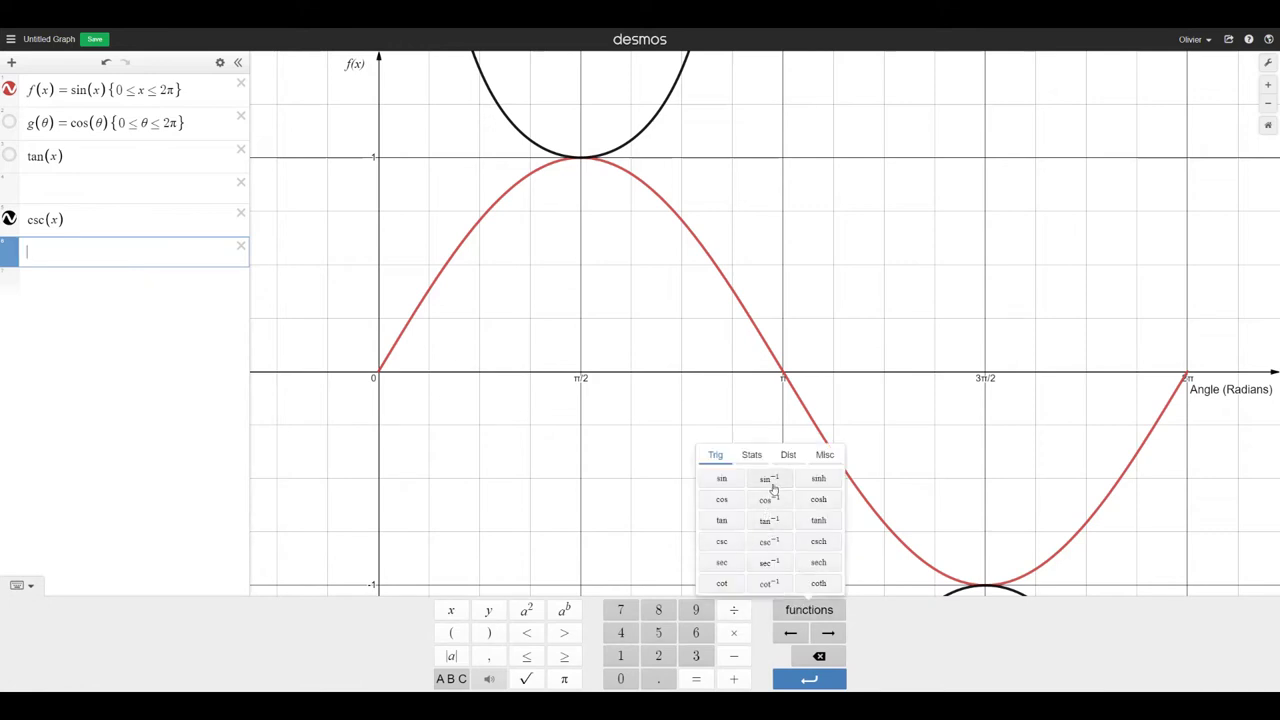
left_click(769, 479)
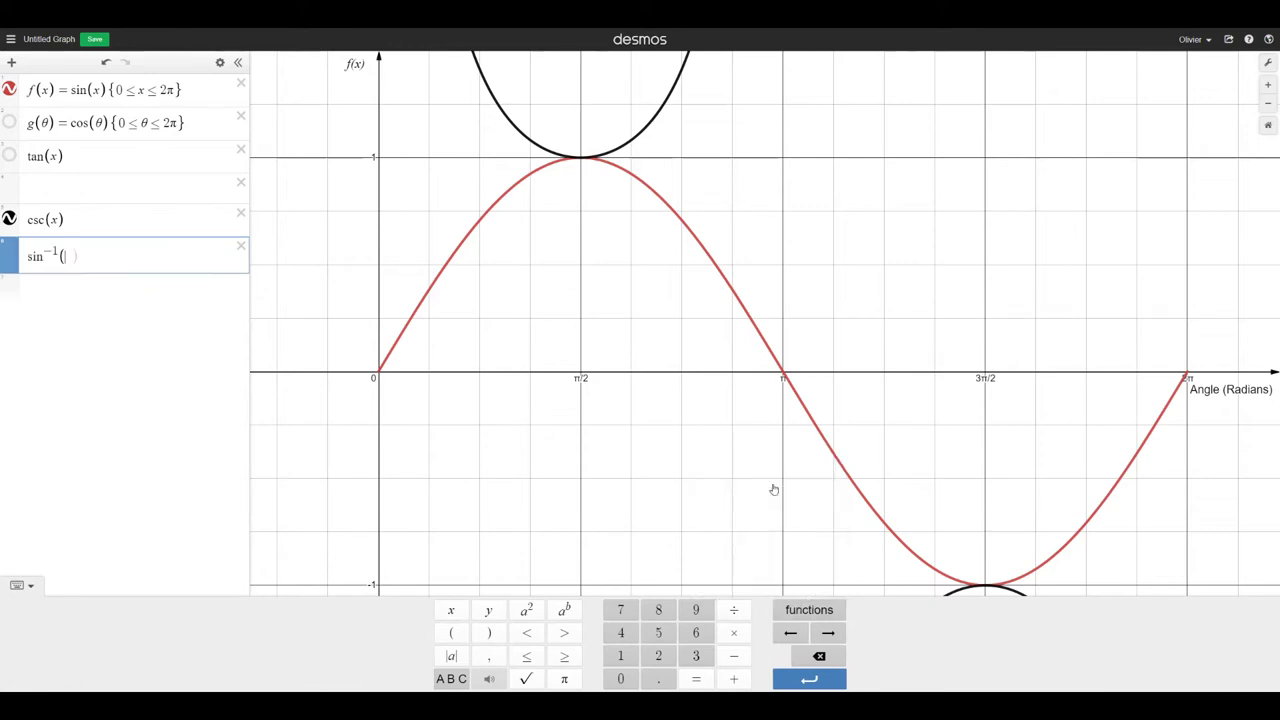
type("x")
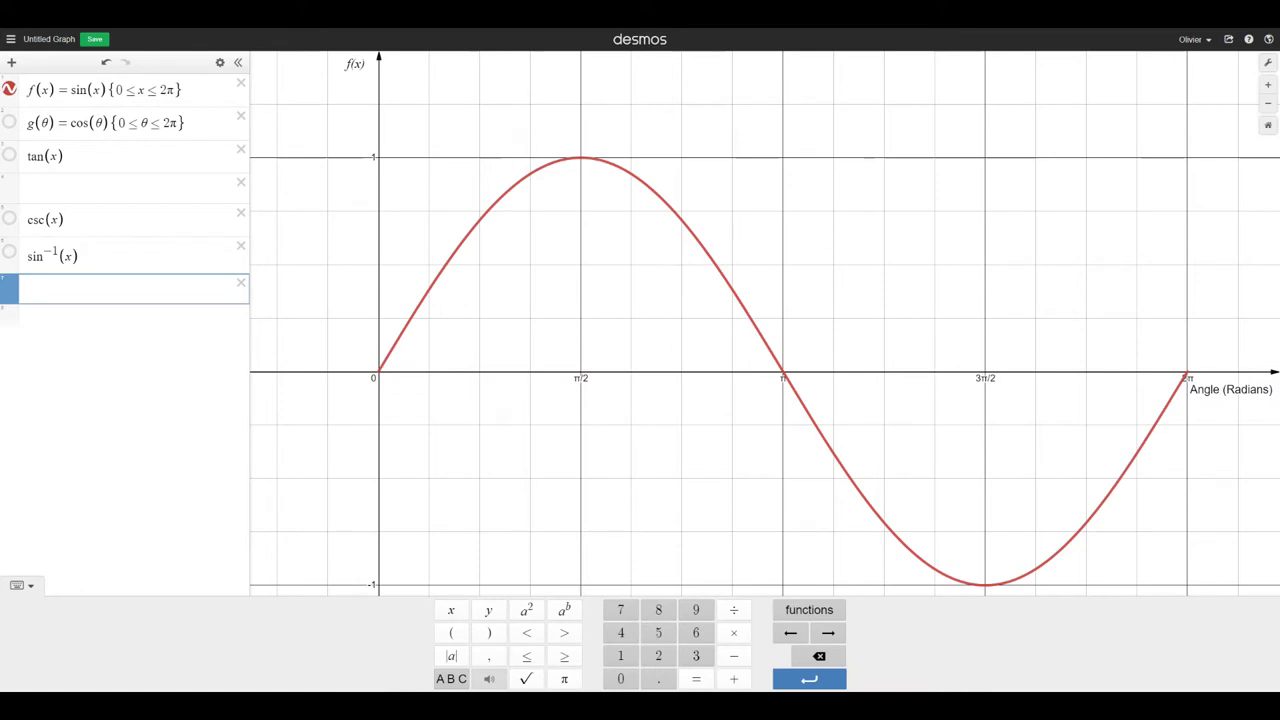
left_click(807, 610)
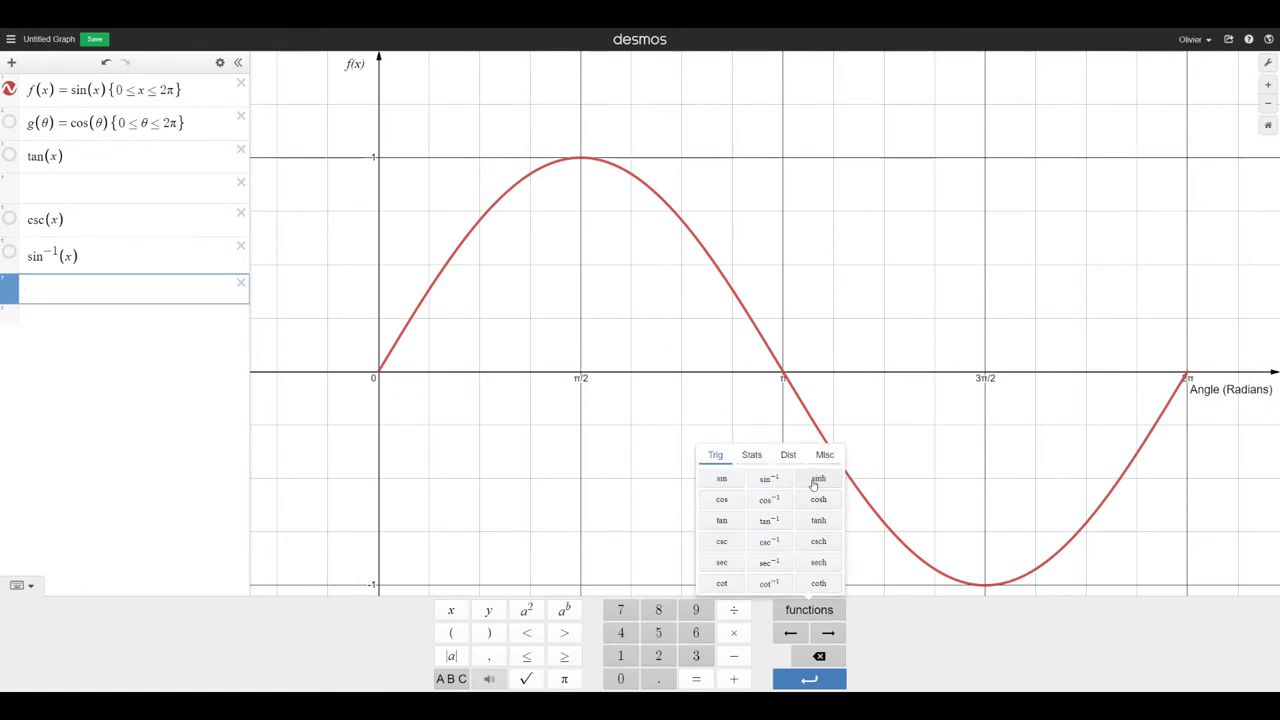
left_click(817, 478)
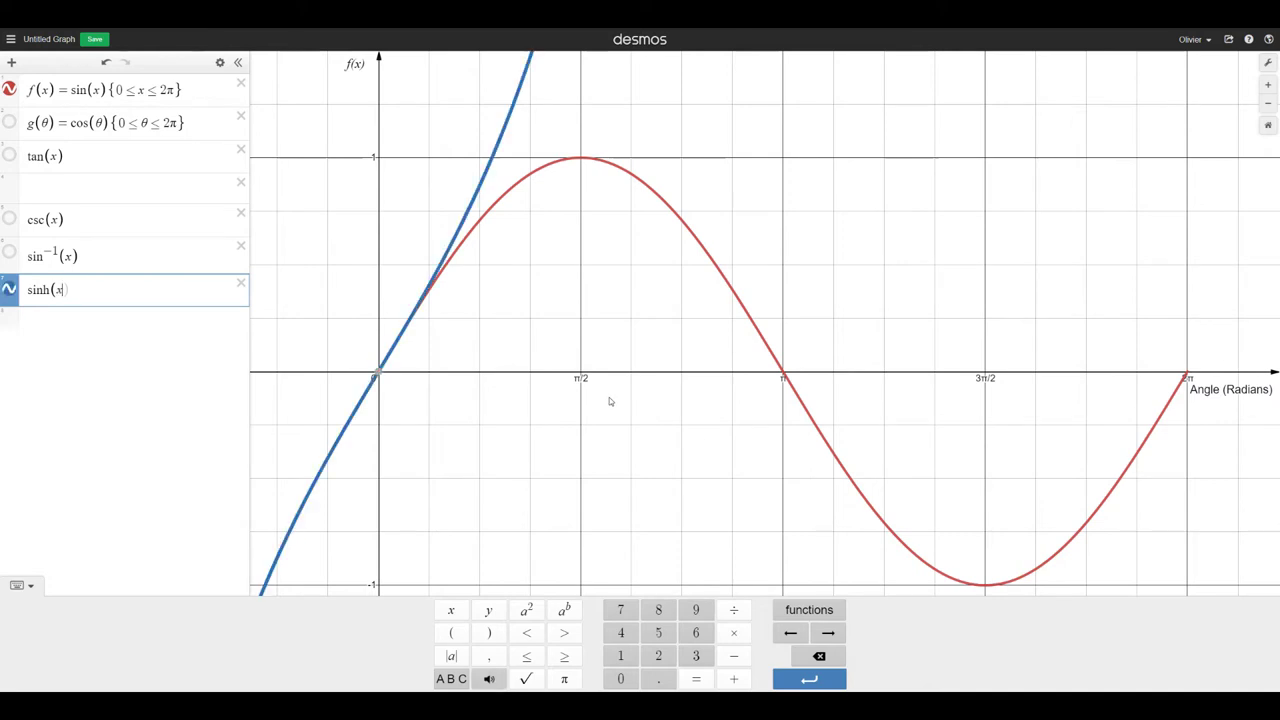
mouse_move(90, 332)
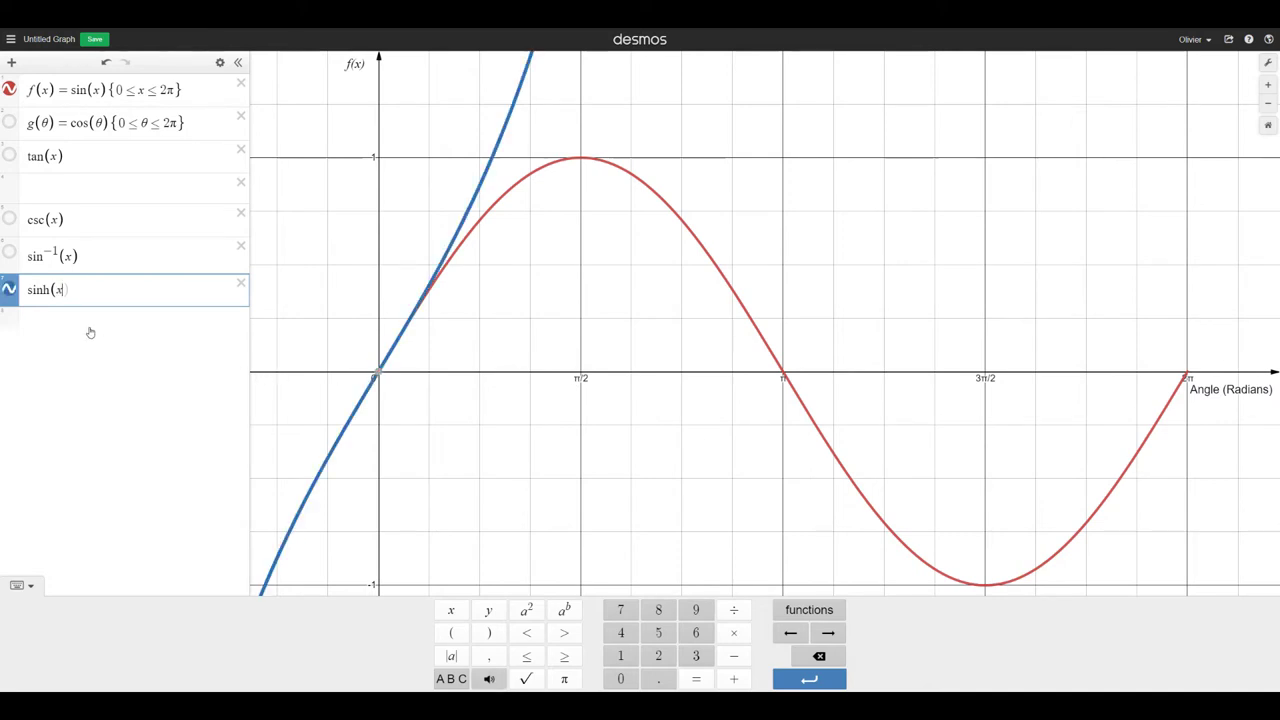